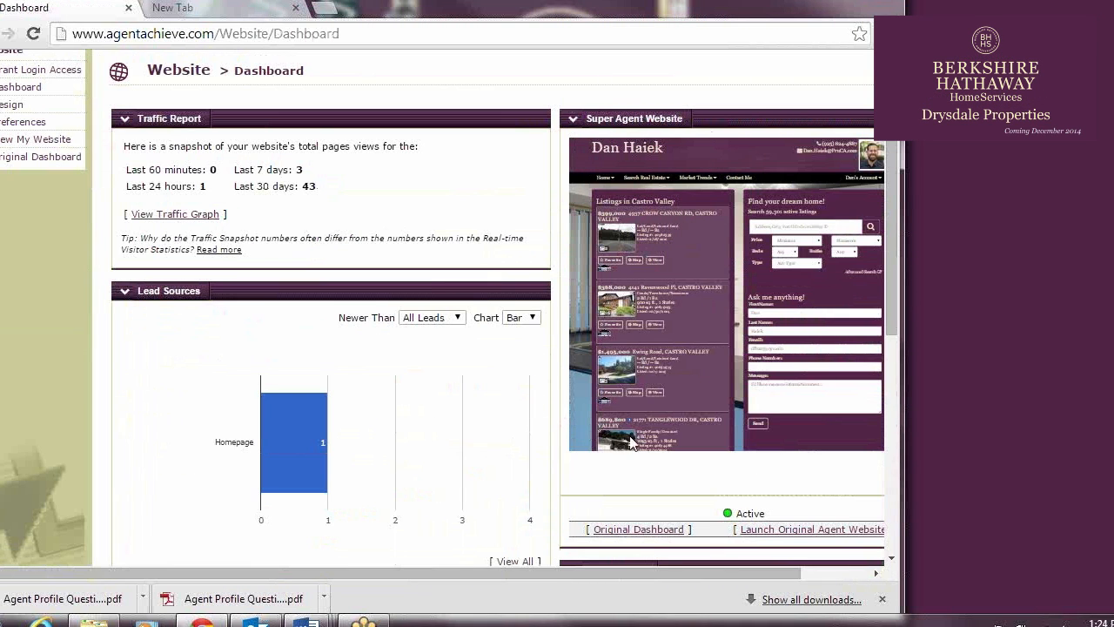
From the Website Dashboard, go into Design, then Widgets, then the Layout step showing homepage layout choices
scroll(down, 3)
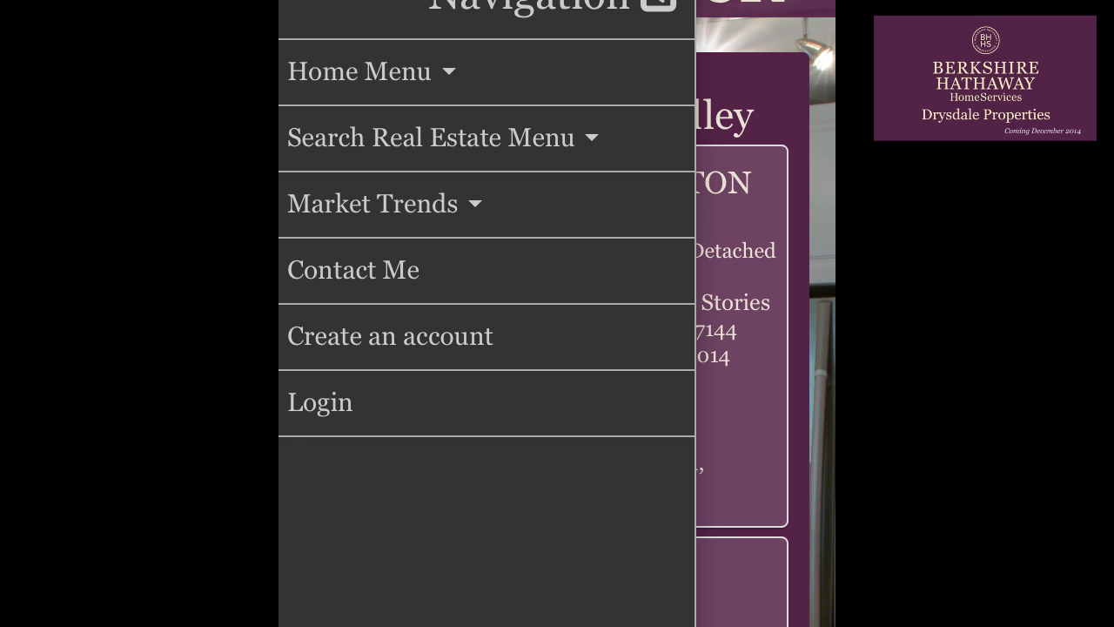
click(358, 70)
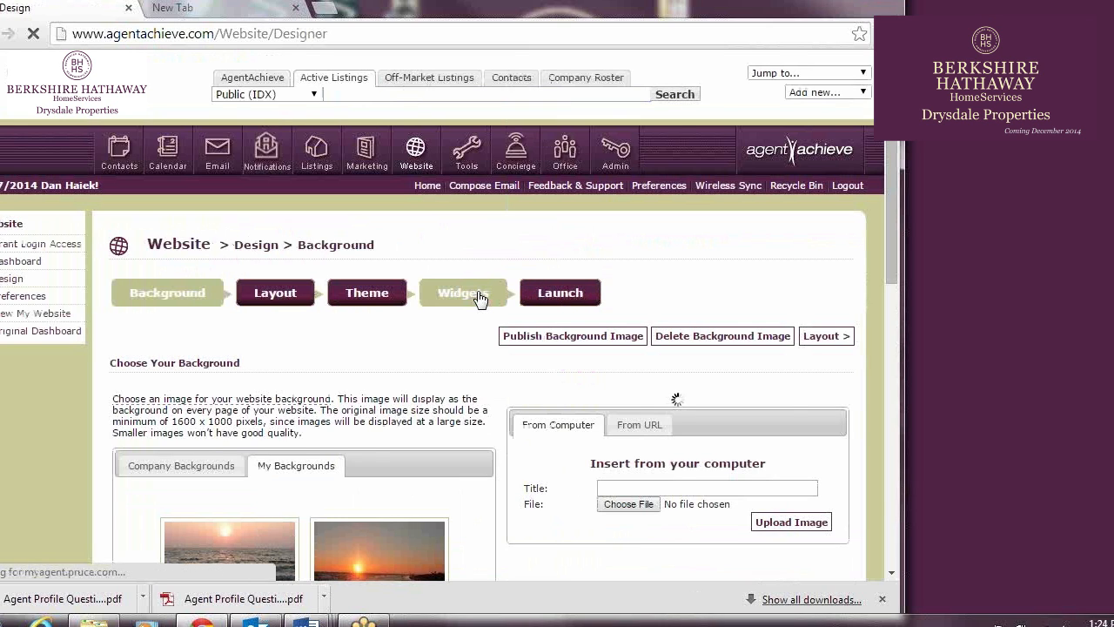
click(461, 292)
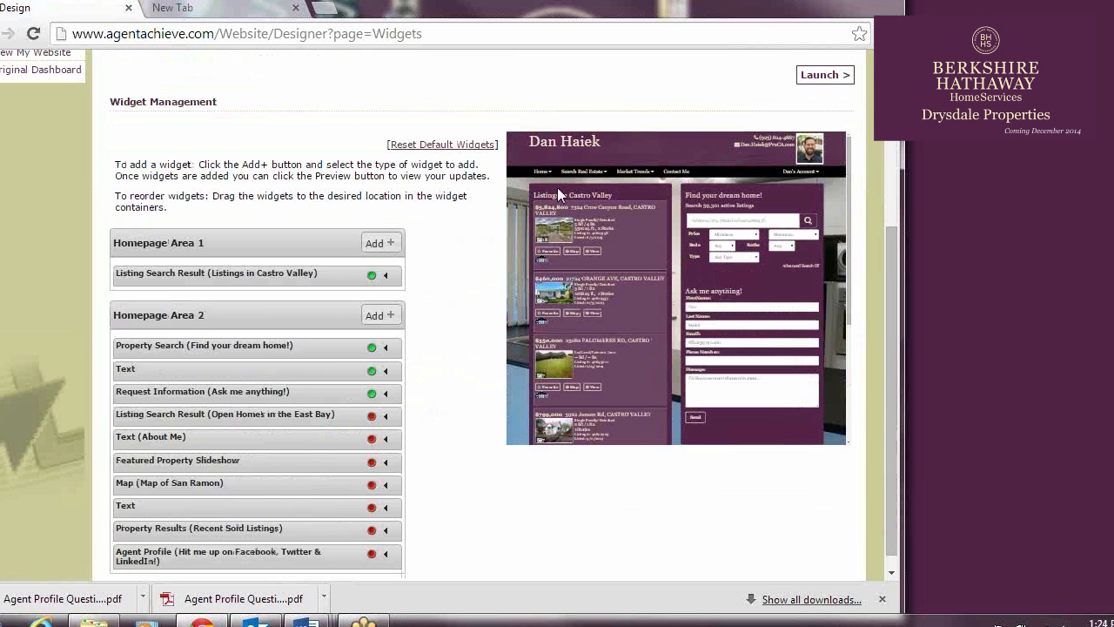
mouse_move(745, 437)
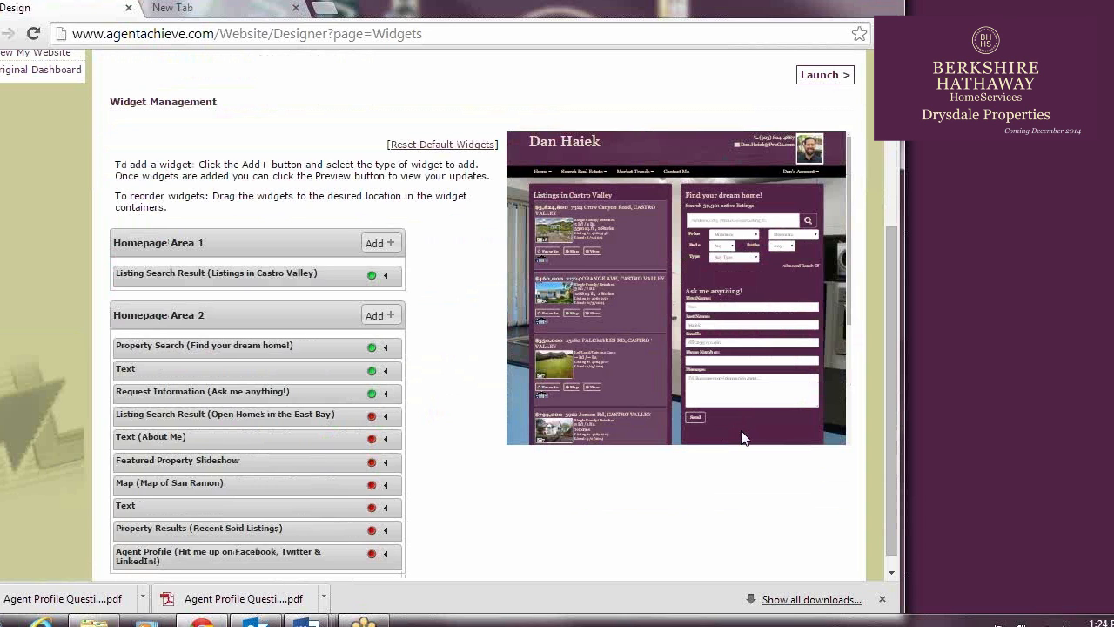
scroll(up, 3)
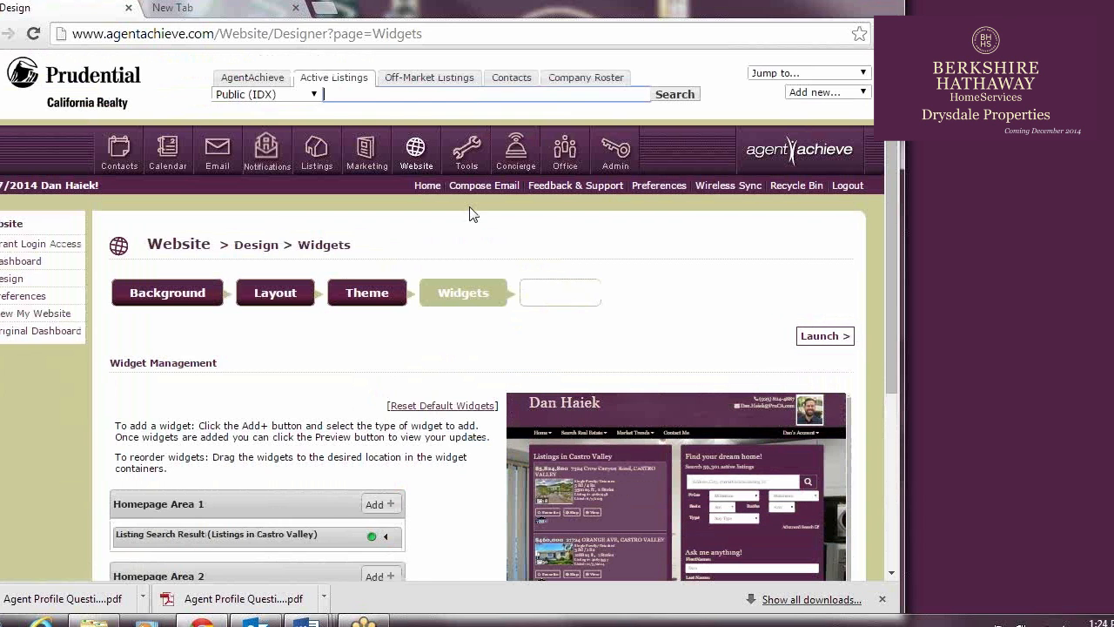
click(275, 292)
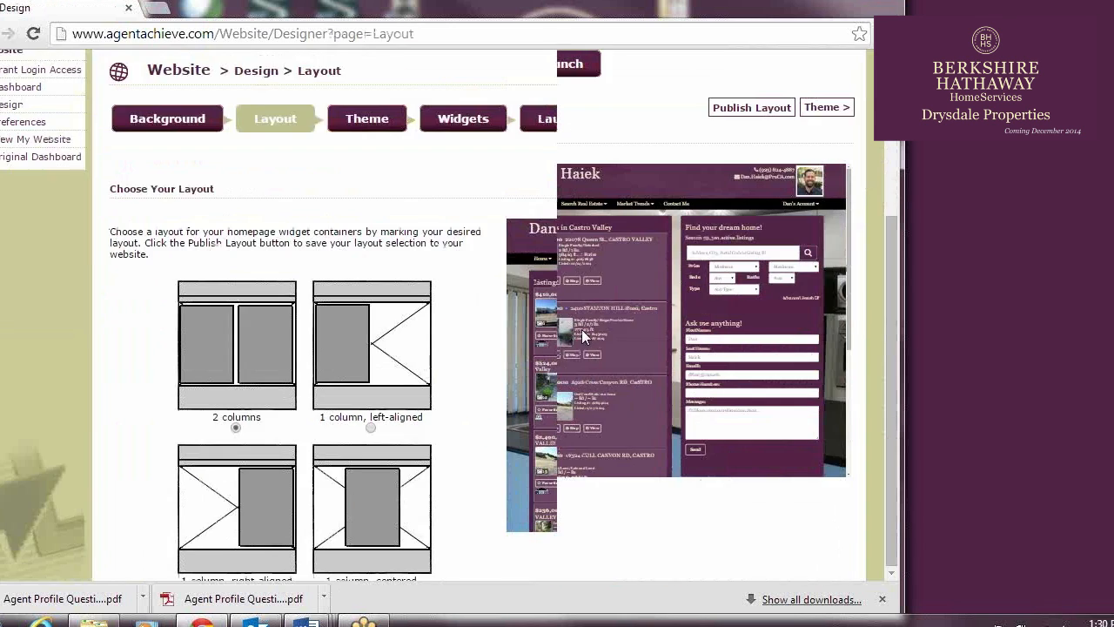
scroll(down, 3)
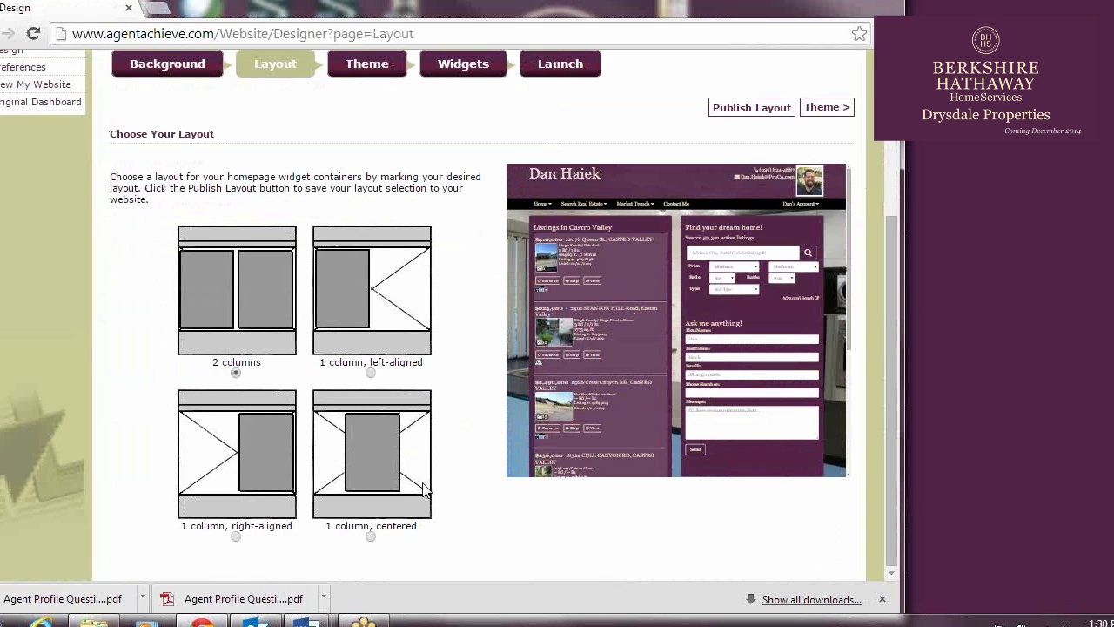
mouse_move(217, 282)
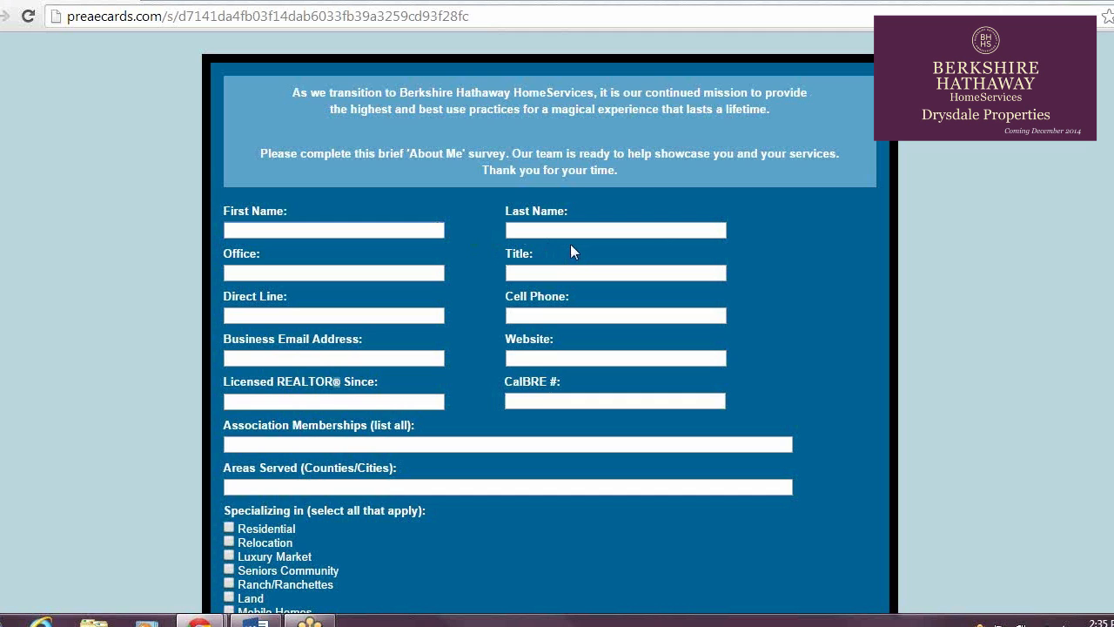
On the preaecards.com About Me survey, place the cursor in the Work Experience answer box
scroll(down, 3)
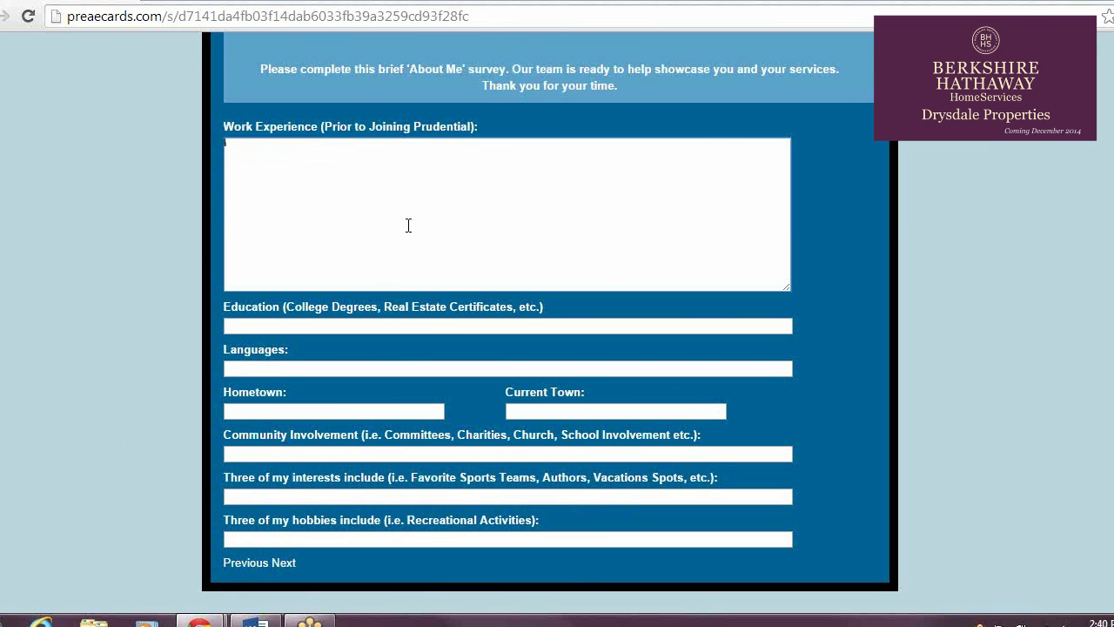
click(276, 561)
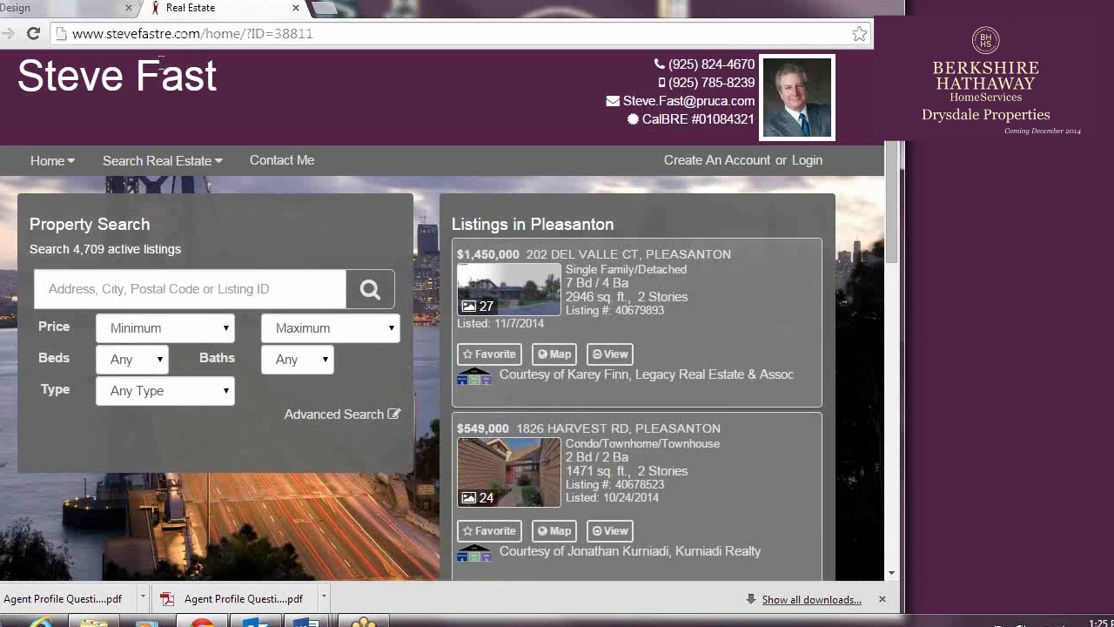
Switch to the stevefastre.com site and view the published home page with property search
click(118, 76)
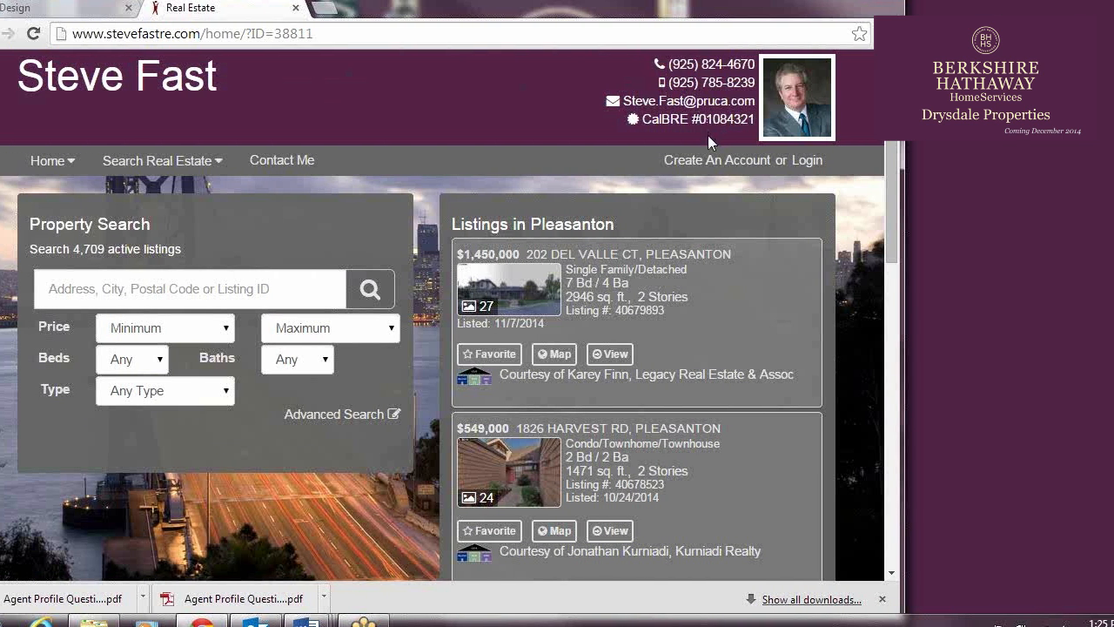
click(157, 160)
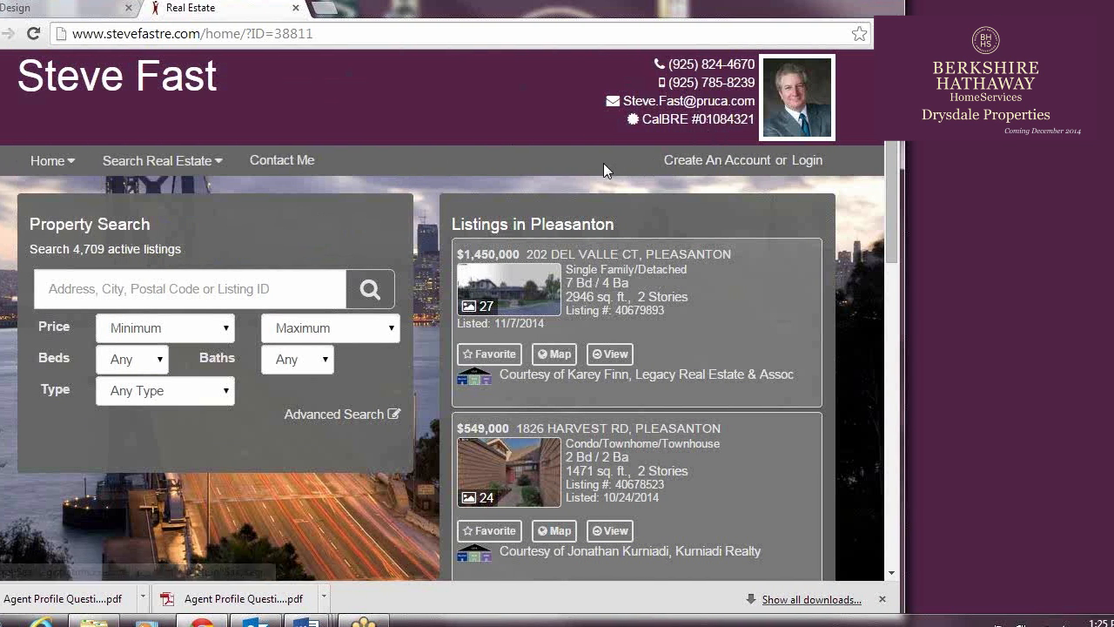
mouse_move(599, 170)
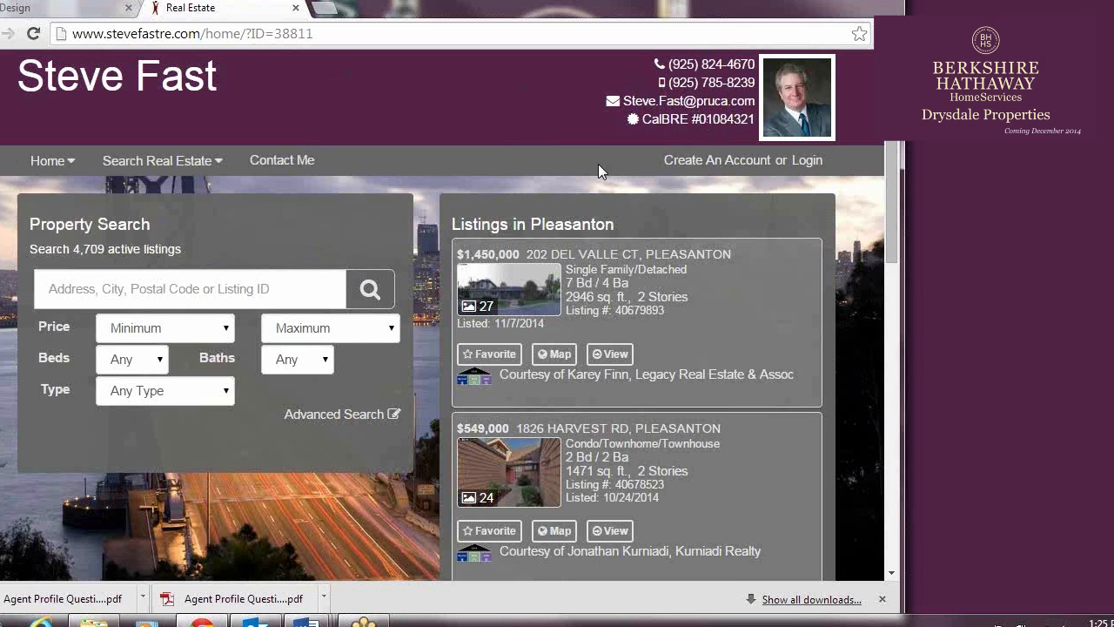
Hover Home, then from Search Real Estate open the Listings in Fremont results for Alameda County
click(49, 160)
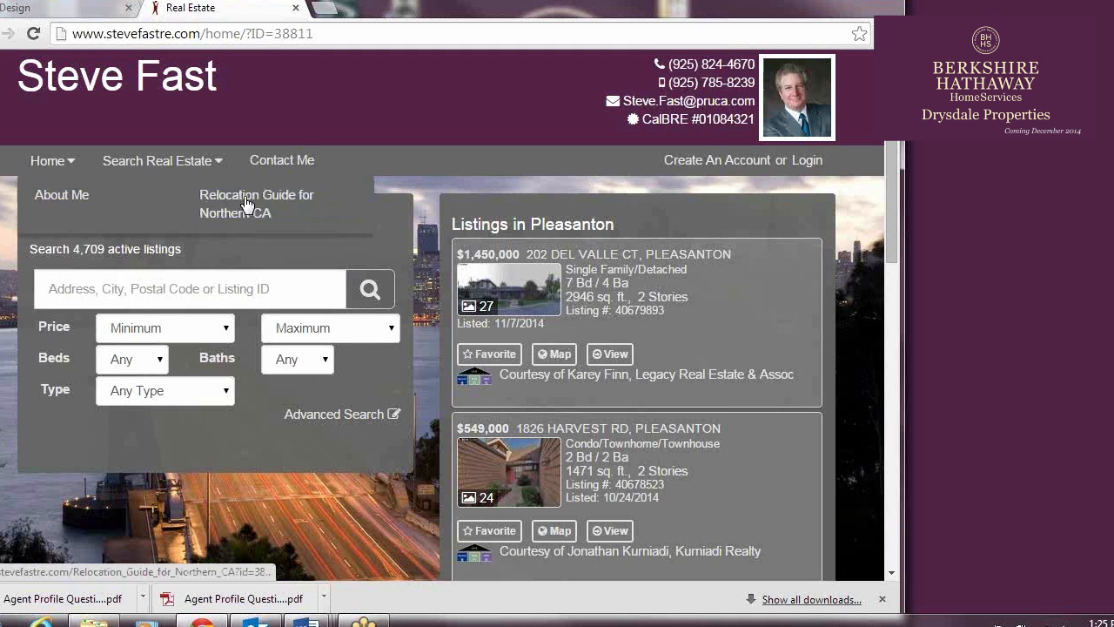
mouse_move(247, 202)
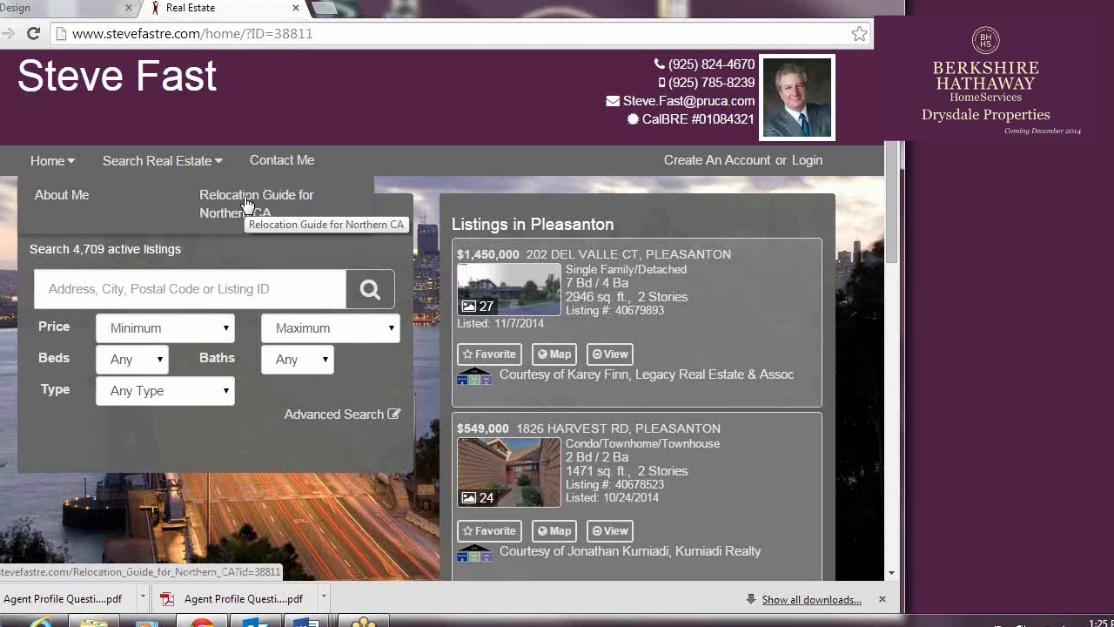
click(162, 160)
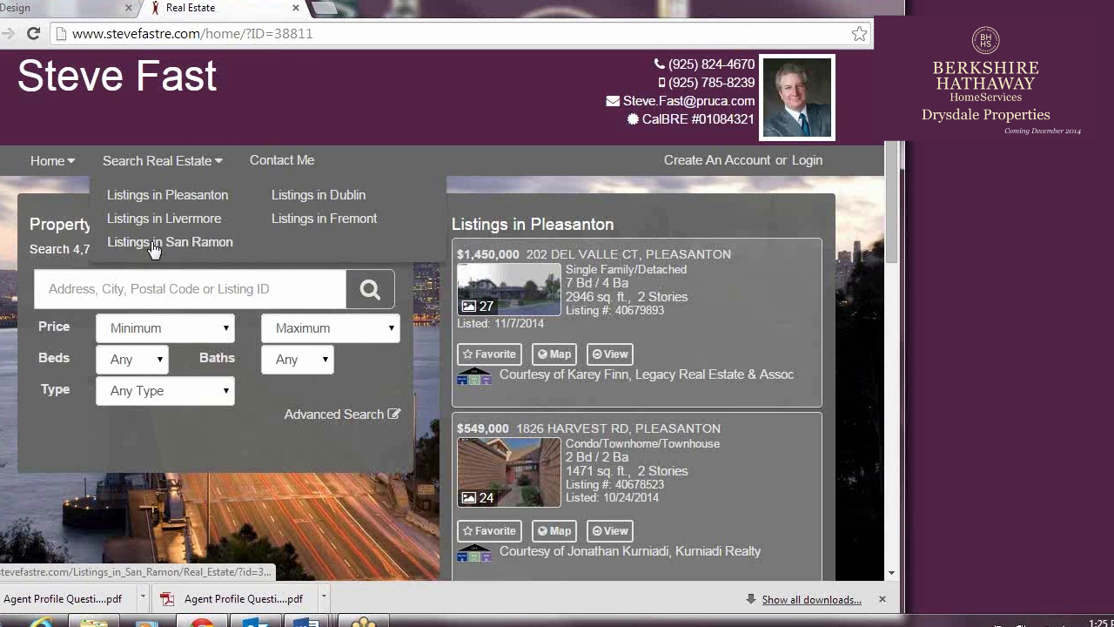
mouse_move(324, 219)
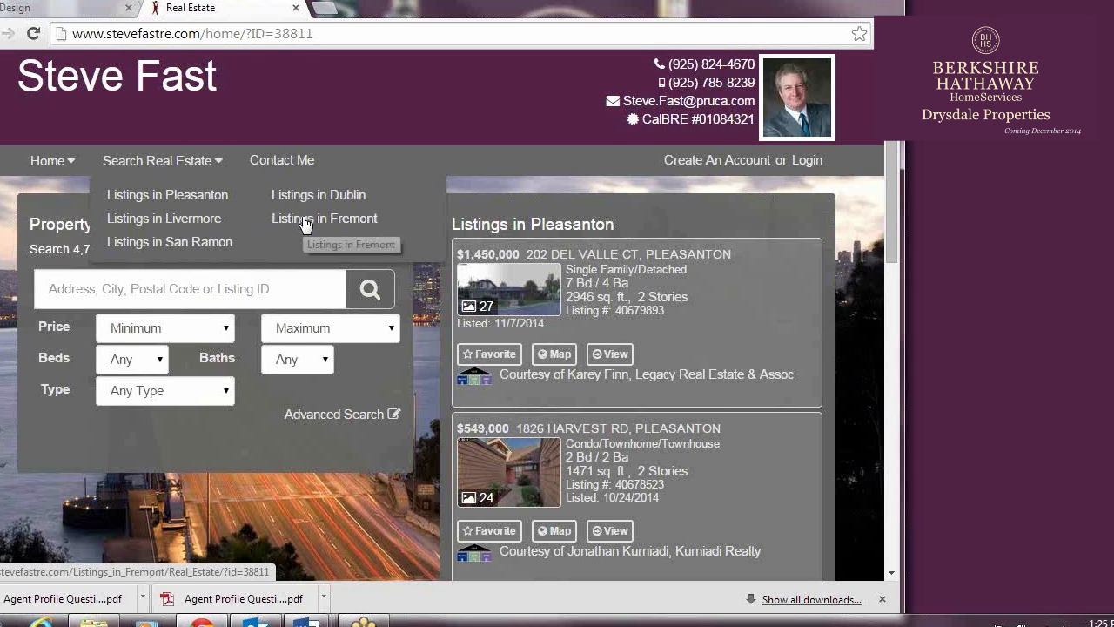
click(324, 219)
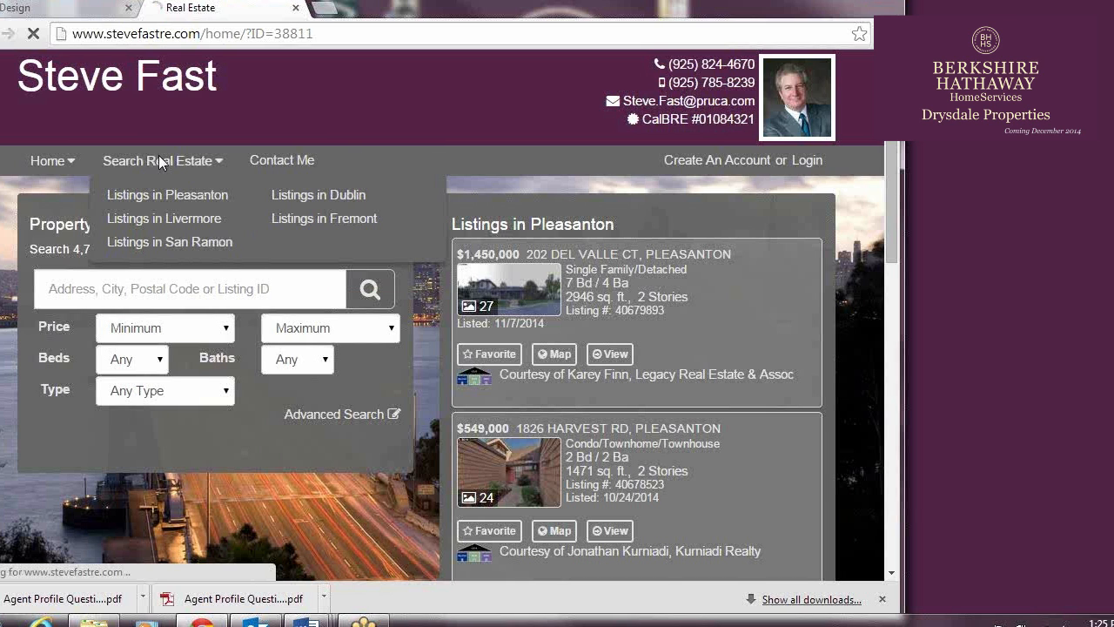
click(167, 195)
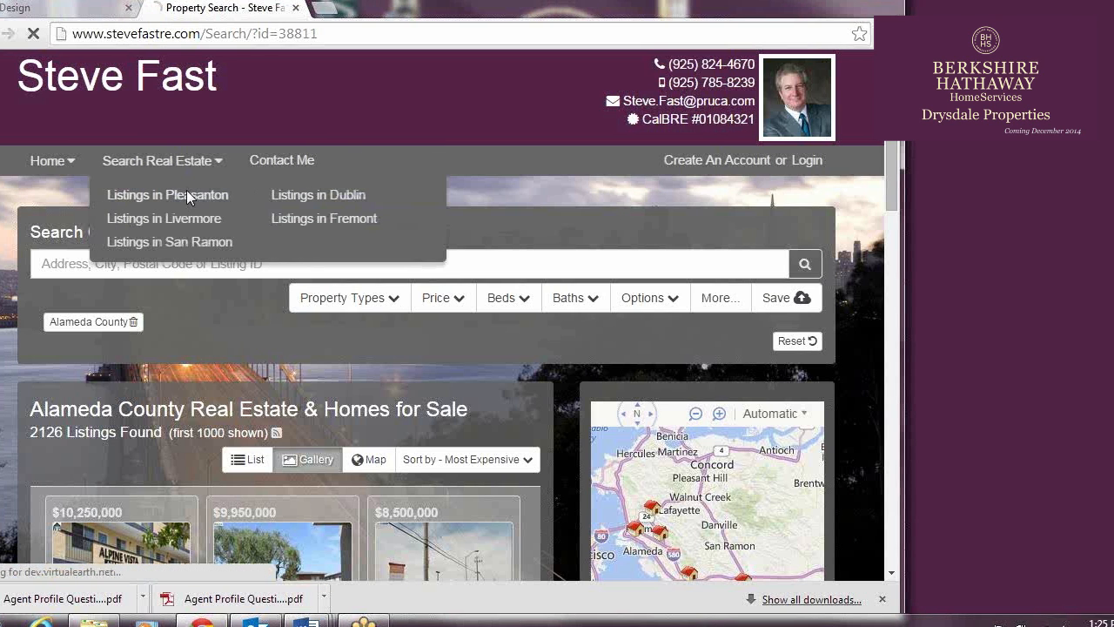
Show the Listings in Pleasanton results sorted Newest first
click(167, 195)
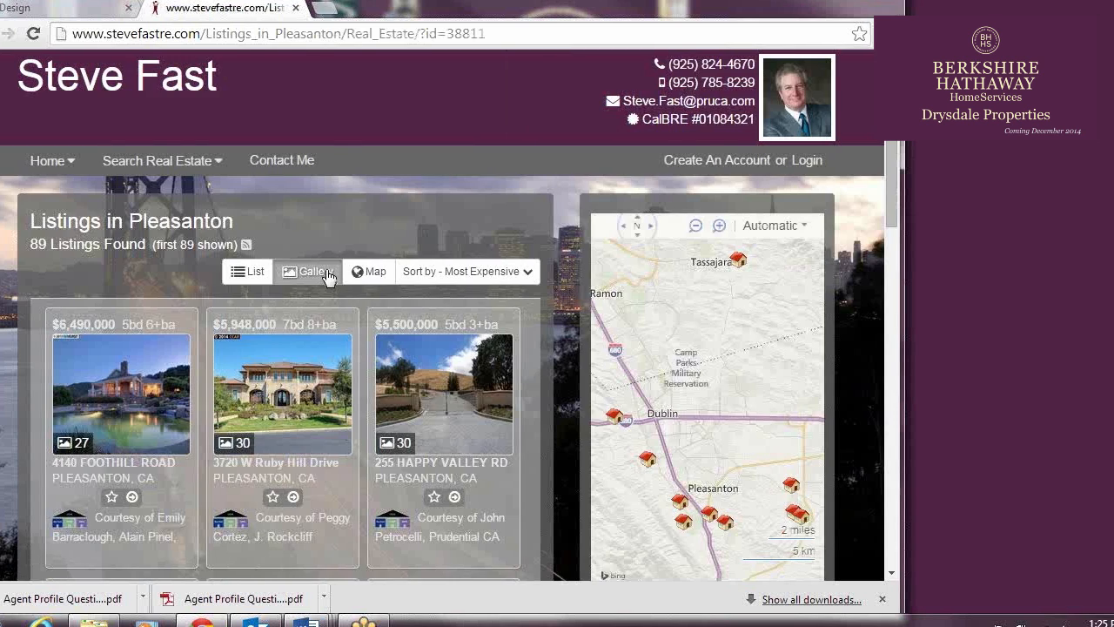
scroll(down, 3)
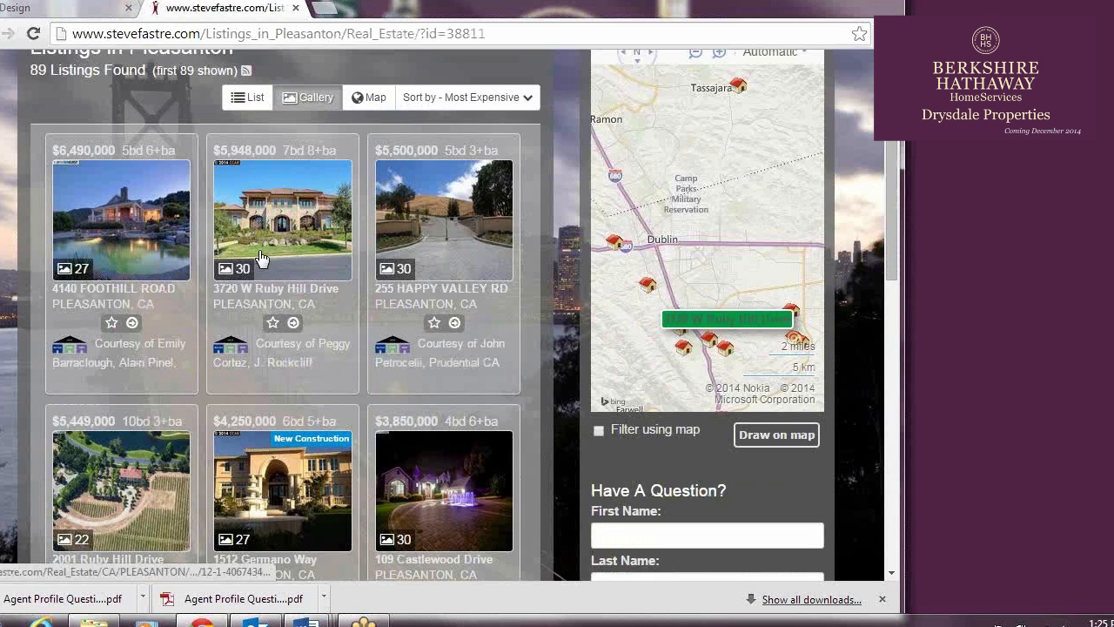
scroll(down, 3)
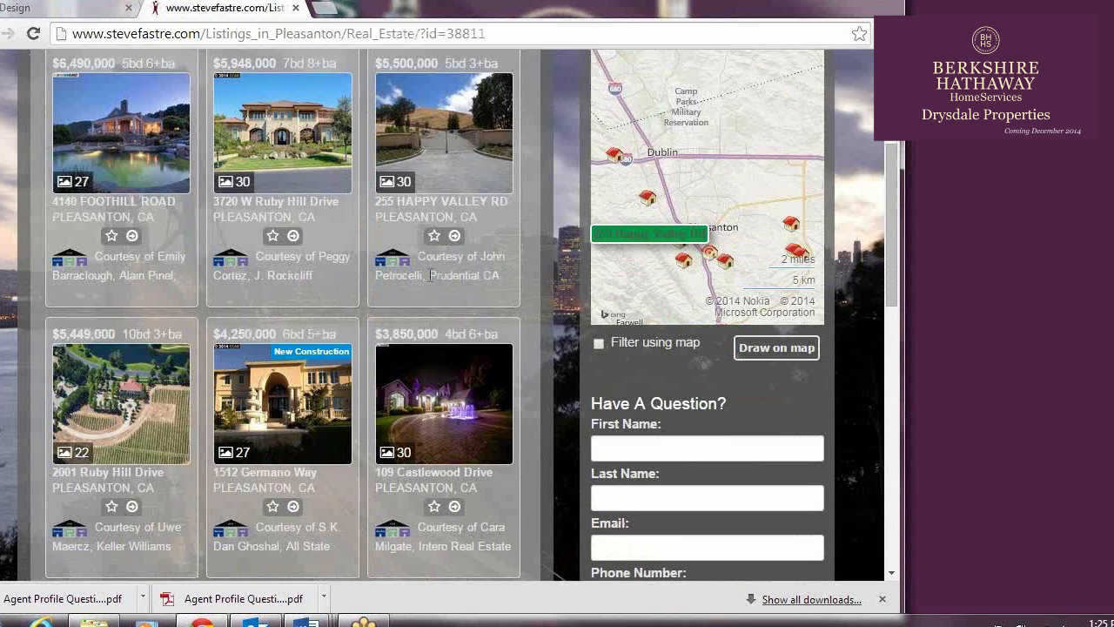
click(468, 185)
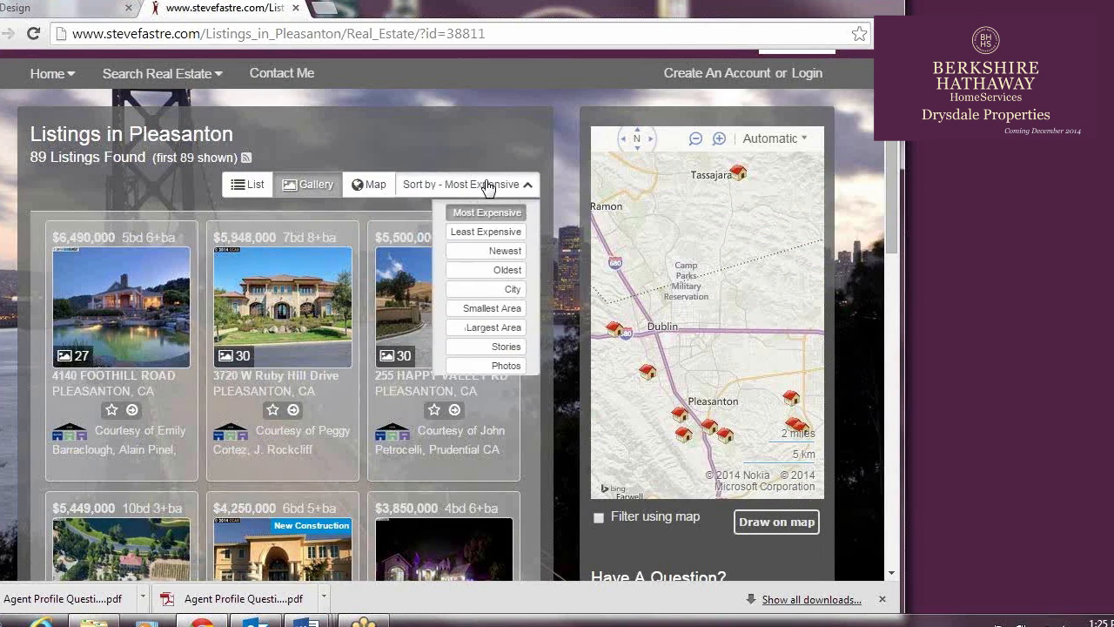
click(484, 251)
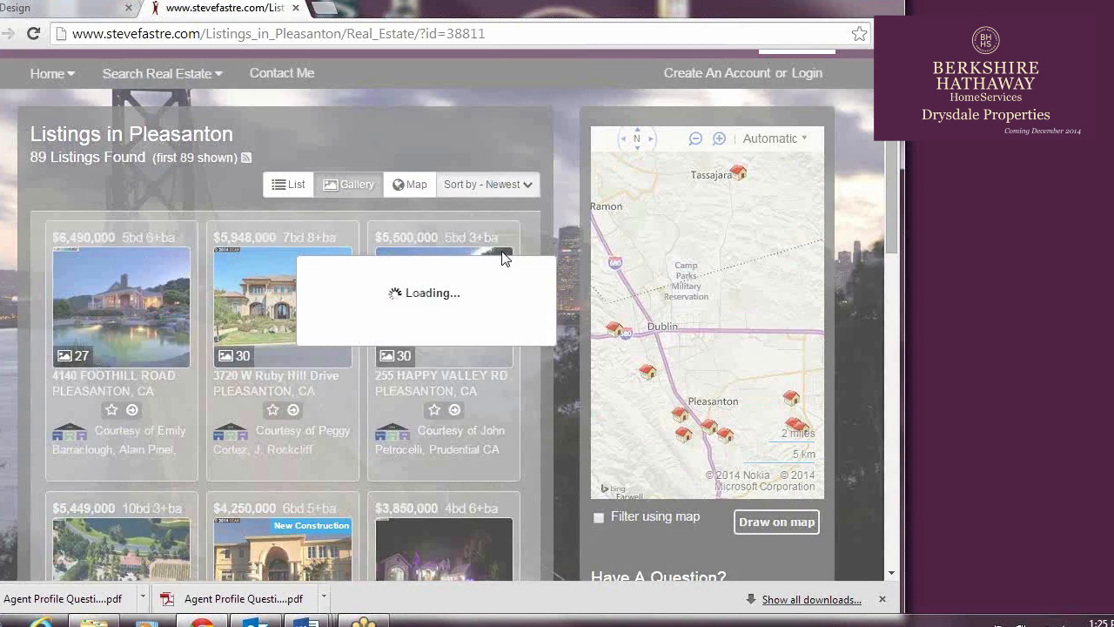
click(443, 304)
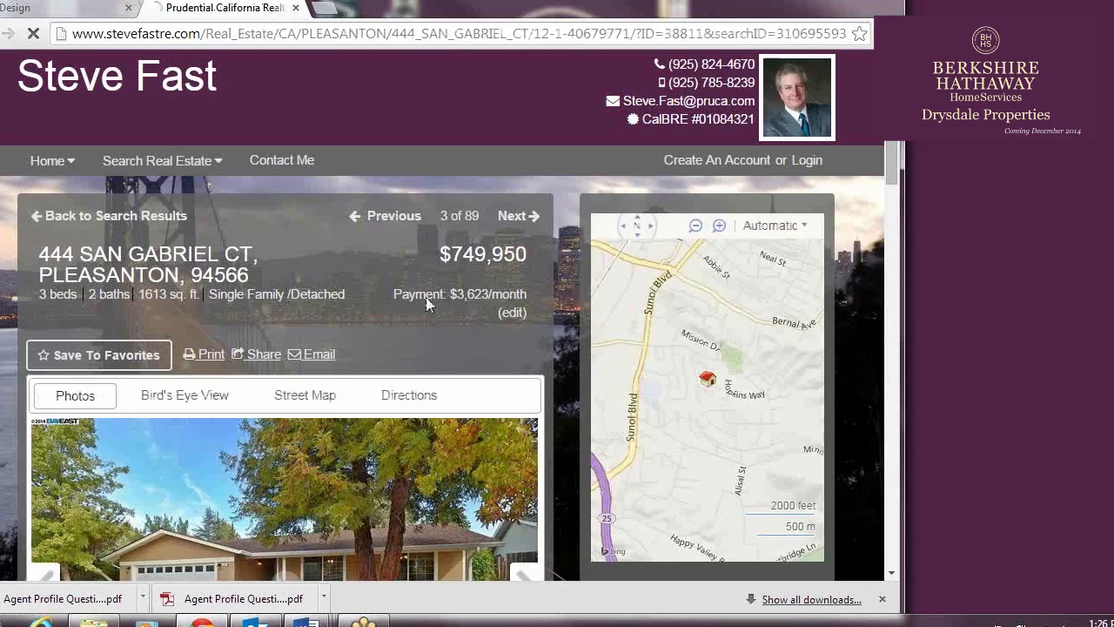
scroll(down, 3)
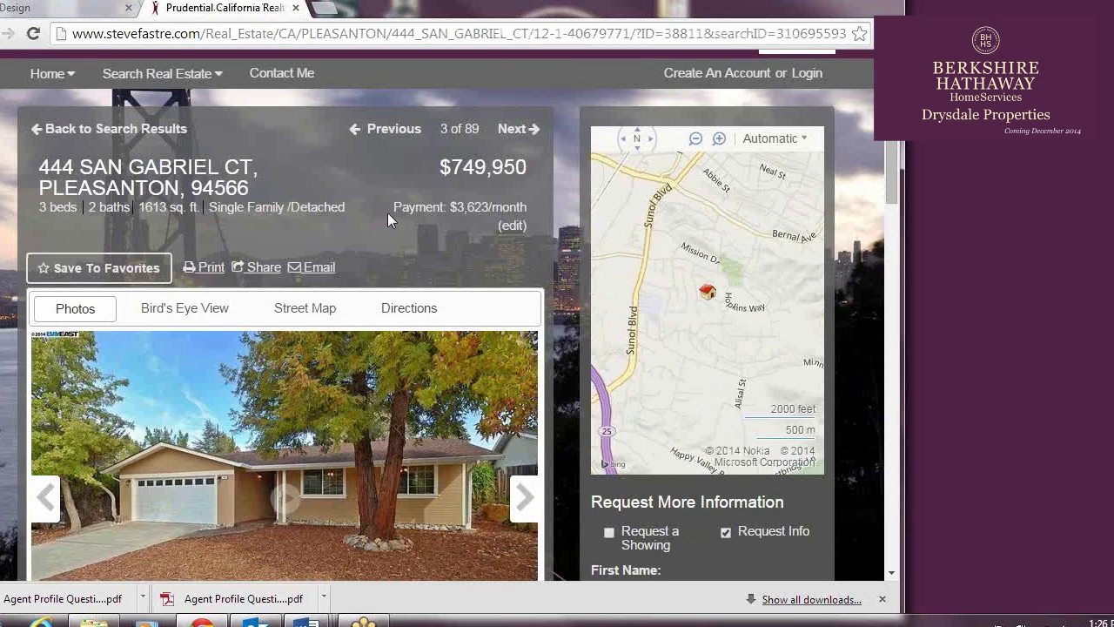
click(108, 129)
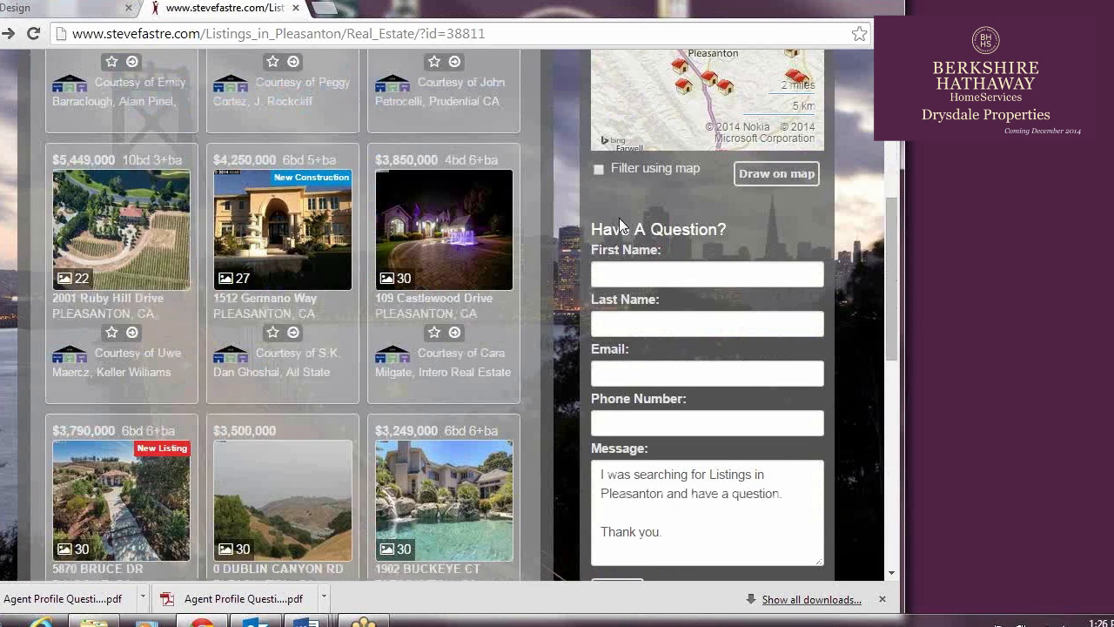
scroll(down, 3)
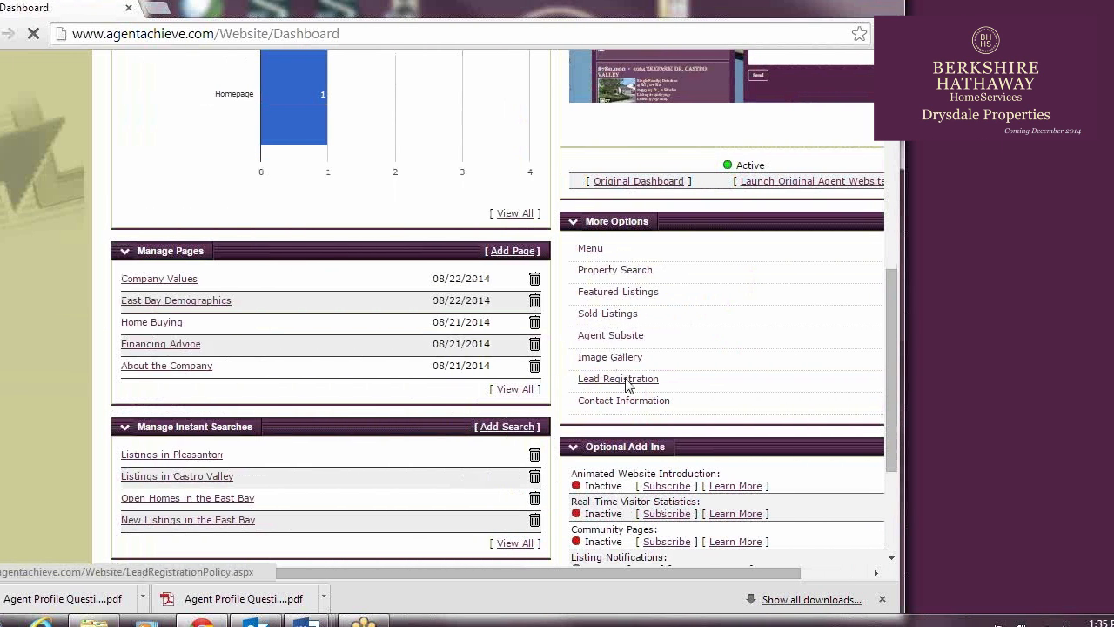
In Lead Registration under More Options, show the Allow properties setting of 3 views
click(618, 377)
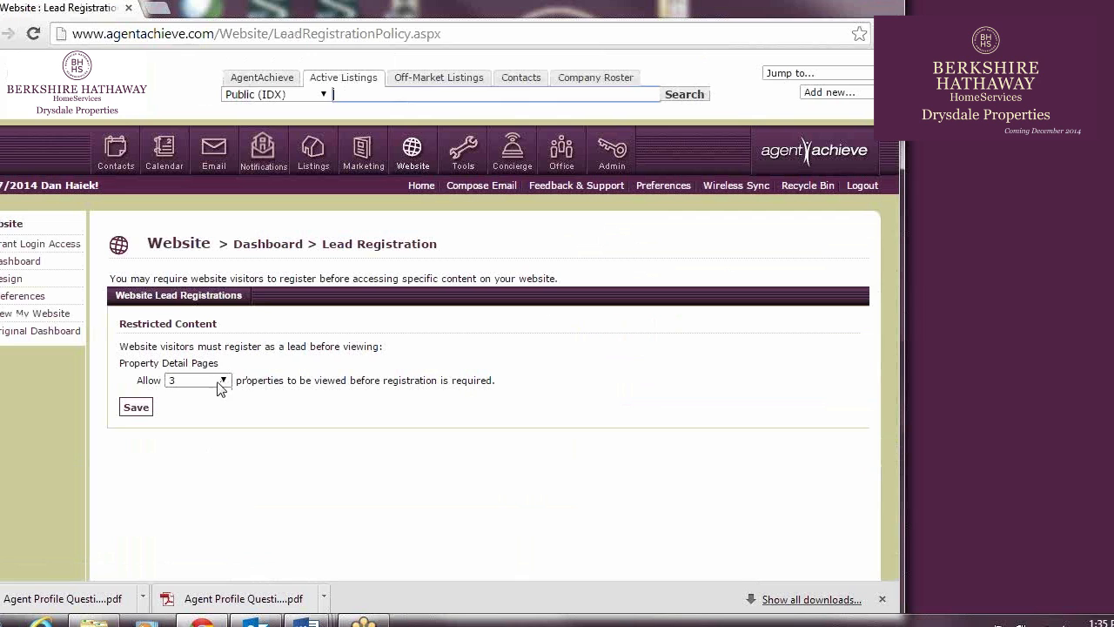
click(195, 380)
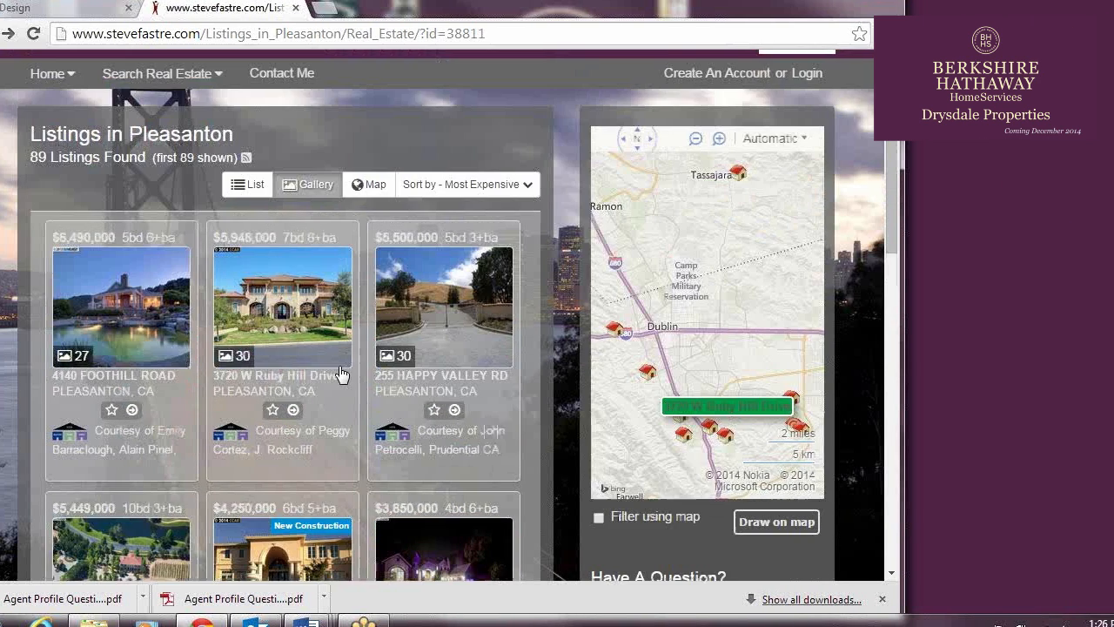
click(282, 73)
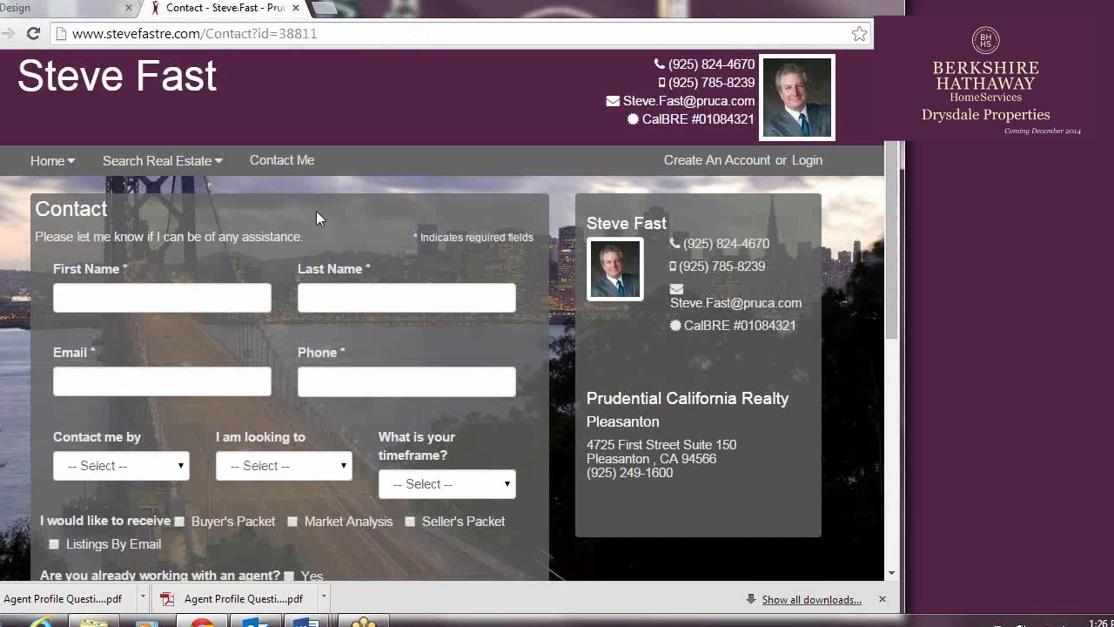
mouse_move(350, 216)
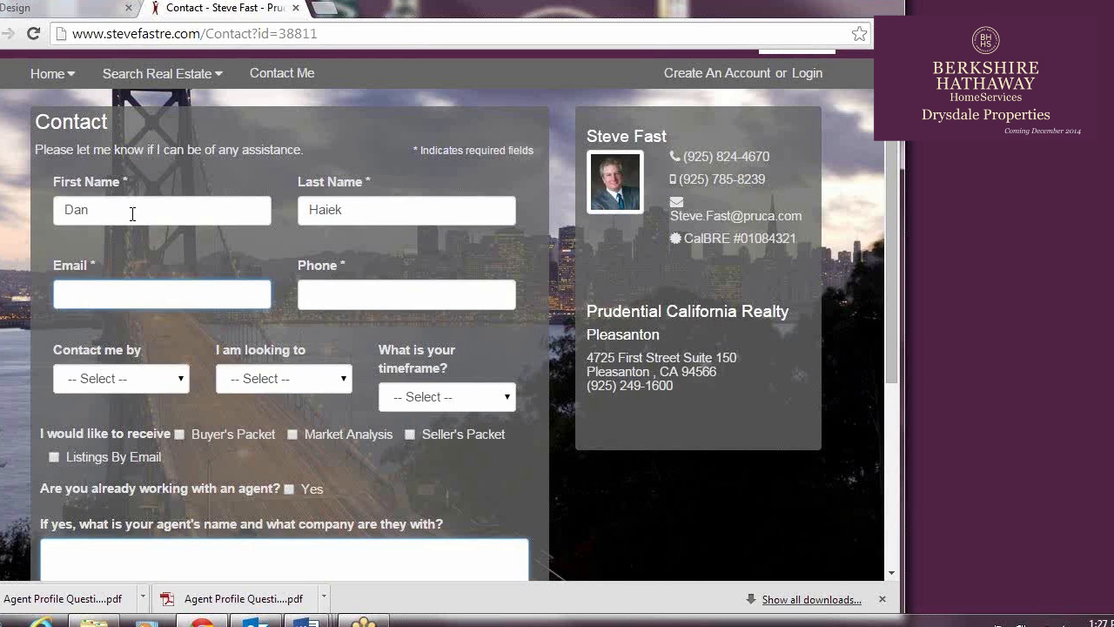
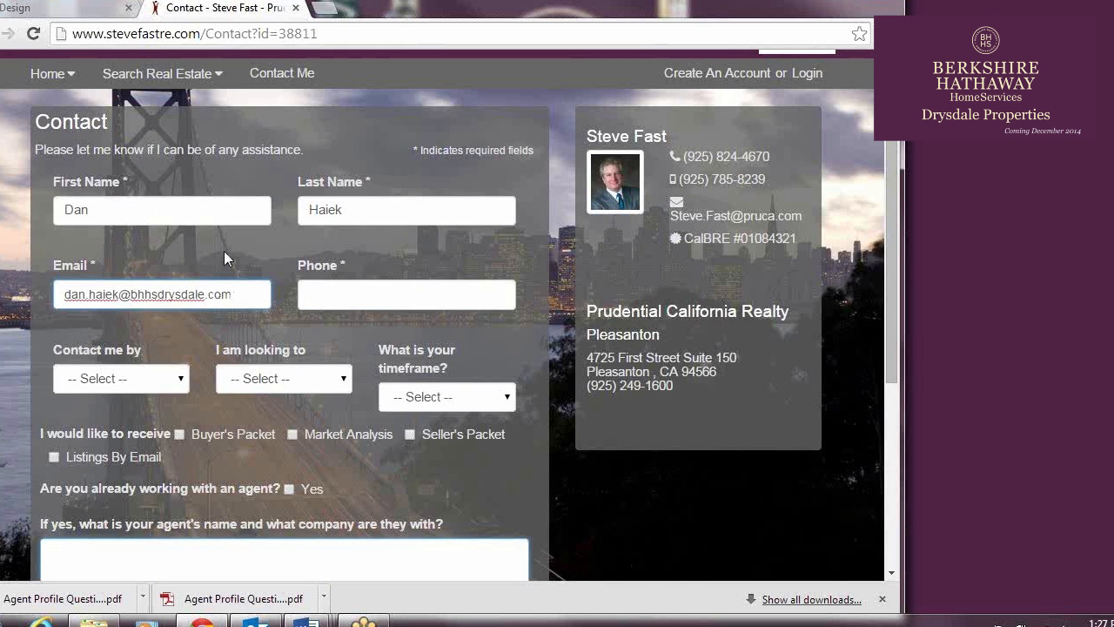
scroll(down, 3)
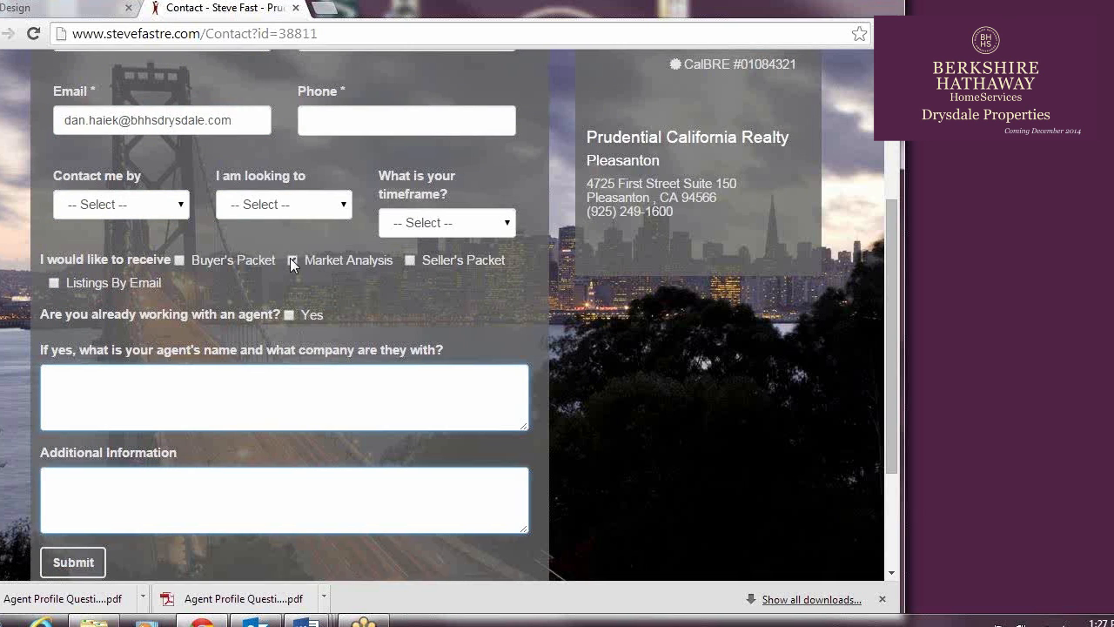
scroll(up, 3)
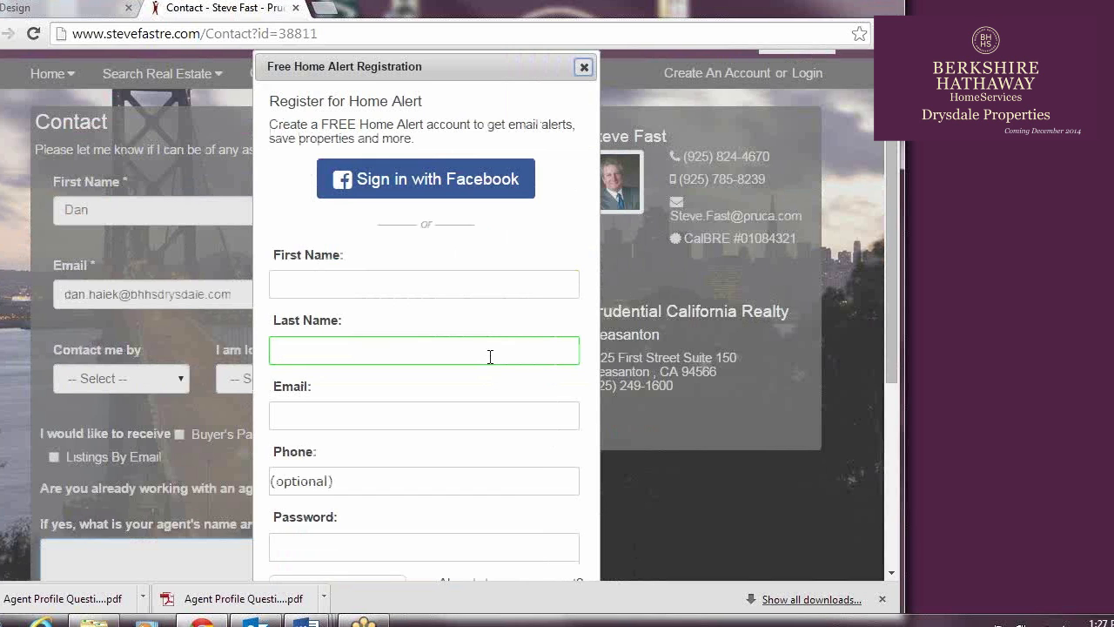
Bring the Free Home Alert Registration popup into view over the contact page
scroll(up, 3)
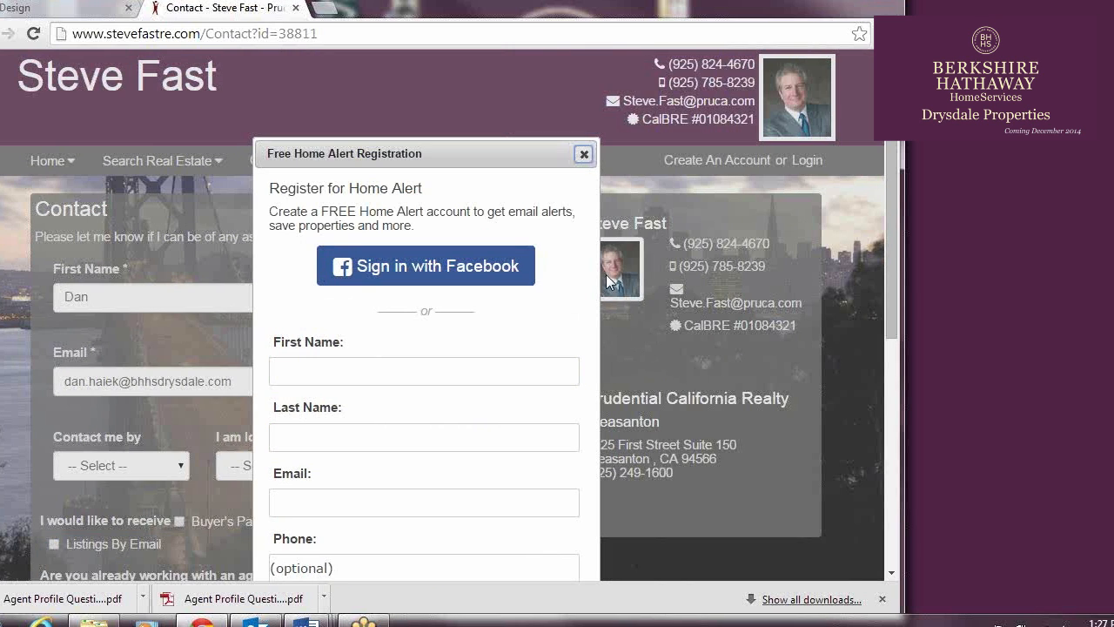
mouse_move(72, 14)
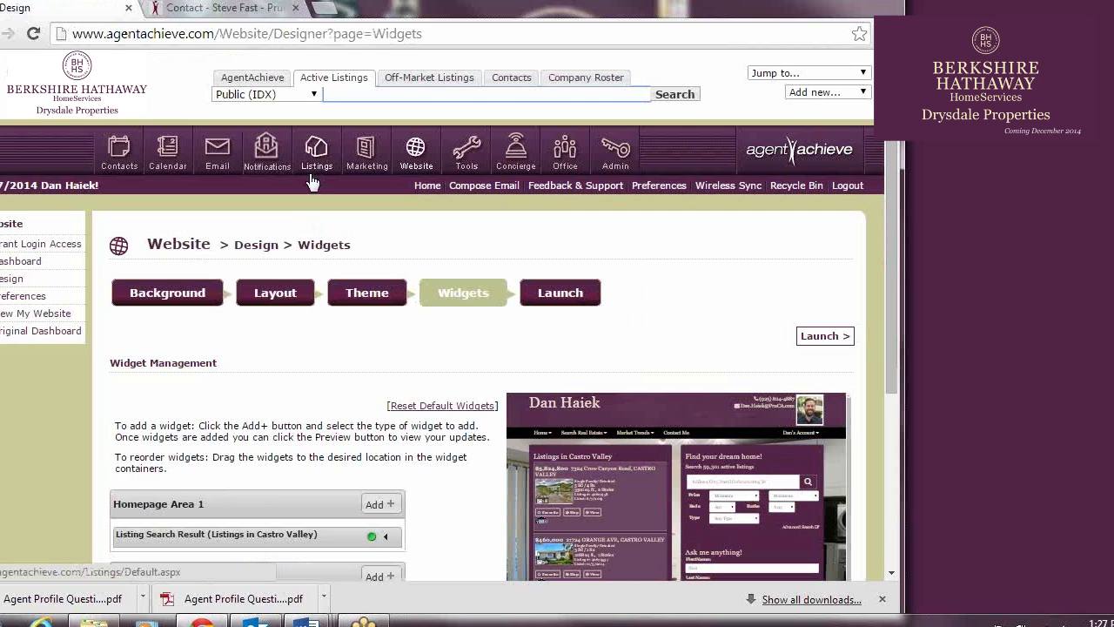
mouse_move(268, 150)
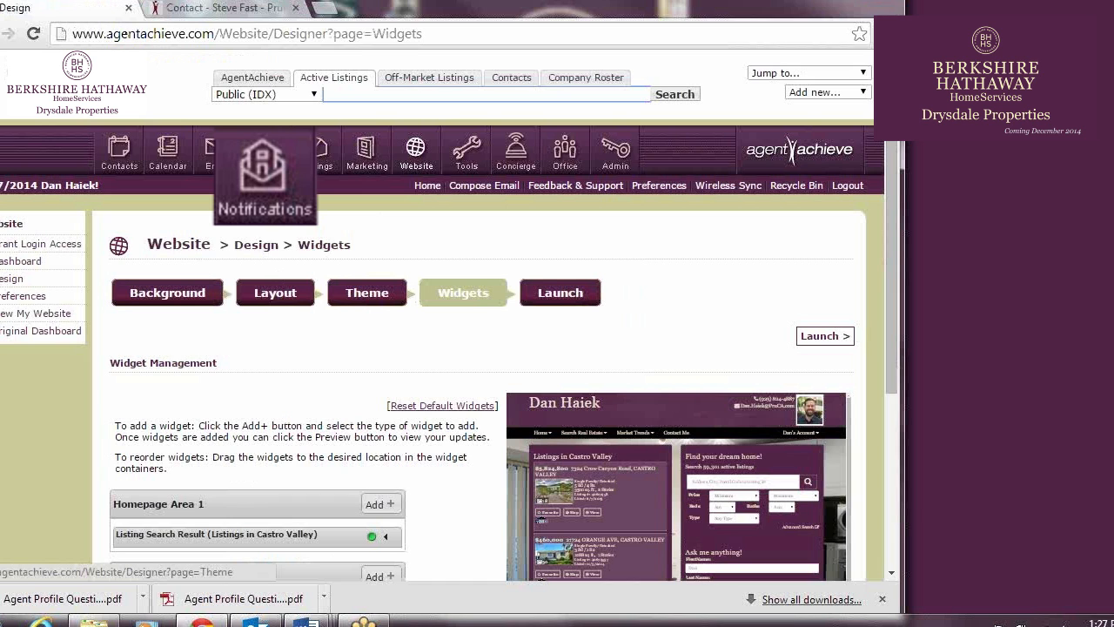
Return from the AgentAchieve Widgets step to the live stevefastre.com site tab
click(226, 7)
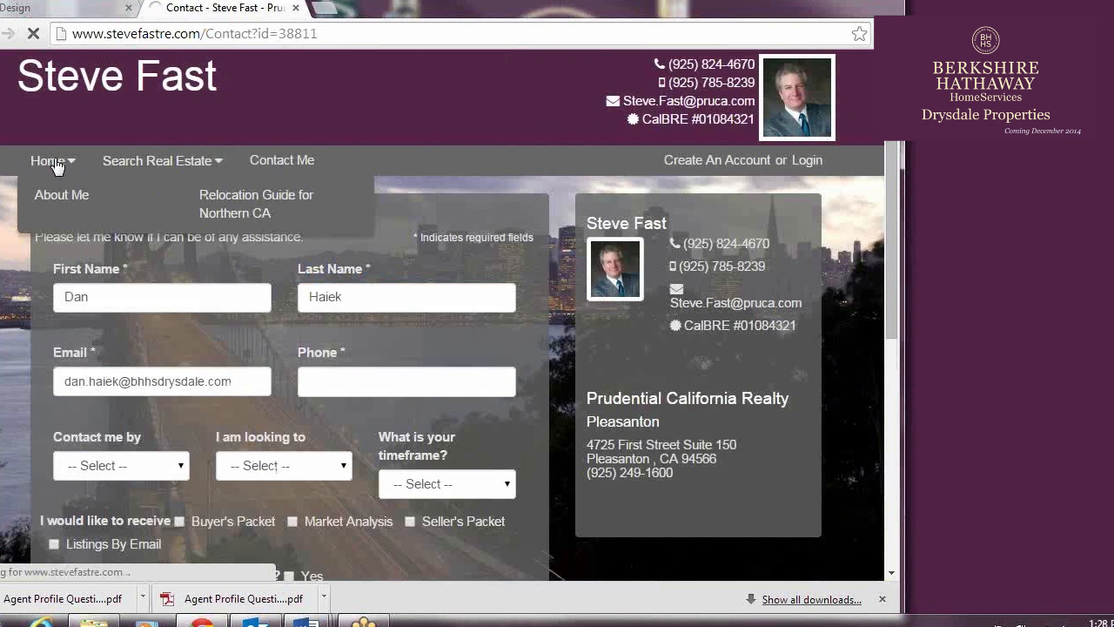
On the home page property search, enter 'castro valley' and choose Castro Valley, CA
click(47, 160)
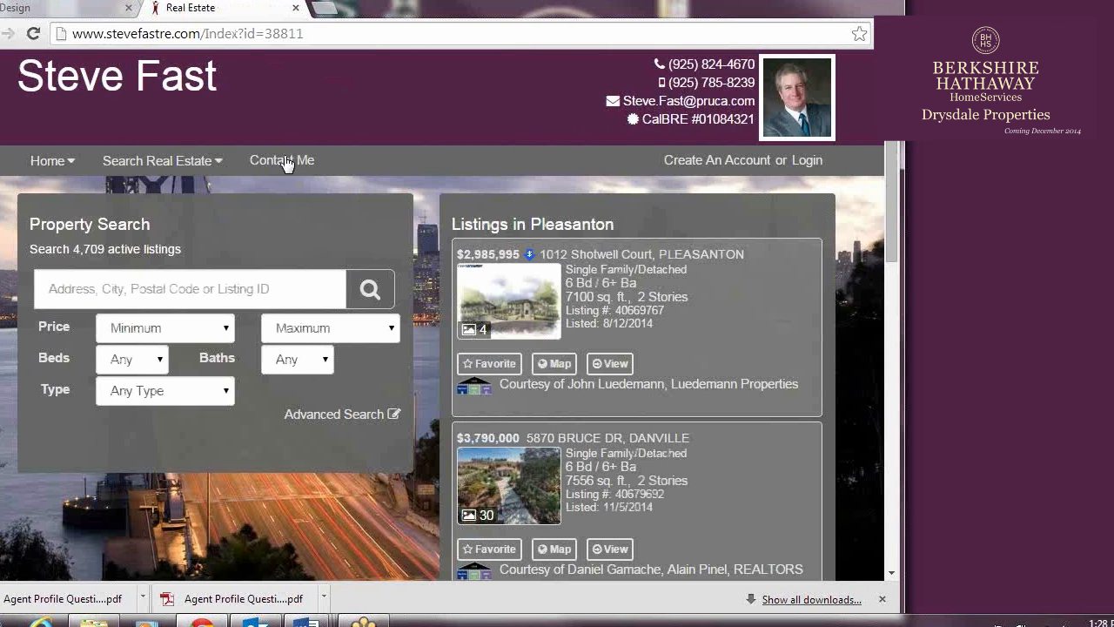
mouse_move(310, 439)
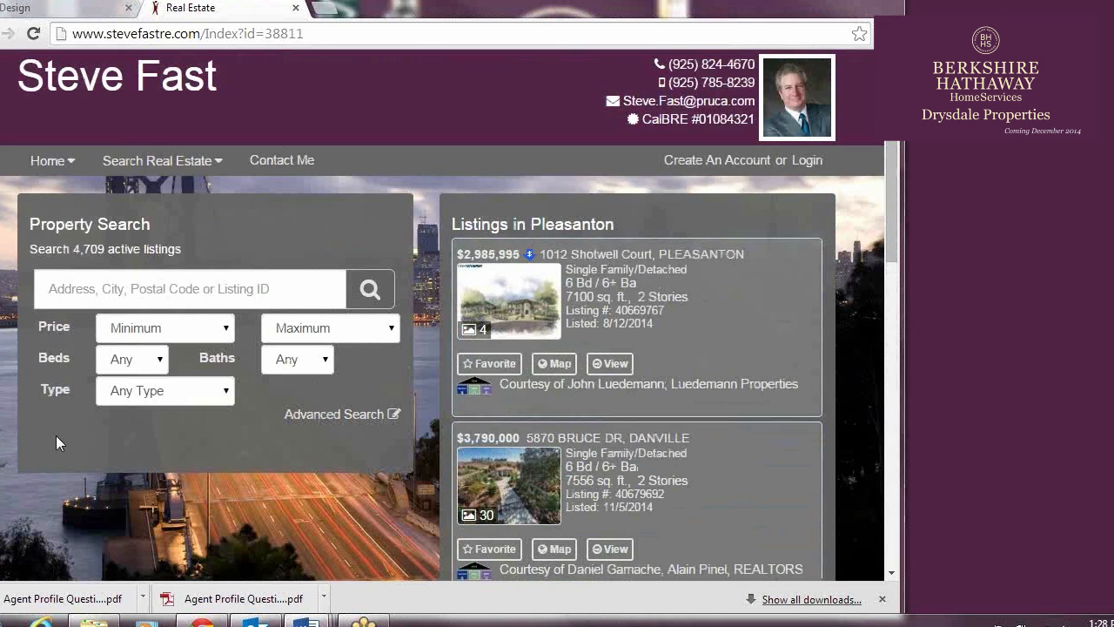
text(cast)
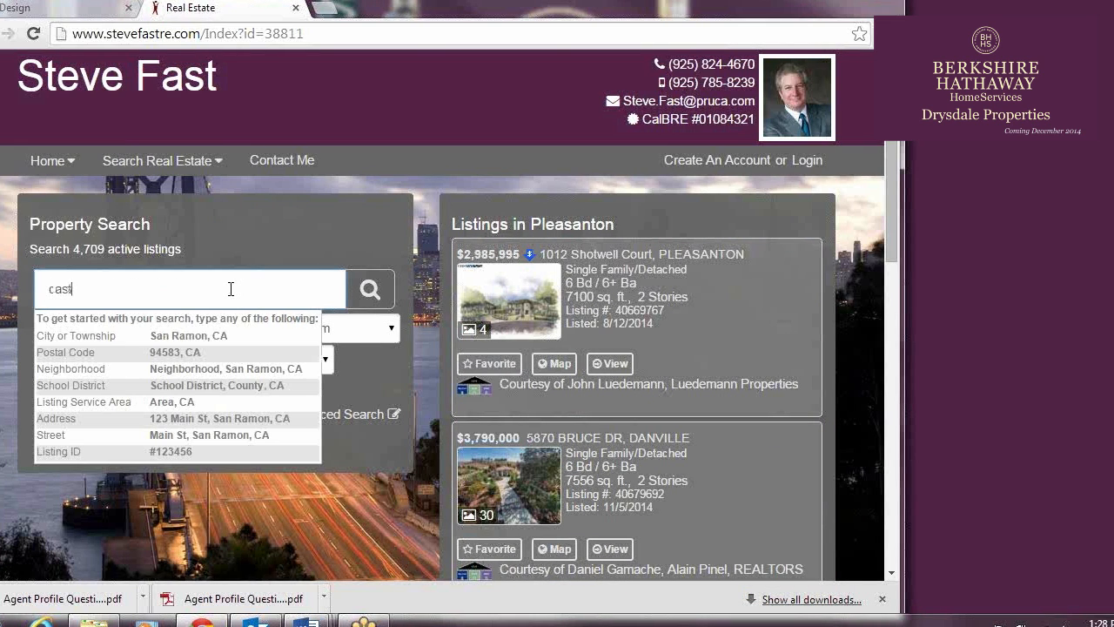
text(ro valley)
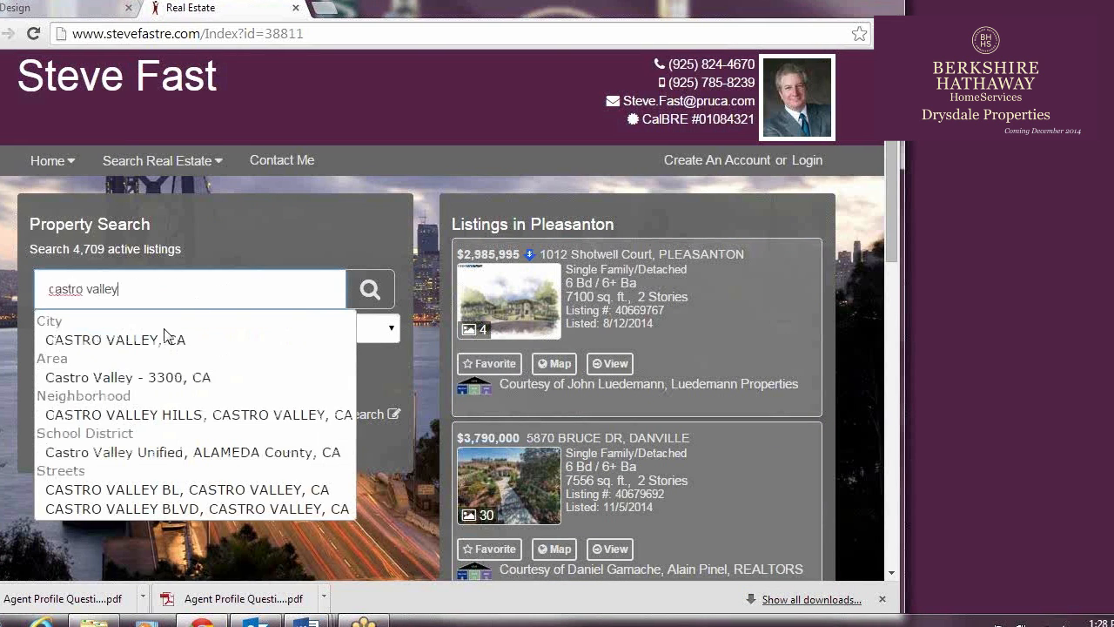
click(165, 327)
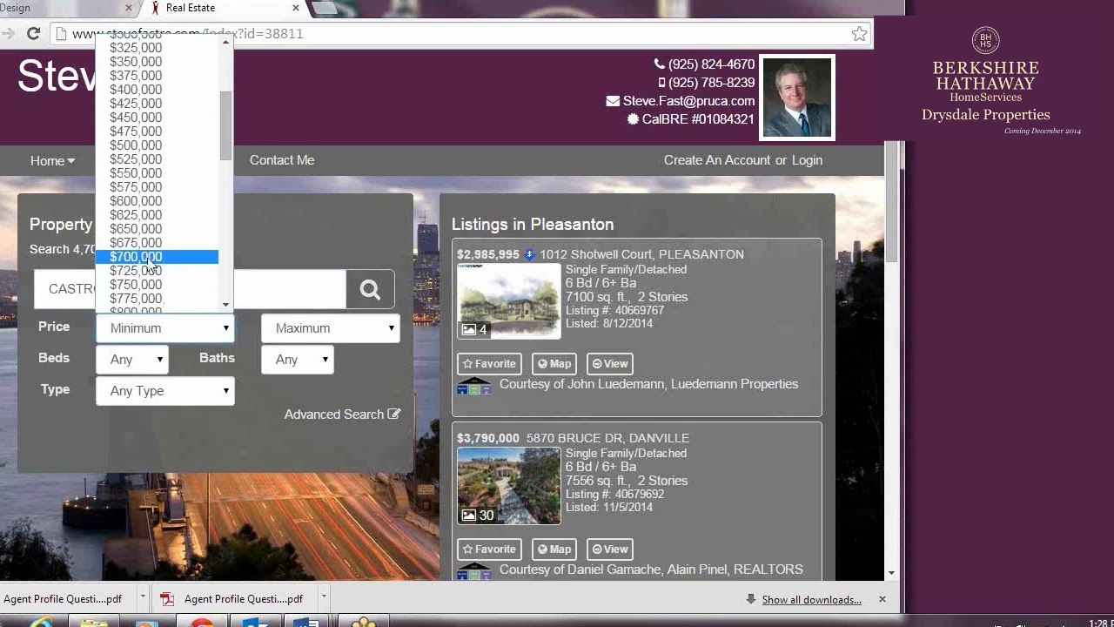
Set the search to Minimum $700,000, Beds 3+ and Type Single Family
click(136, 256)
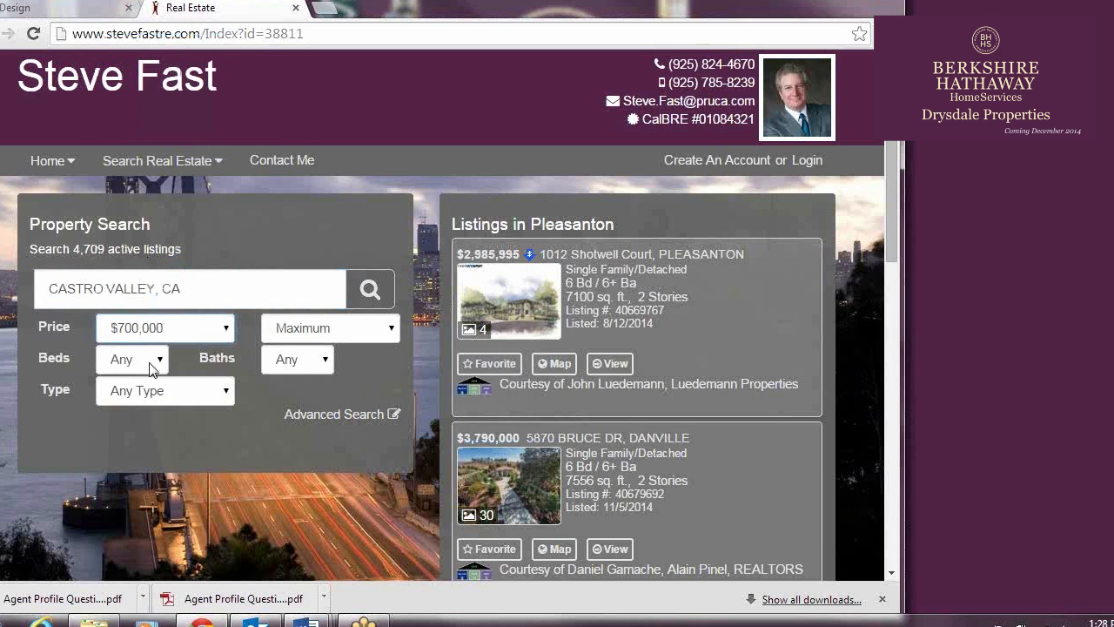
click(120, 358)
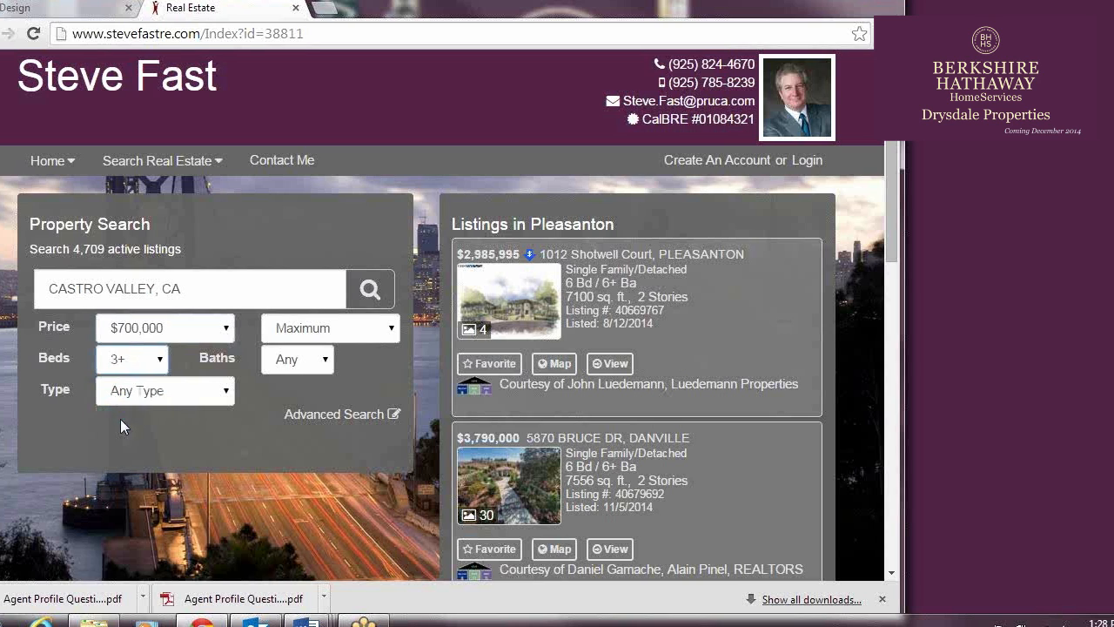
click(164, 390)
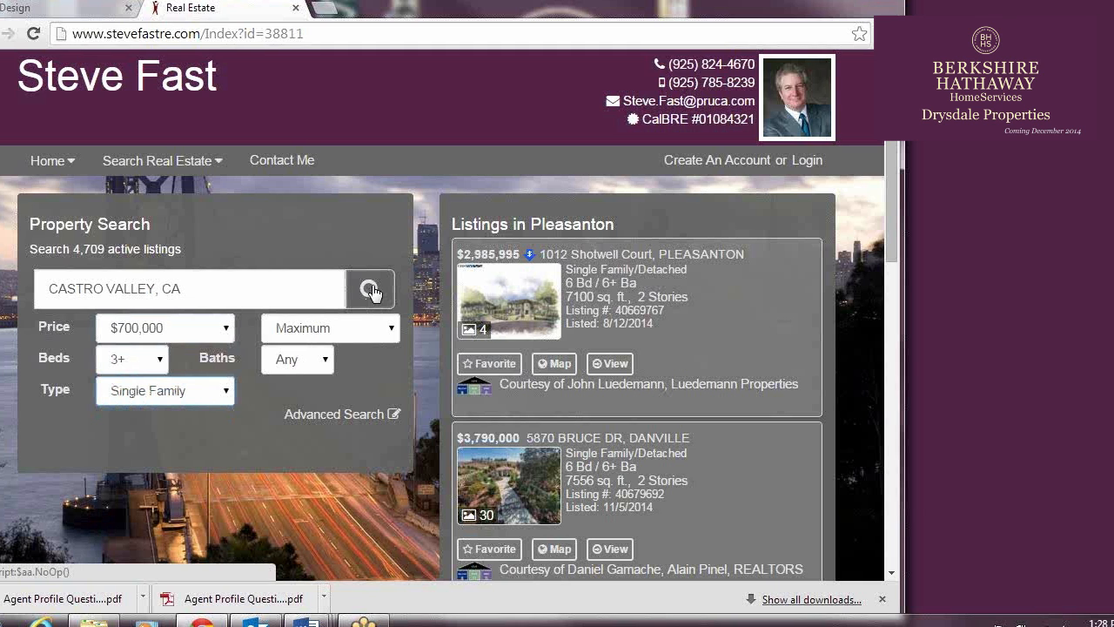
Scroll through the property listings down to 'View more properties' and back up
scroll(down, 3)
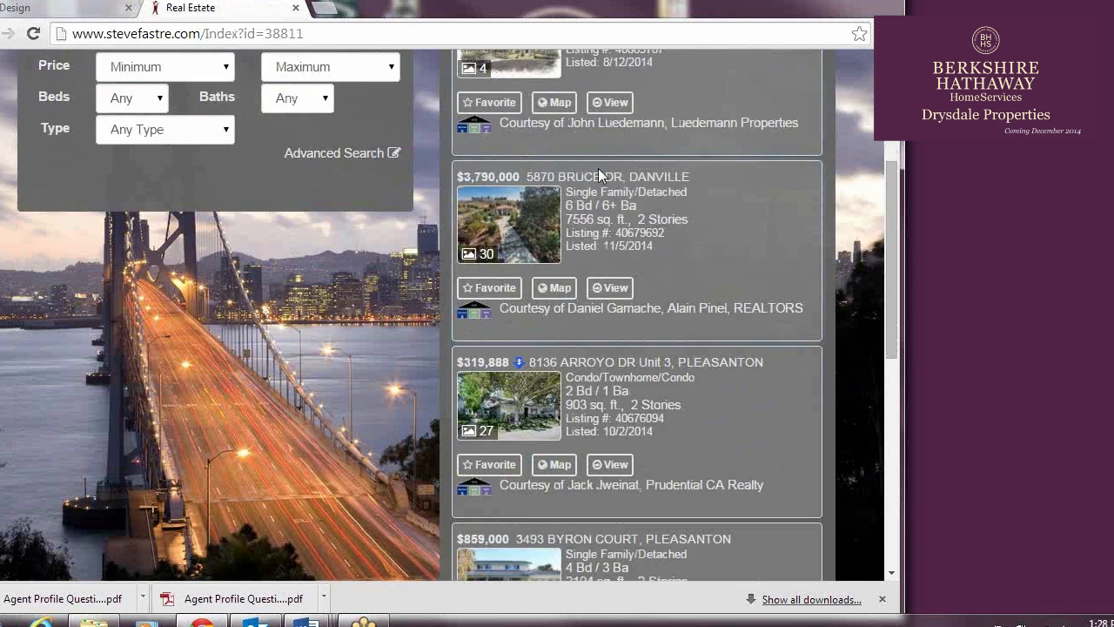
scroll(down, 3)
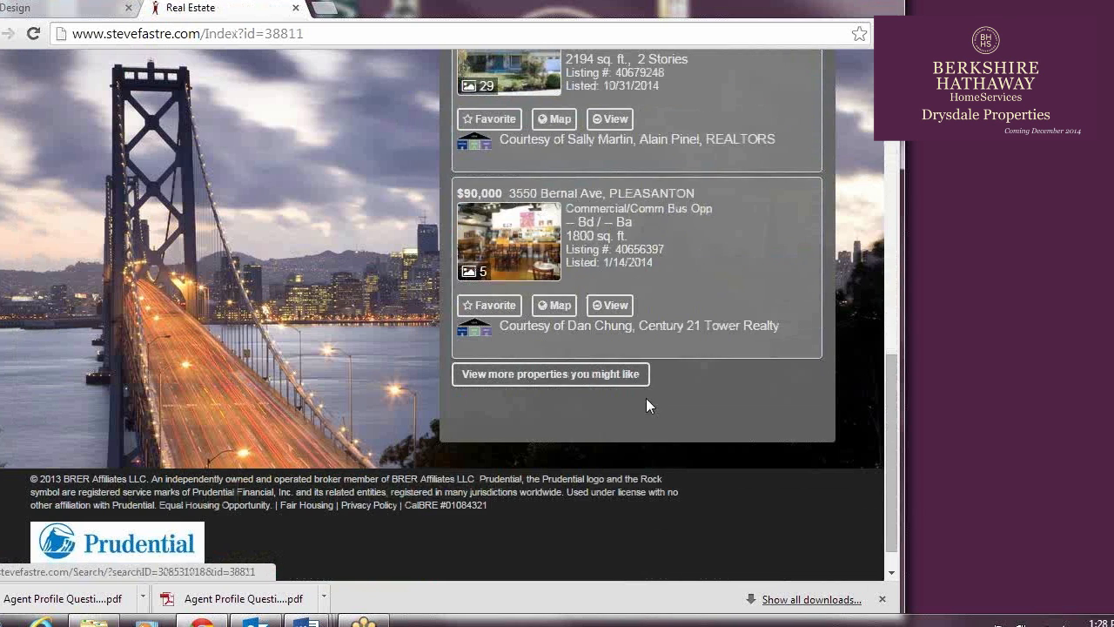
scroll(up, 3)
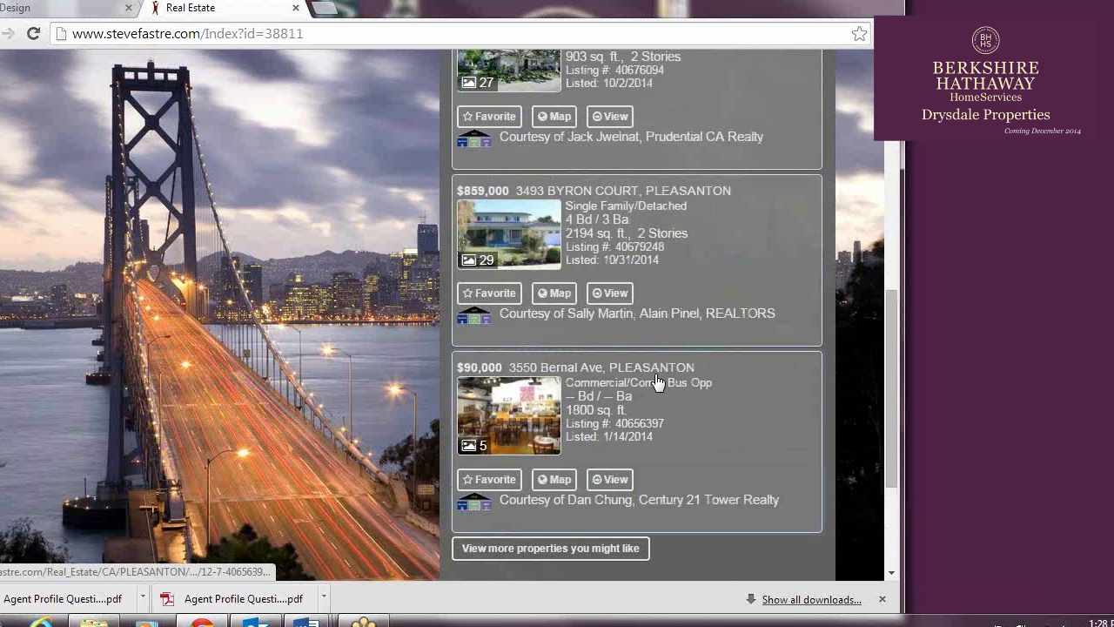
scroll(up, 3)
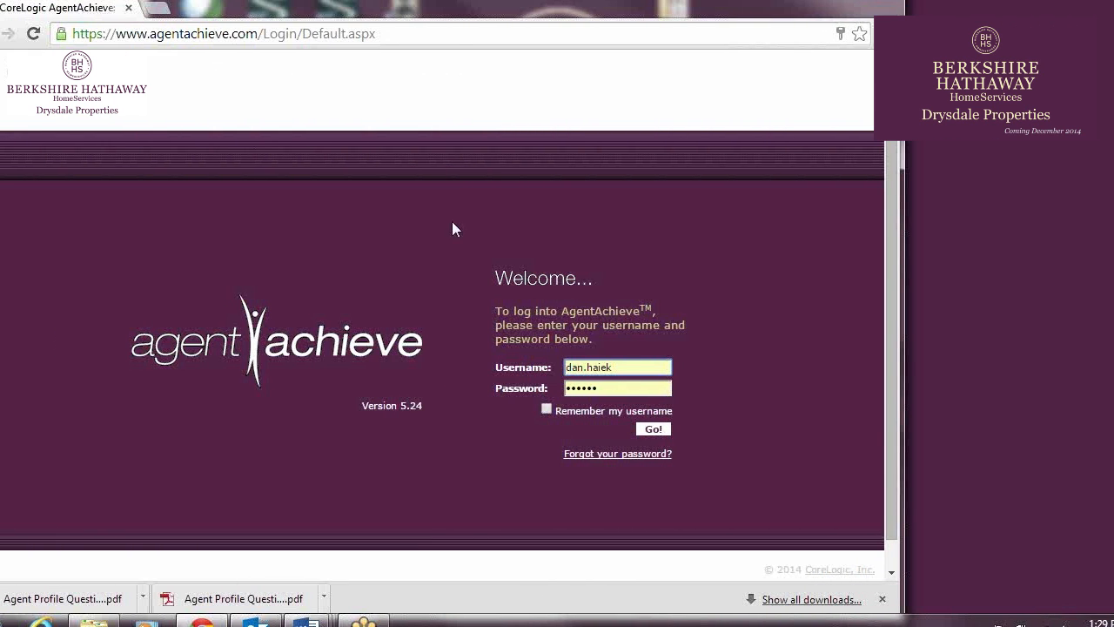
Log in, enter the website management area and load the Super Agent dashboard
click(653, 428)
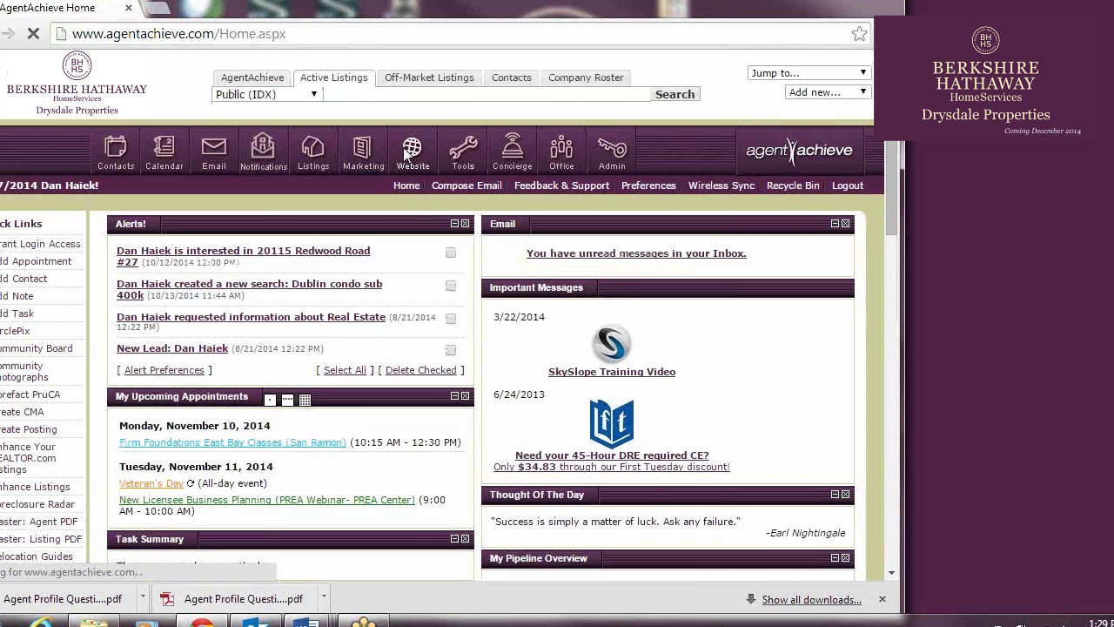
click(410, 148)
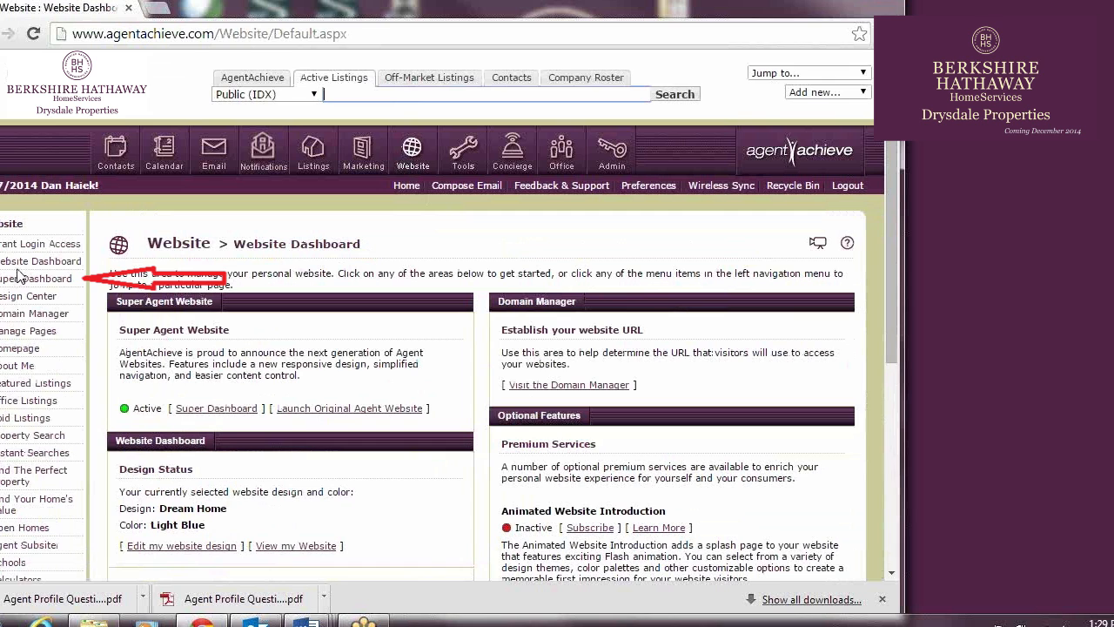
mouse_move(216, 408)
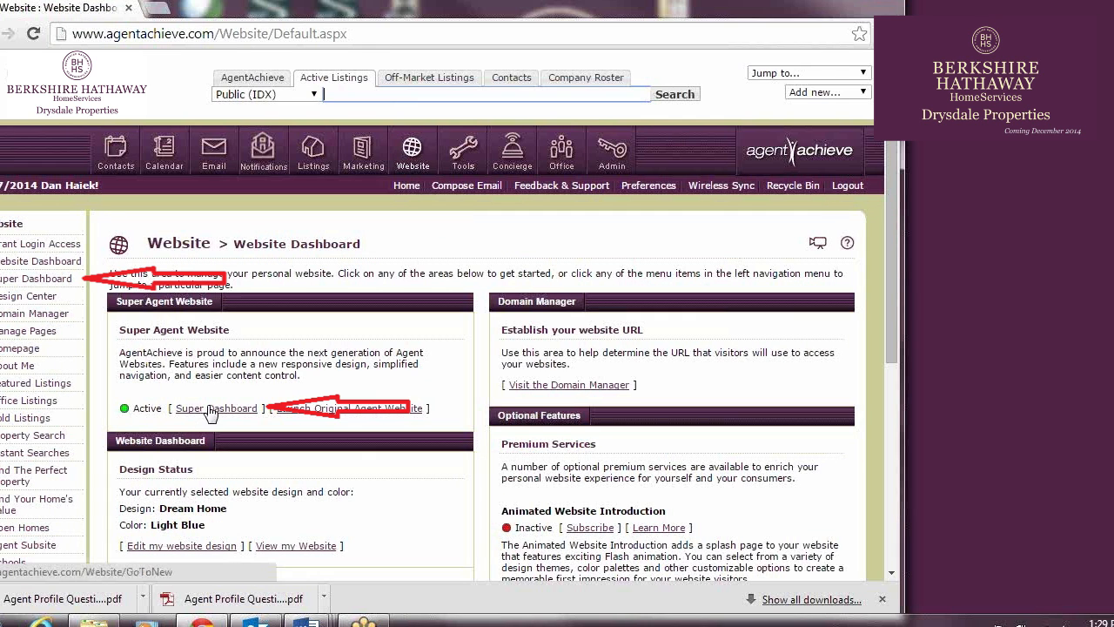
click(216, 407)
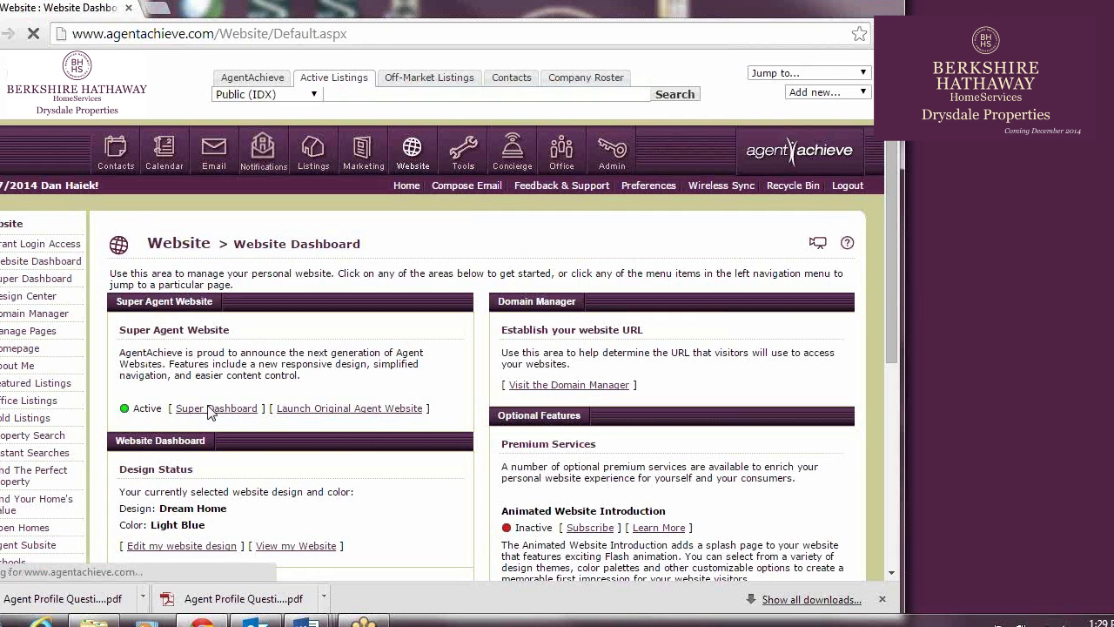
click(216, 407)
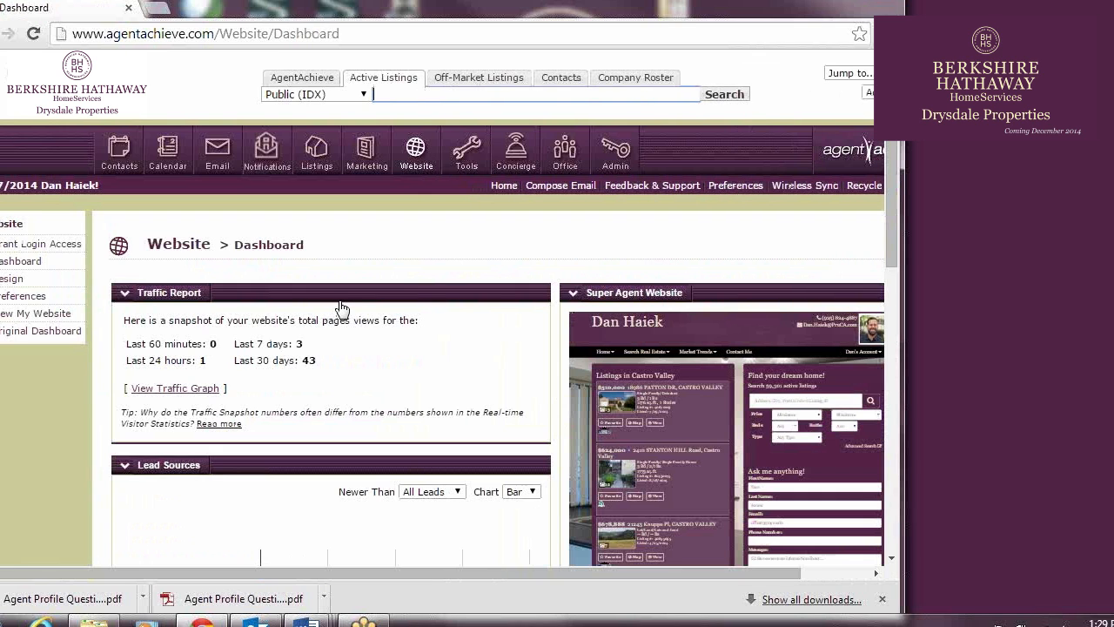
Enter Design from the left navigation to reach the designer's Background step
click(11, 279)
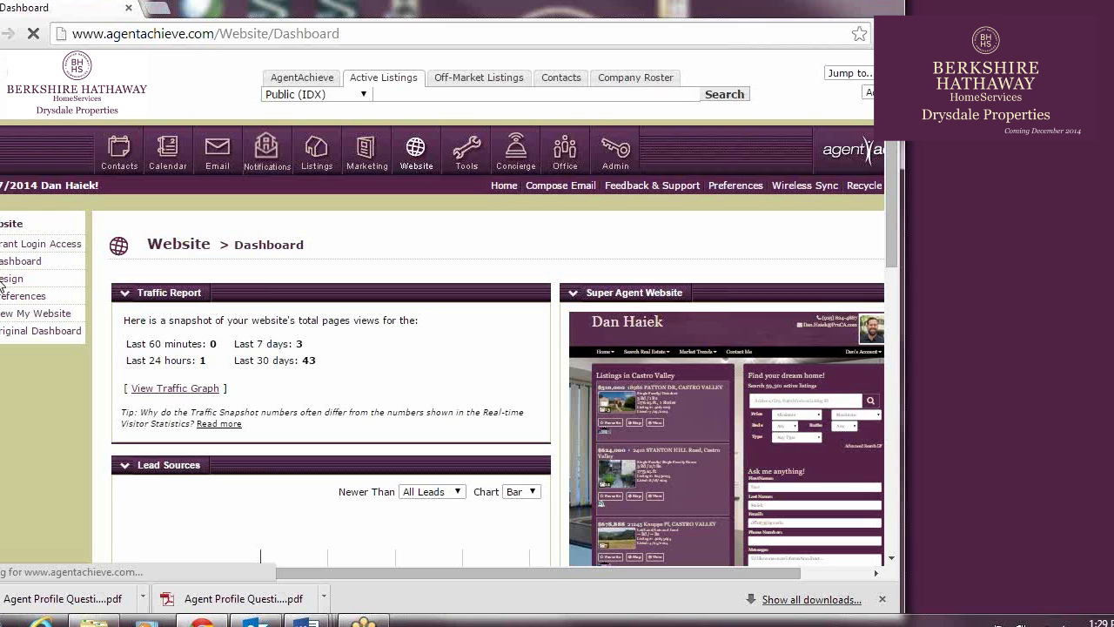
click(12, 278)
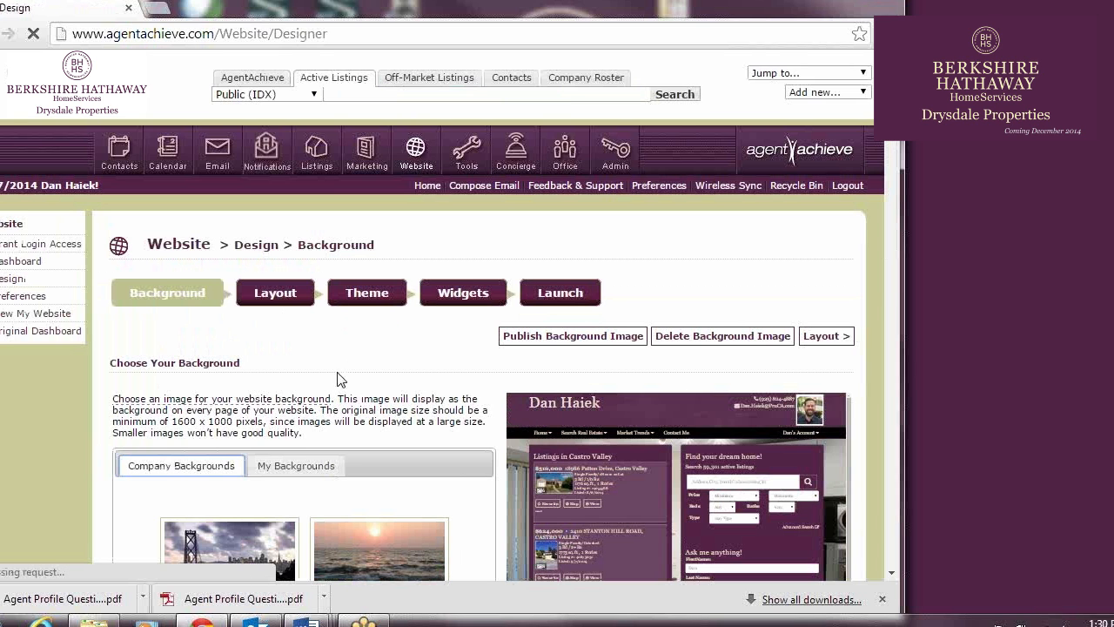
Use Choose File under 'Insert from your computer' and browse the Open dialog for a background image
scroll(down, 3)
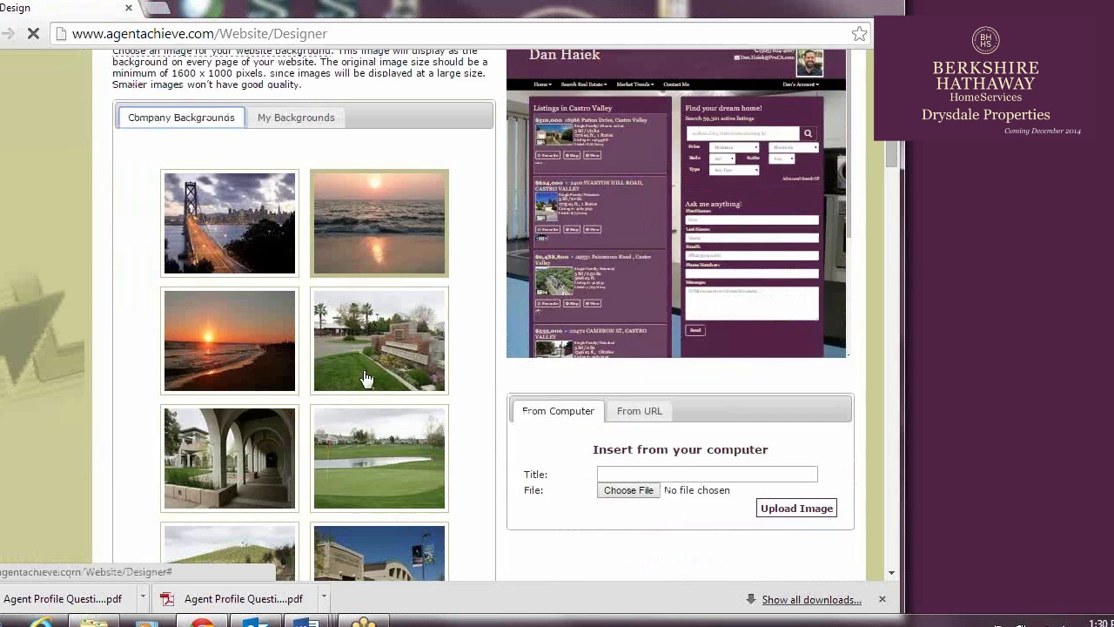
scroll(down, 3)
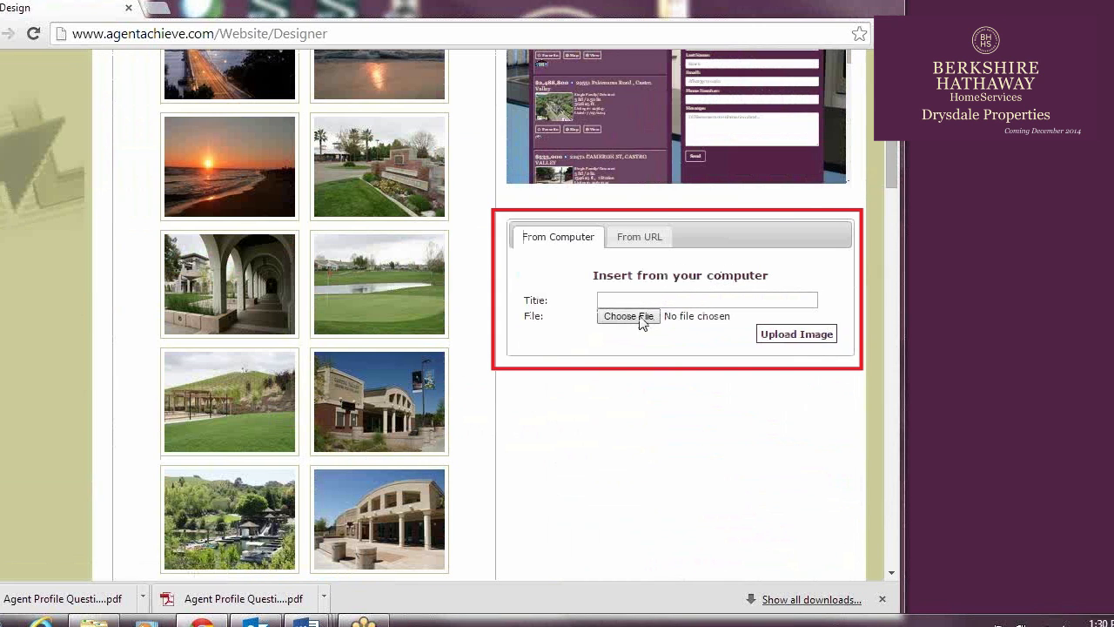
click(627, 317)
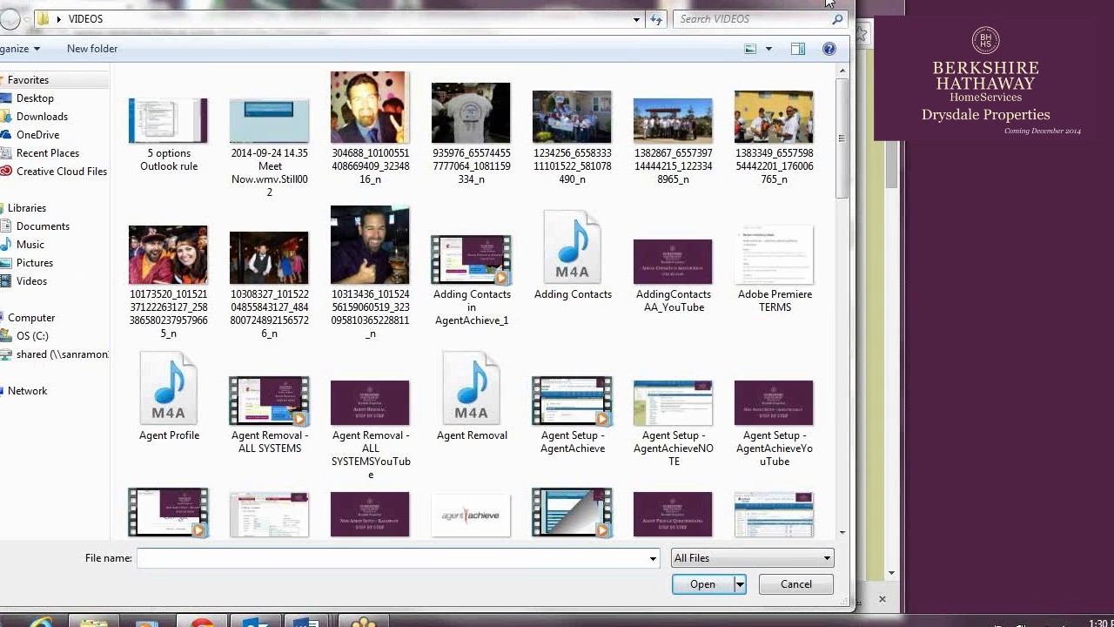
click(794, 584)
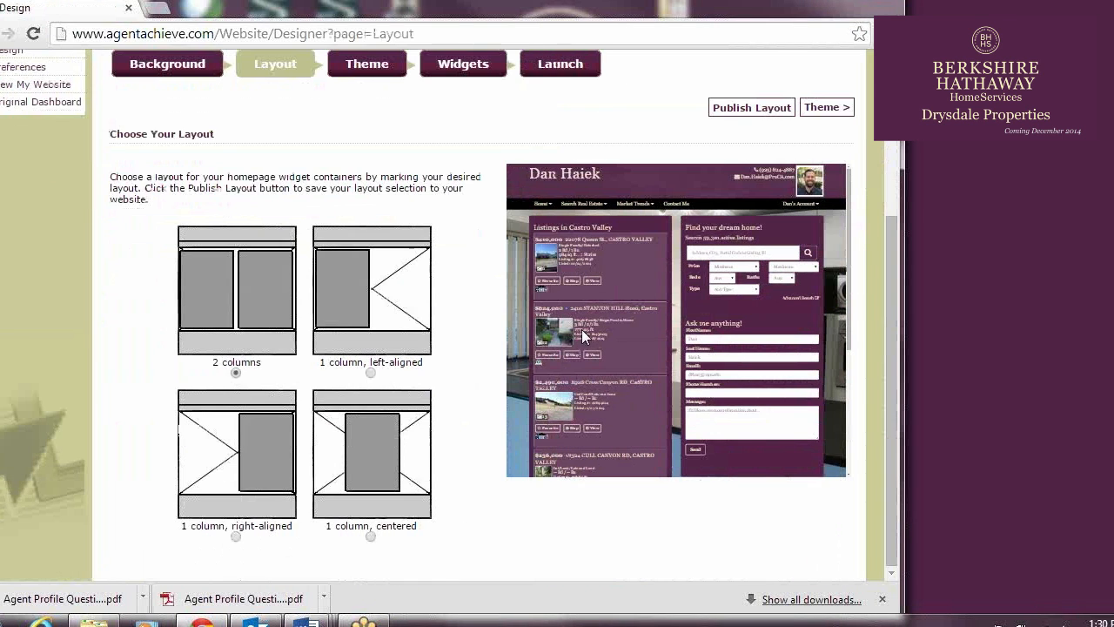
mouse_move(424, 490)
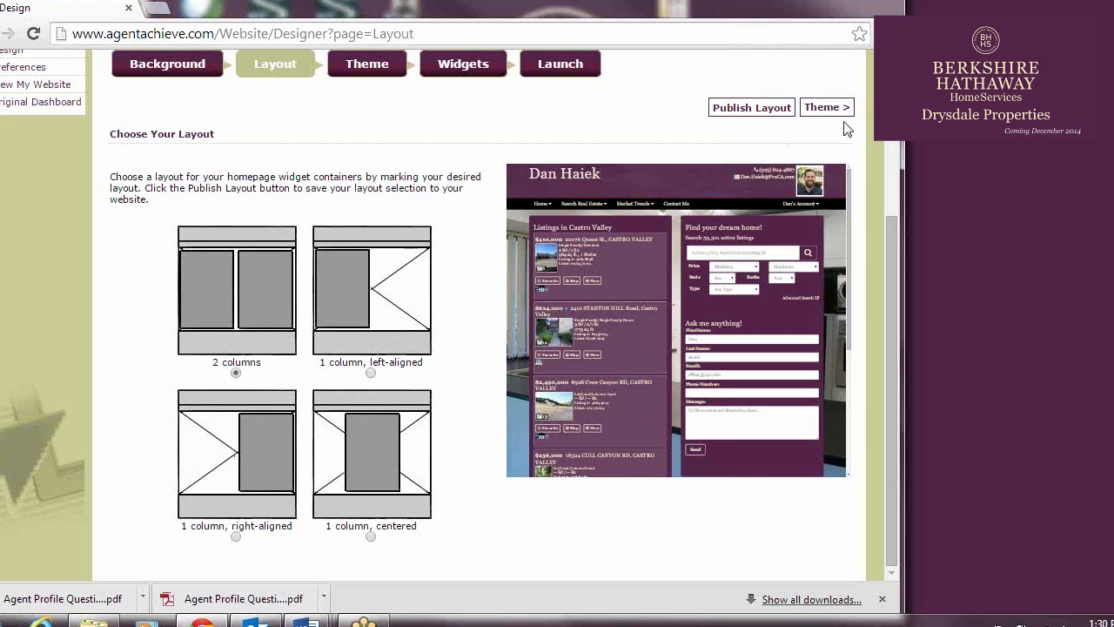
Keep the two-column layout and advance to the Theme step with 'My BHHS Theme' selected
click(825, 106)
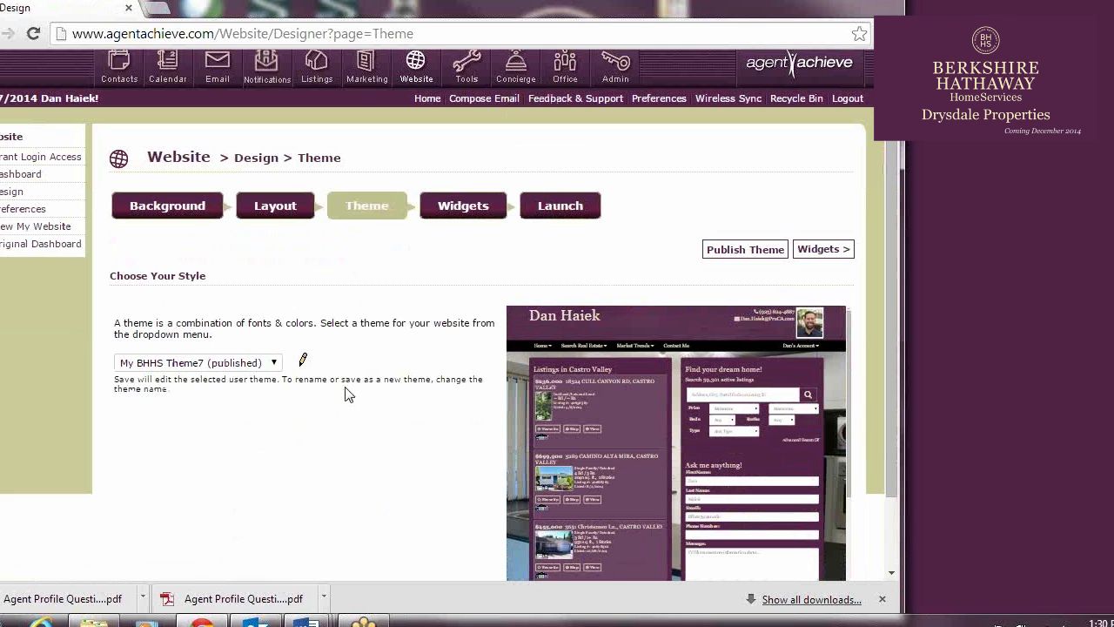
Review the theme's header, body and footer font and colour settings via the edit pencil, then reach Widgets
click(198, 362)
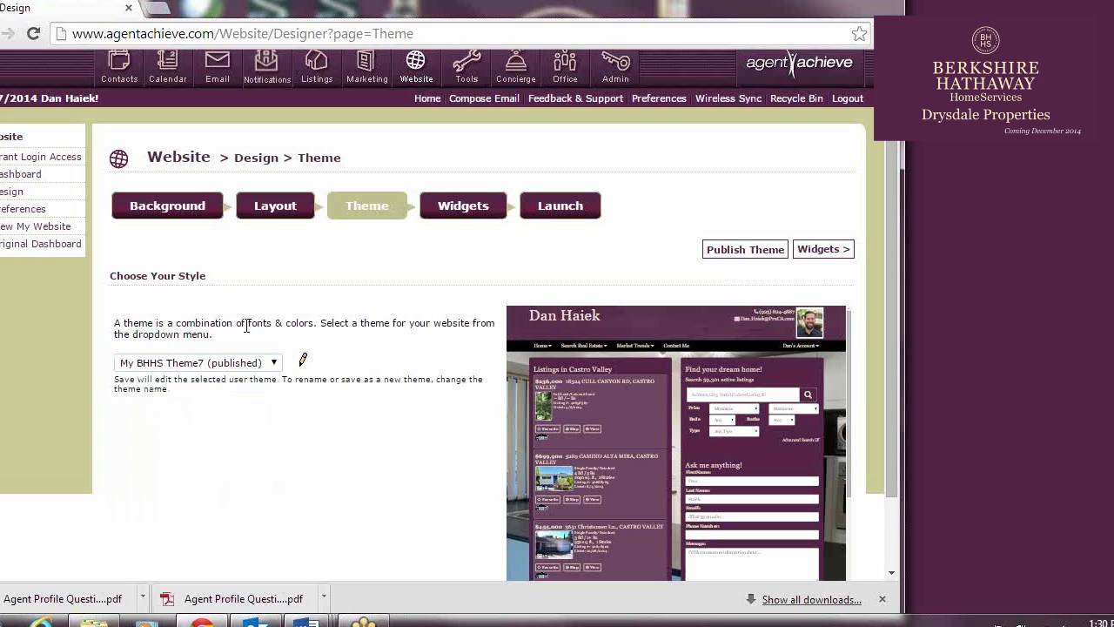
click(302, 358)
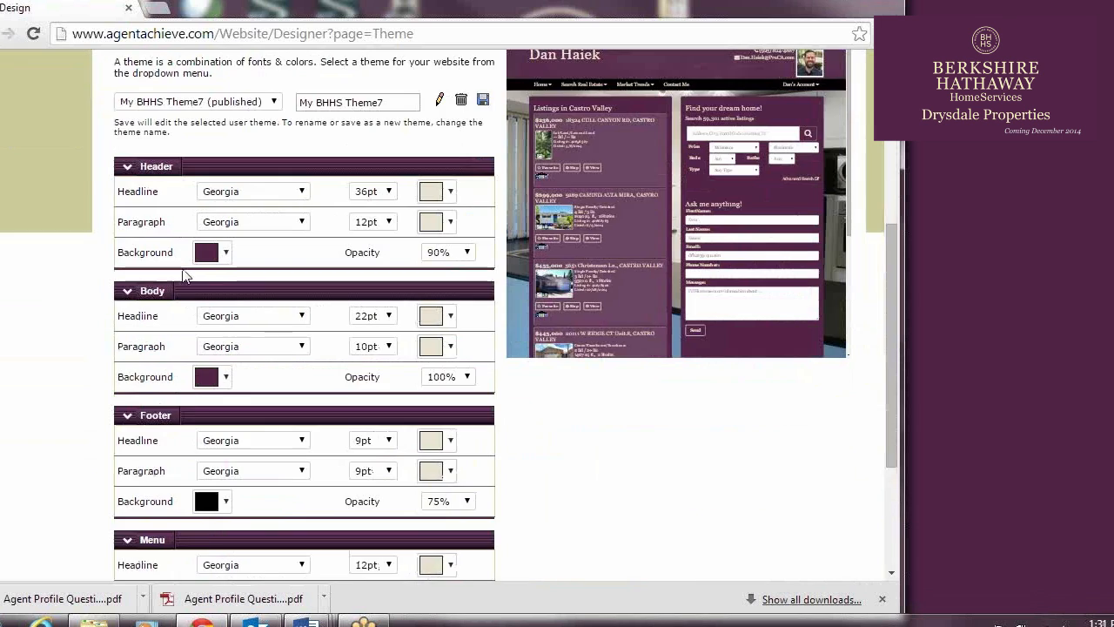
scroll(down, 3)
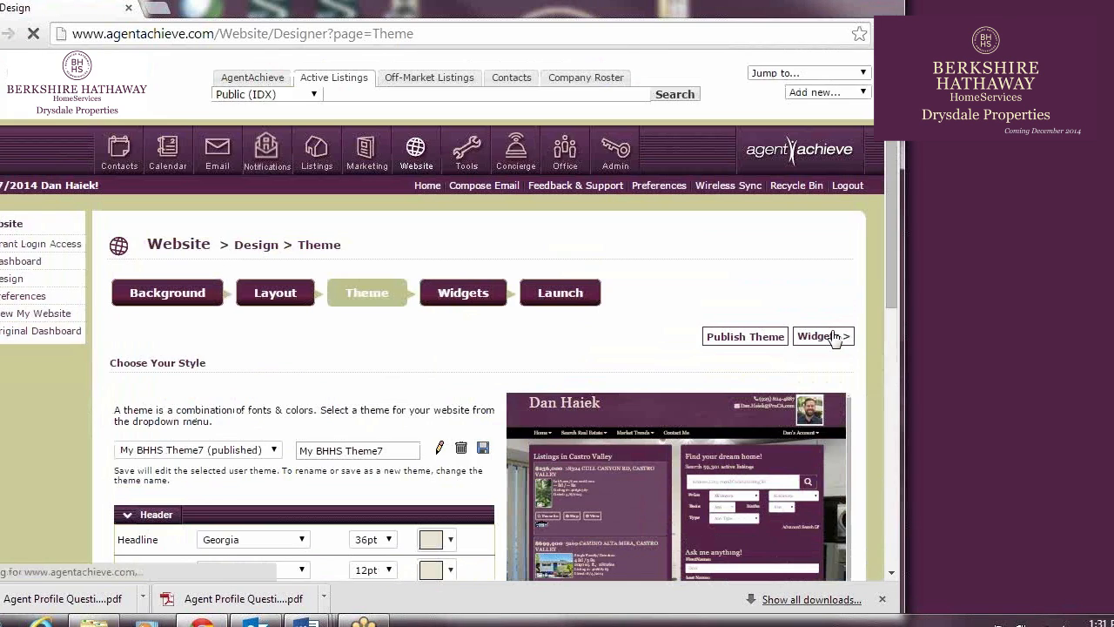
click(822, 336)
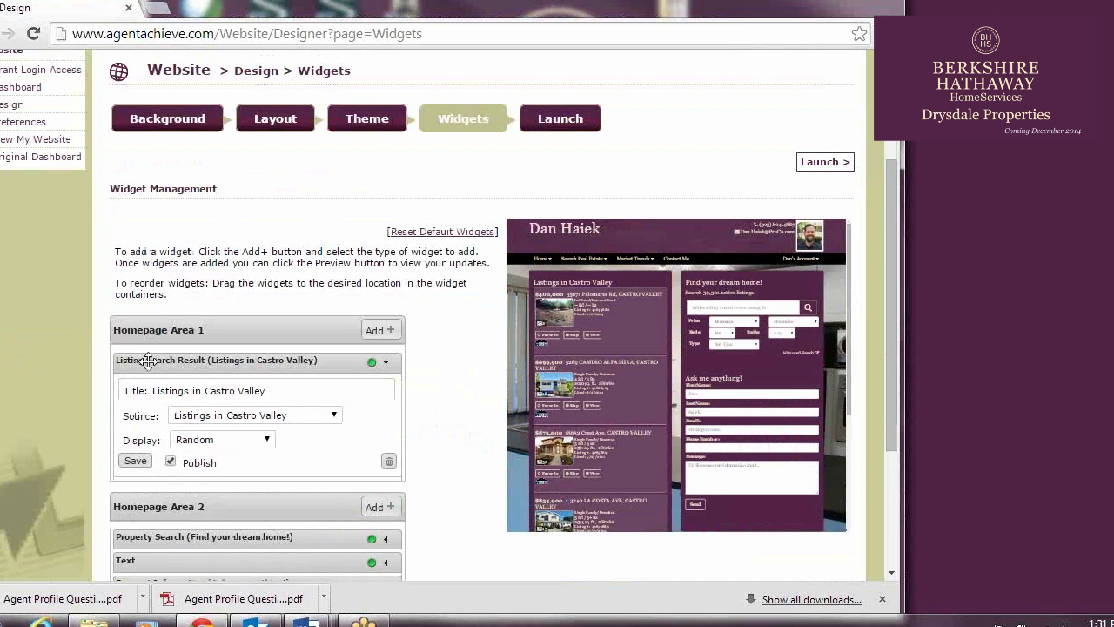
Expand the Castro Valley listings, Find your dream home! and Ask me anything! widgets to review their settings
click(255, 390)
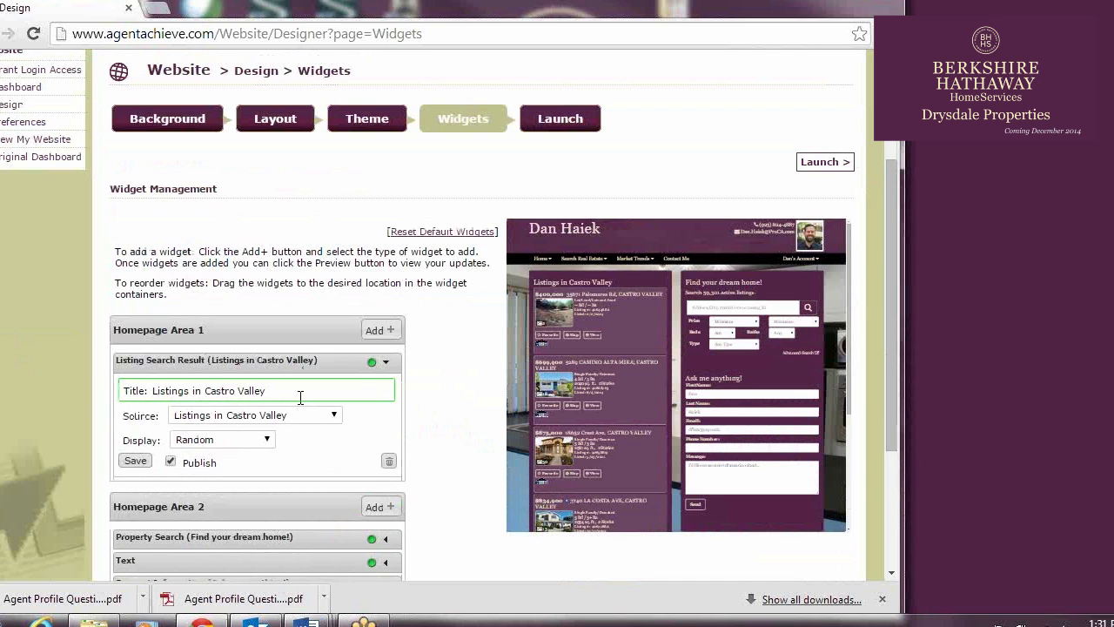
mouse_move(287, 390)
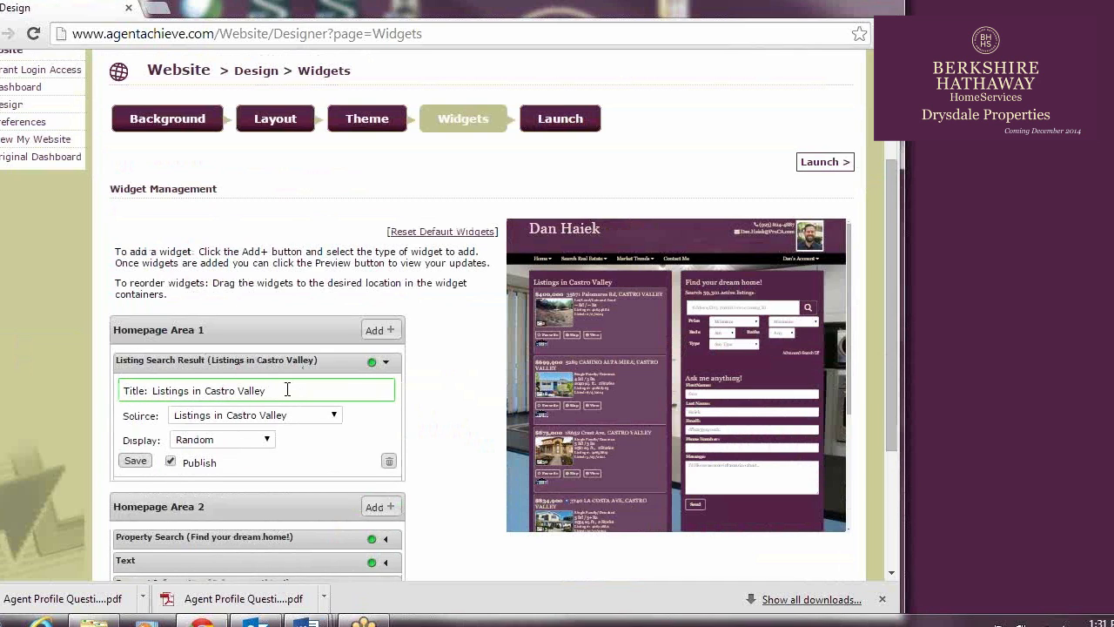
scroll(down, 3)
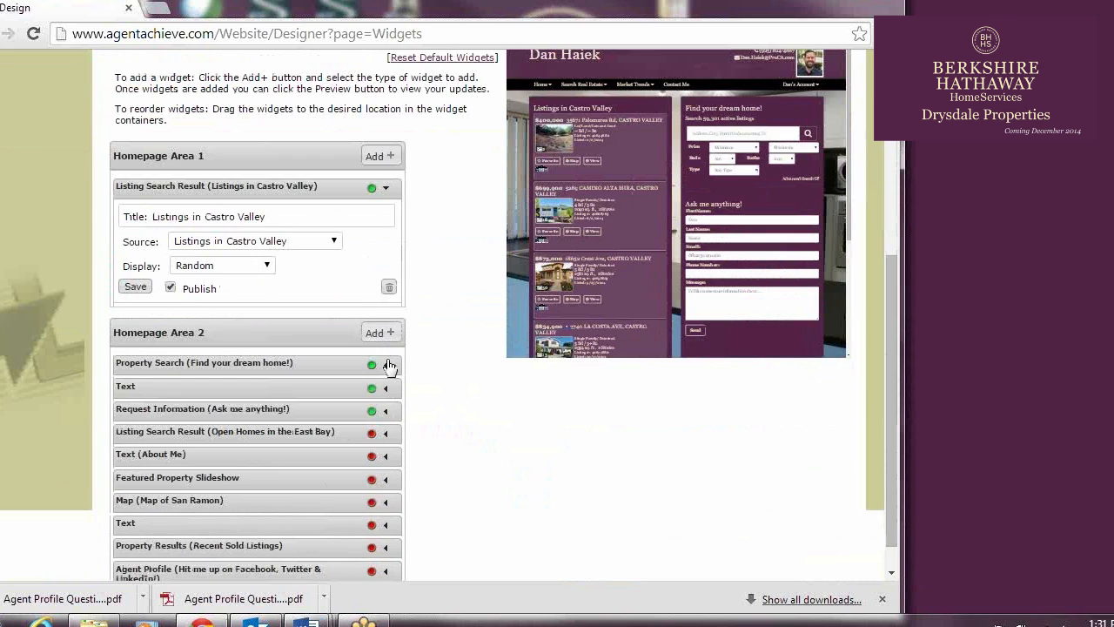
click(387, 364)
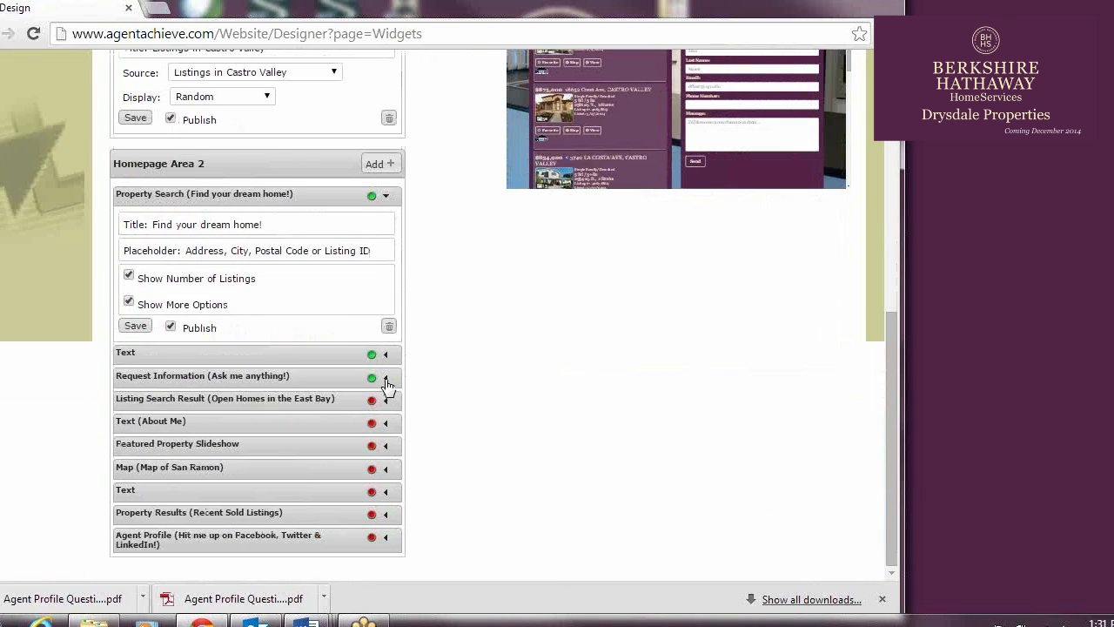
click(387, 383)
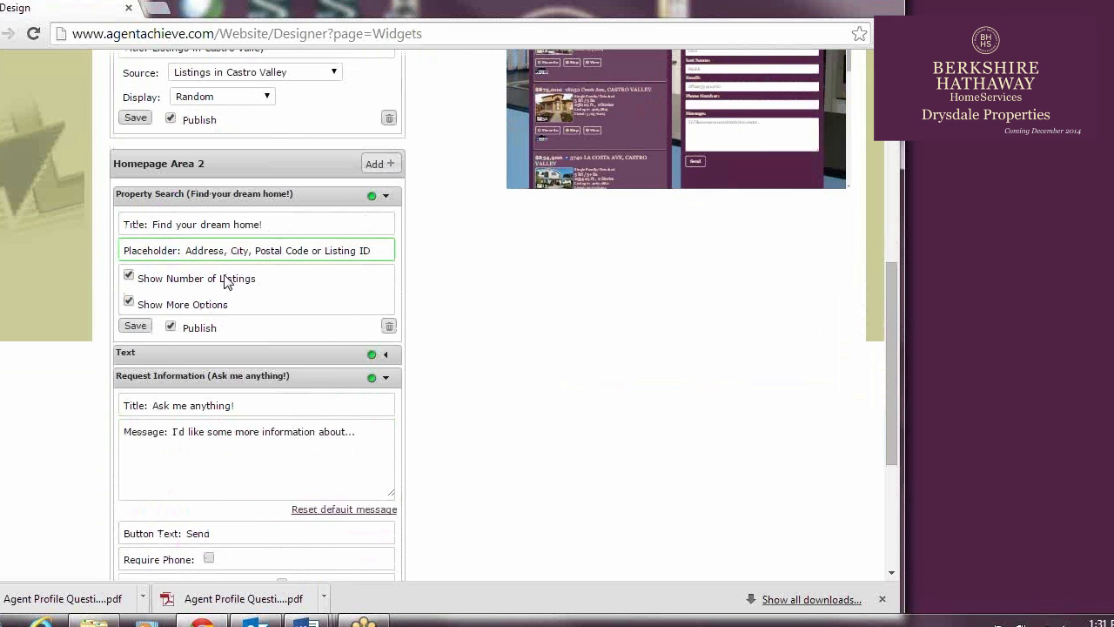
scroll(down, 3)
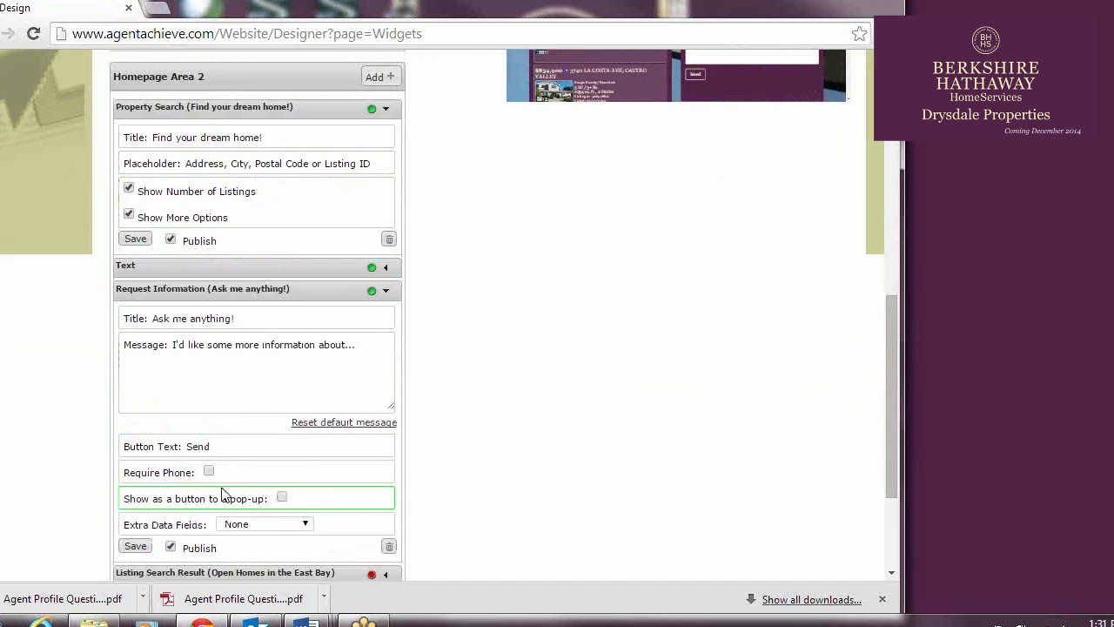
click(256, 317)
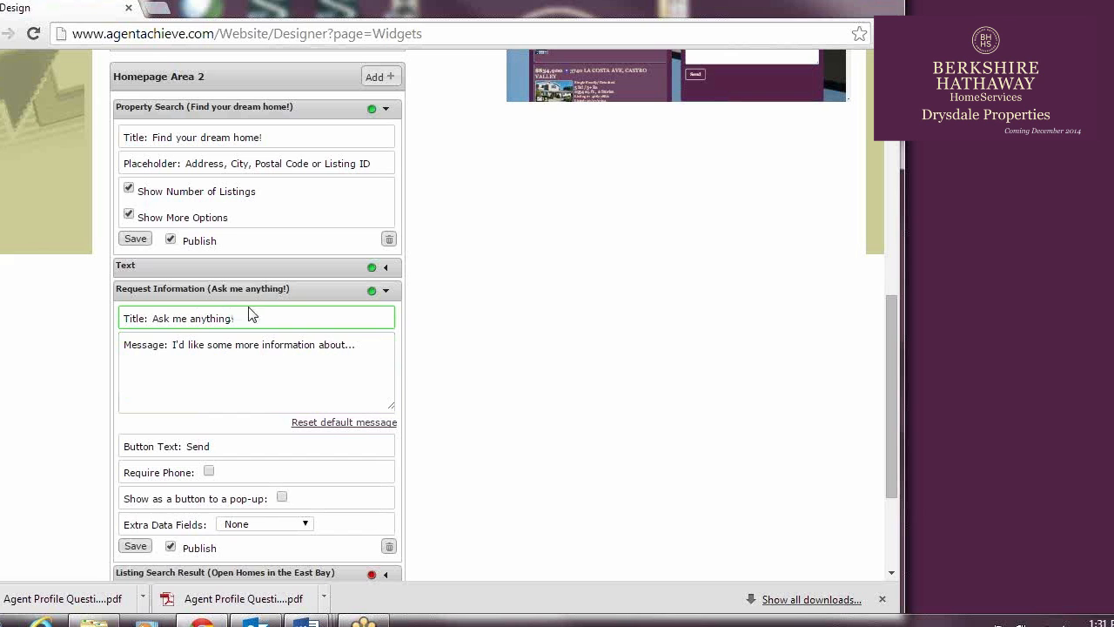
mouse_move(546, 332)
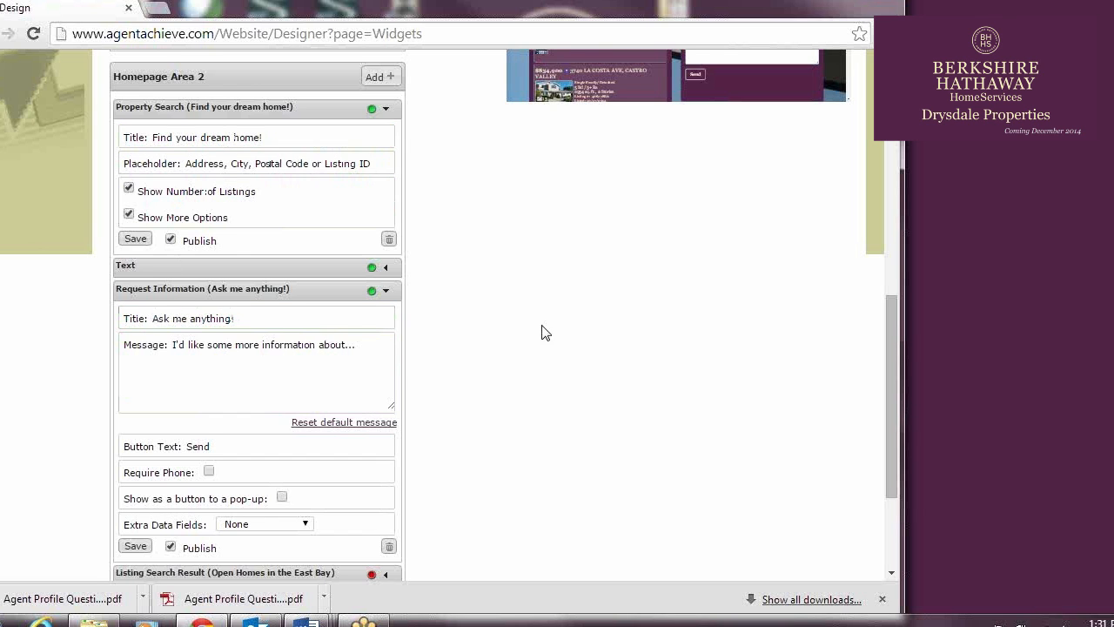
scroll(up, 3)
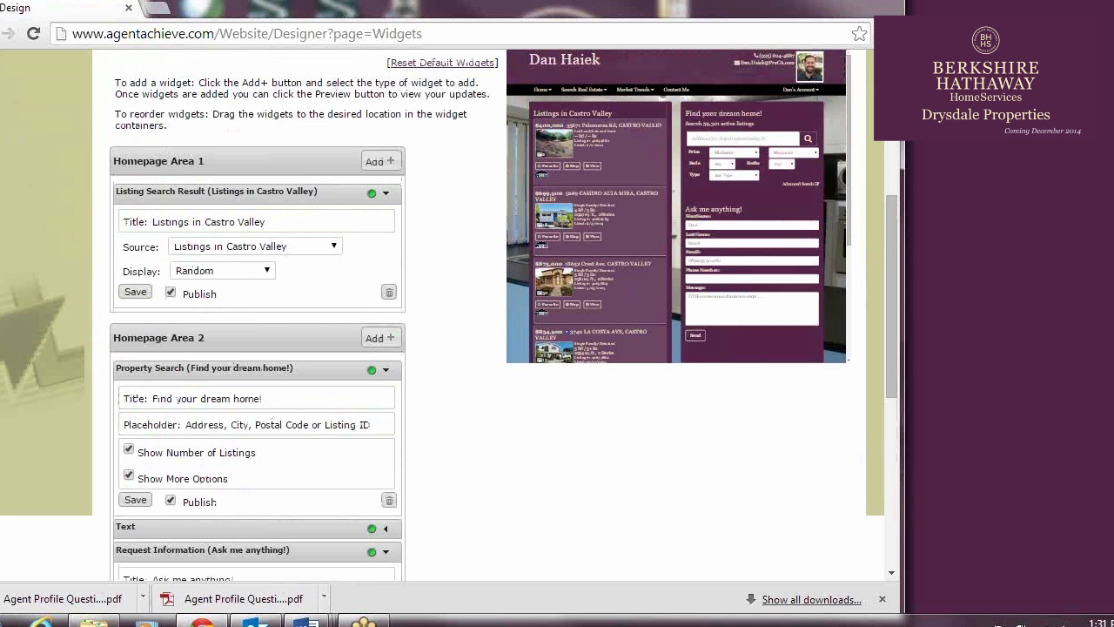
scroll(down, 3)
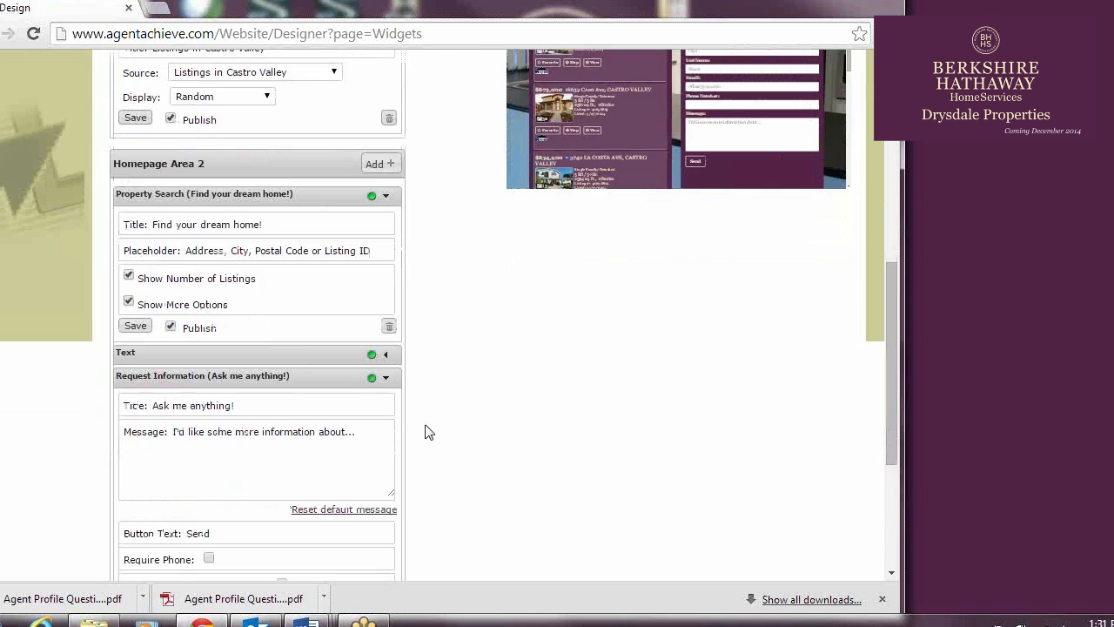
scroll(up, 3)
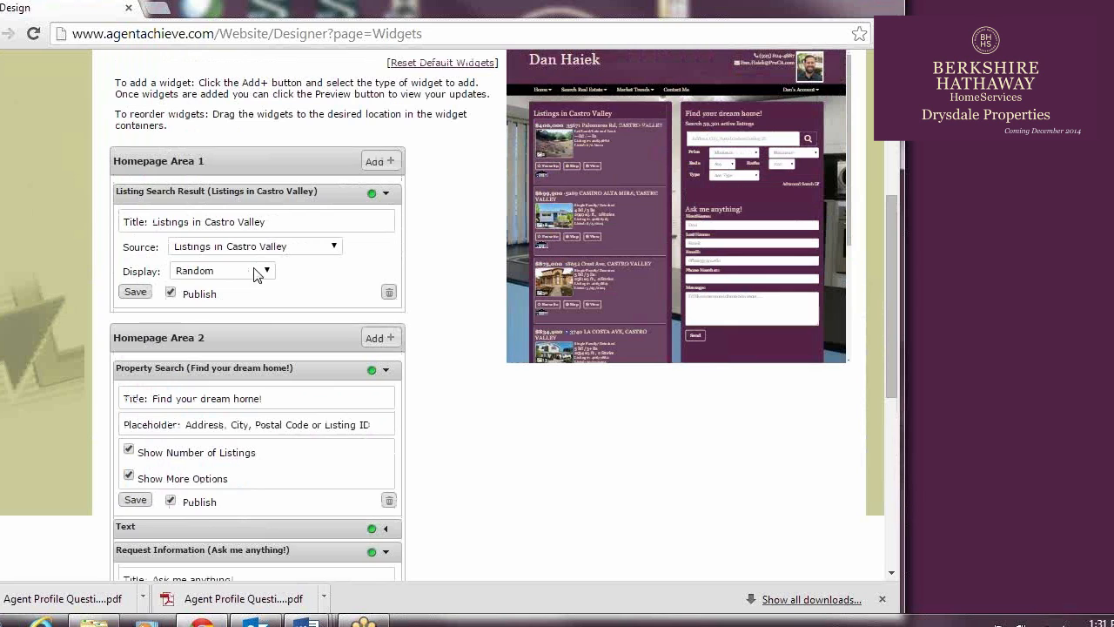
Keep listings in random order, show the request form as a pop-up button with no extra fields, and save
click(264, 272)
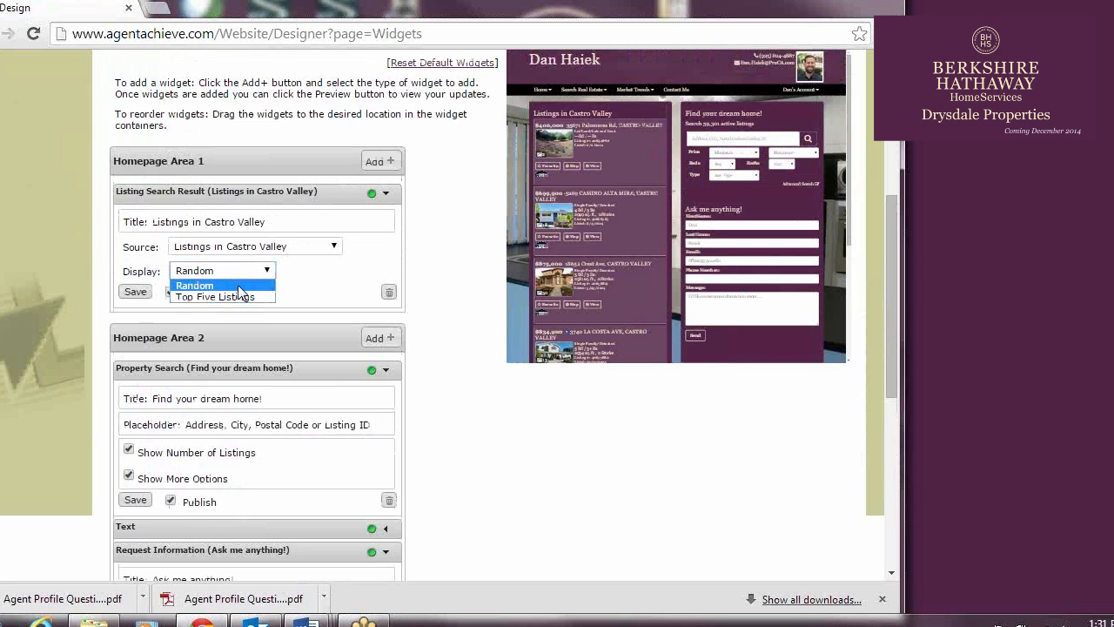
click(195, 286)
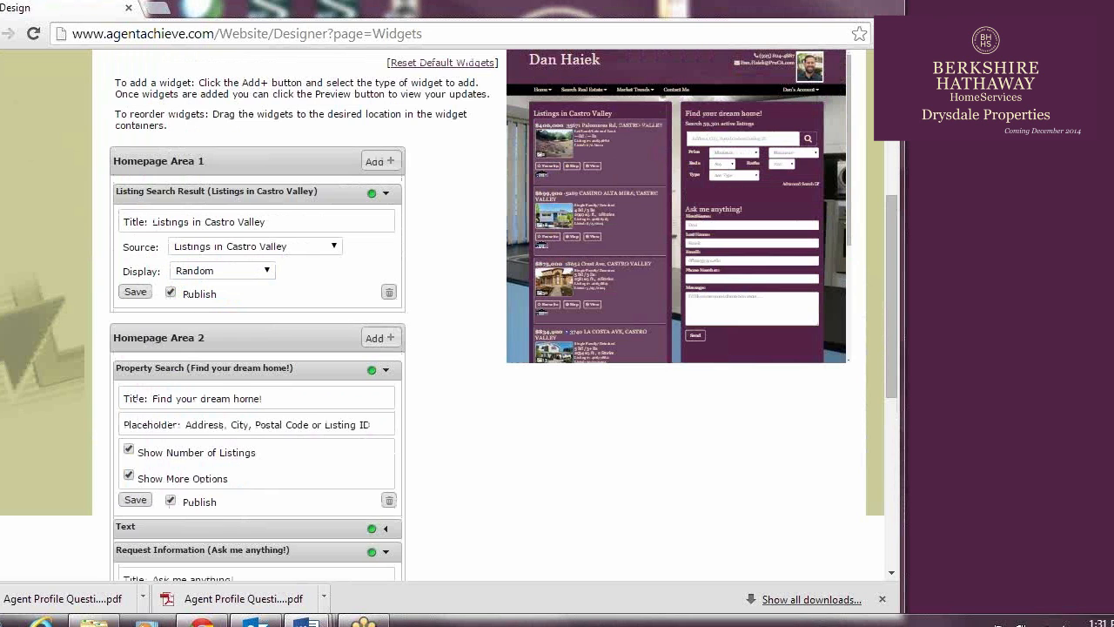
scroll(down, 3)
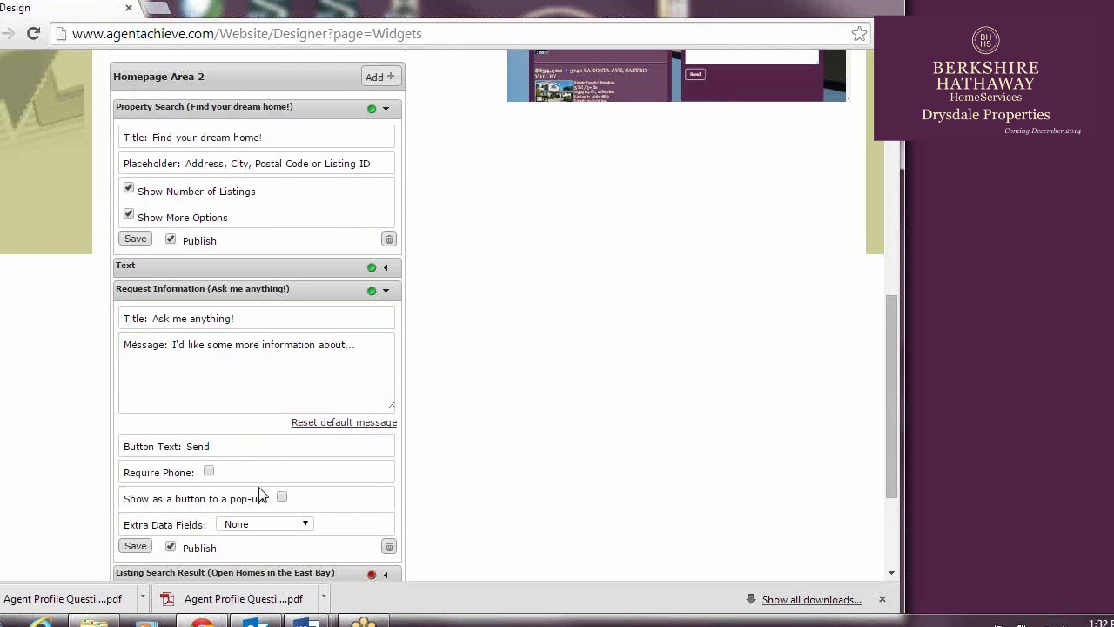
click(282, 498)
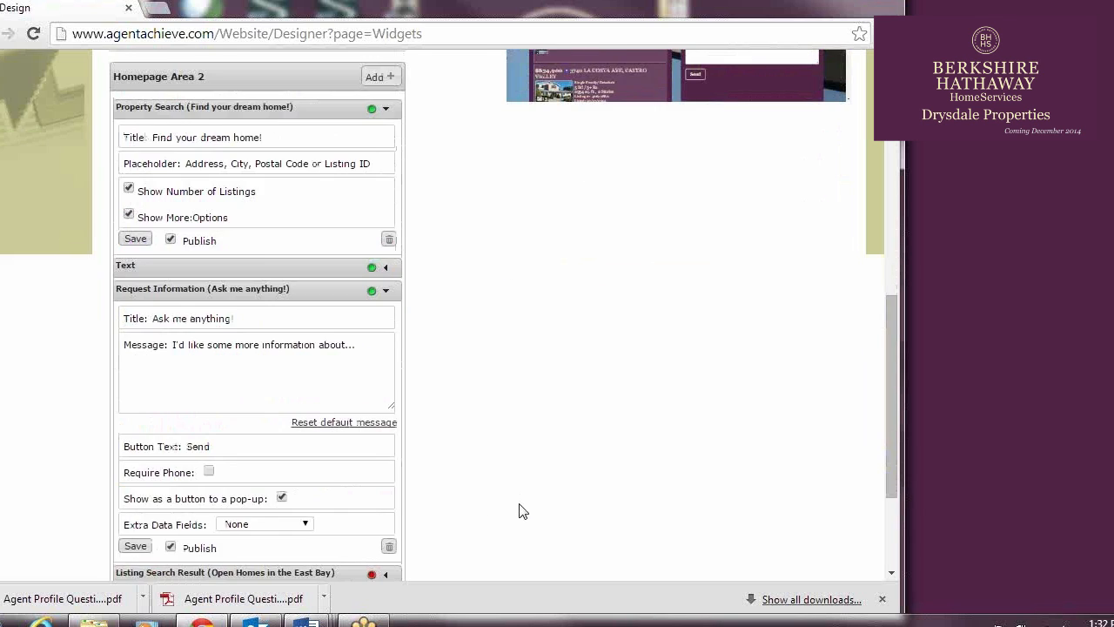
scroll(down, 3)
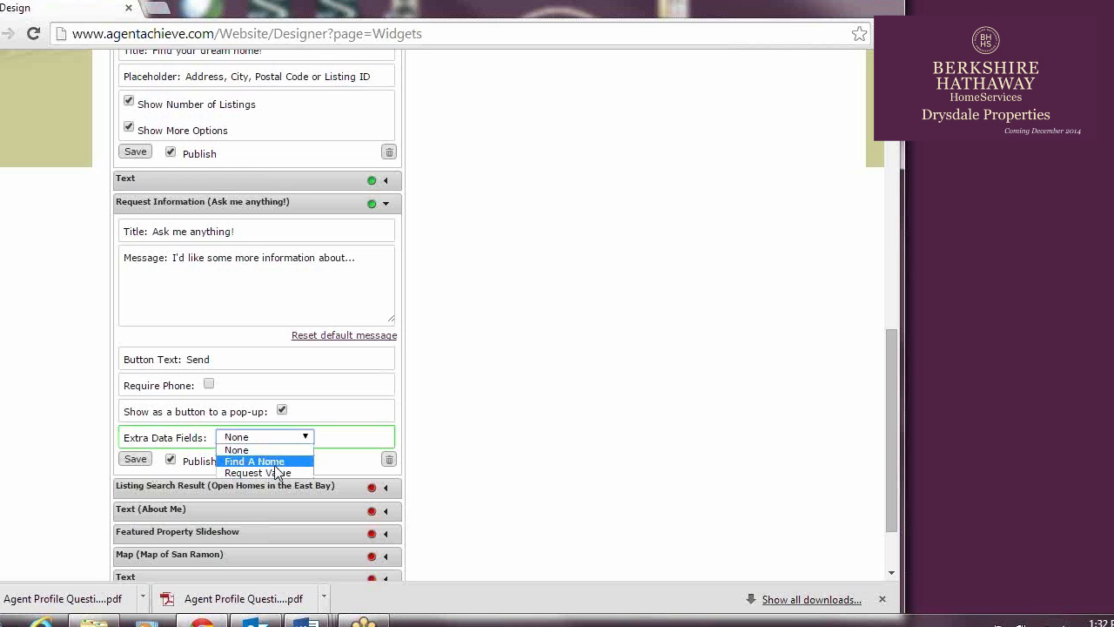
mouse_move(237, 449)
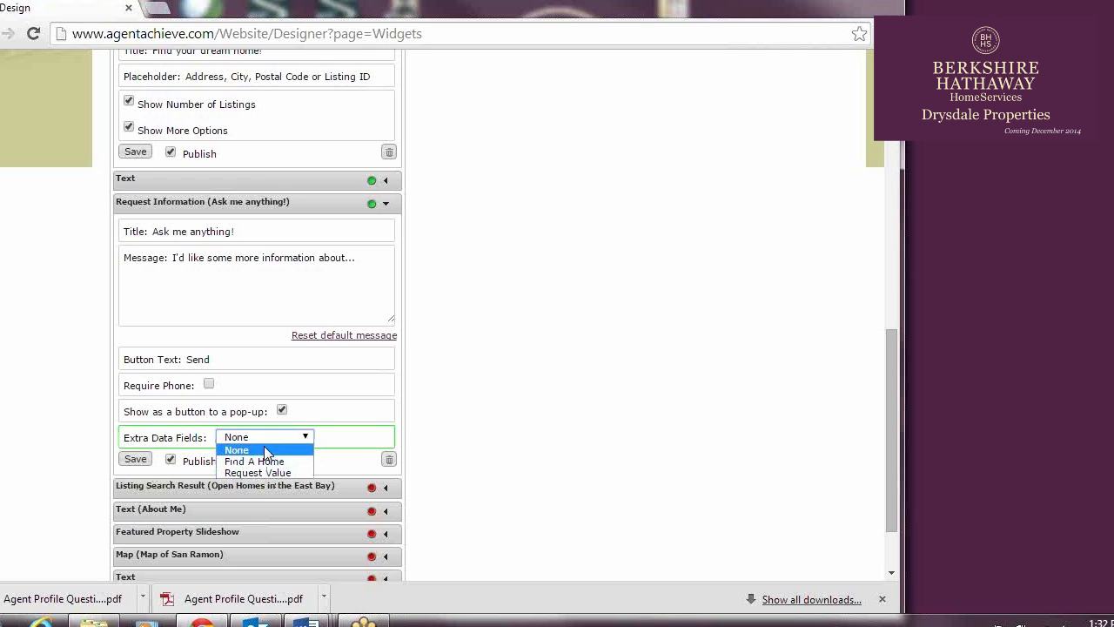
click(237, 449)
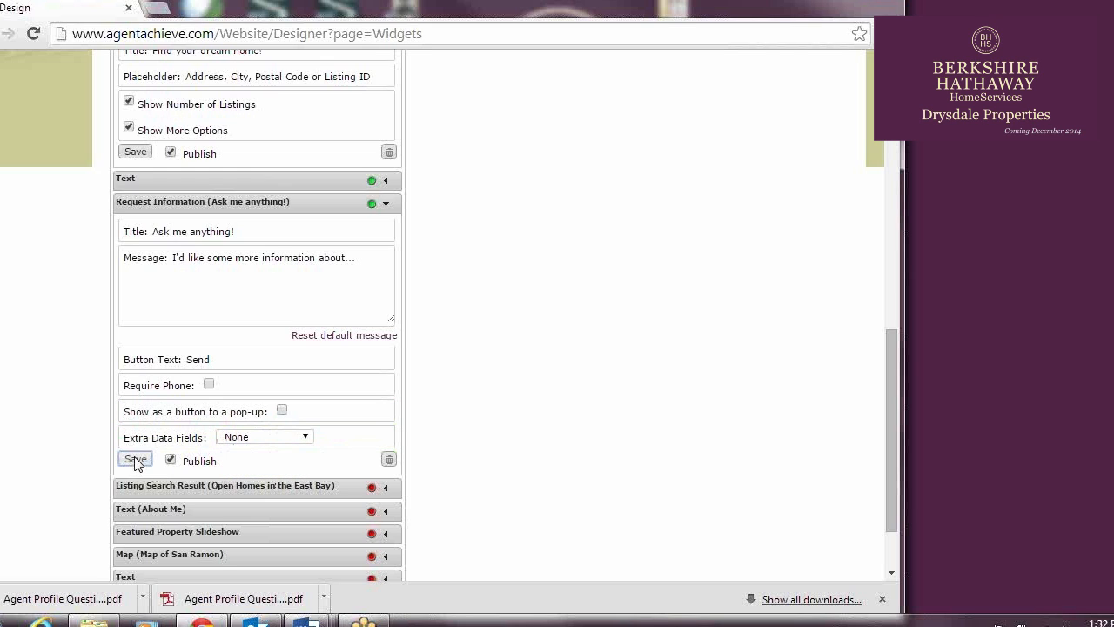
click(136, 459)
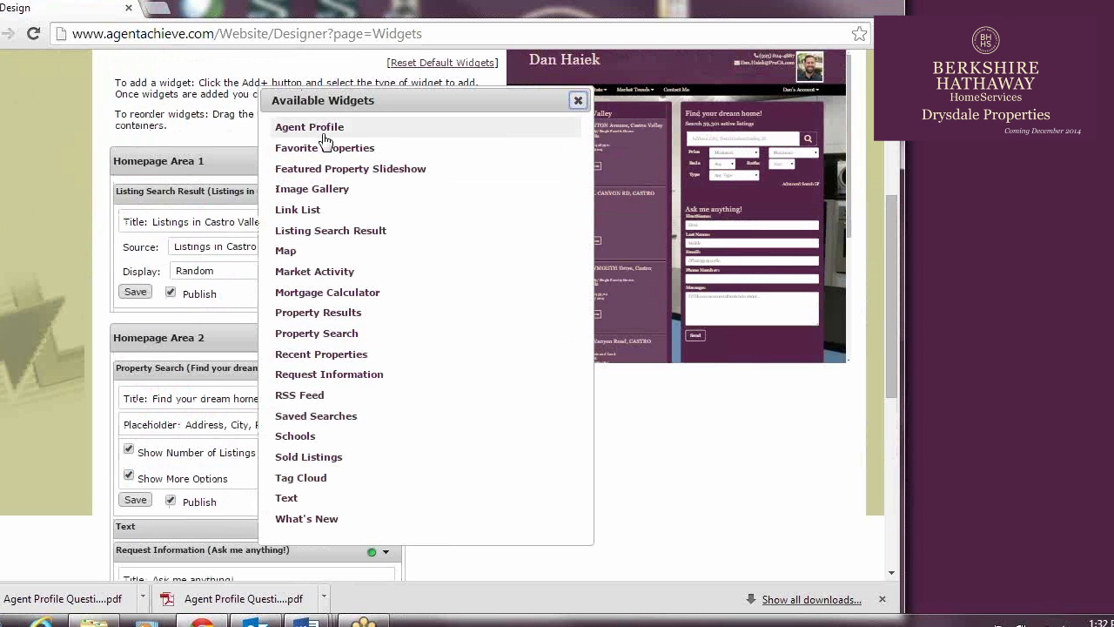
mouse_move(365, 169)
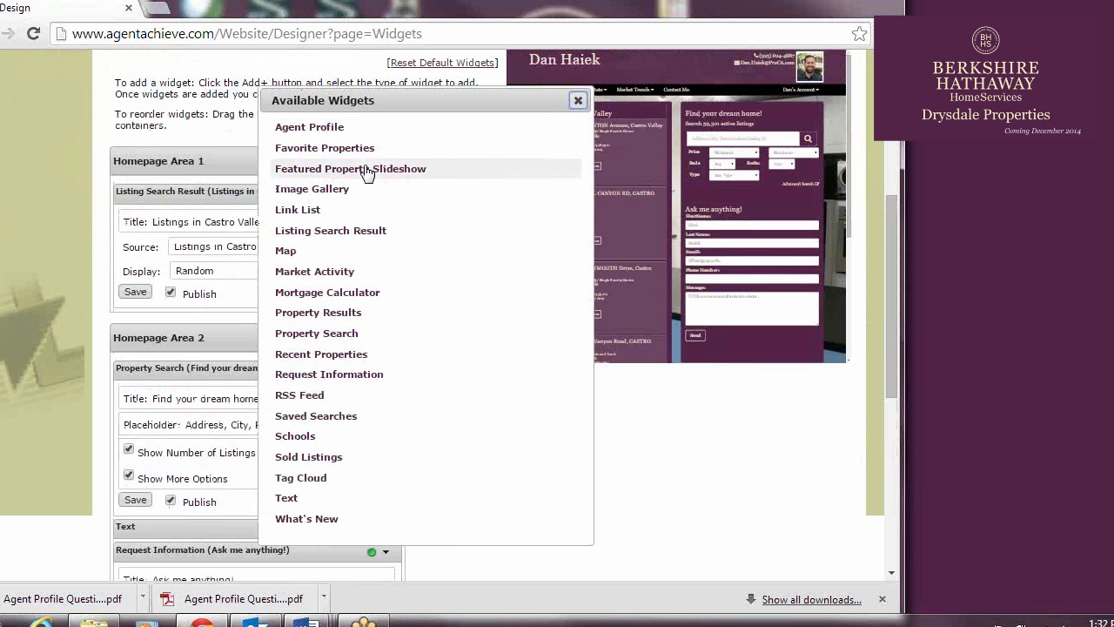
mouse_move(351, 294)
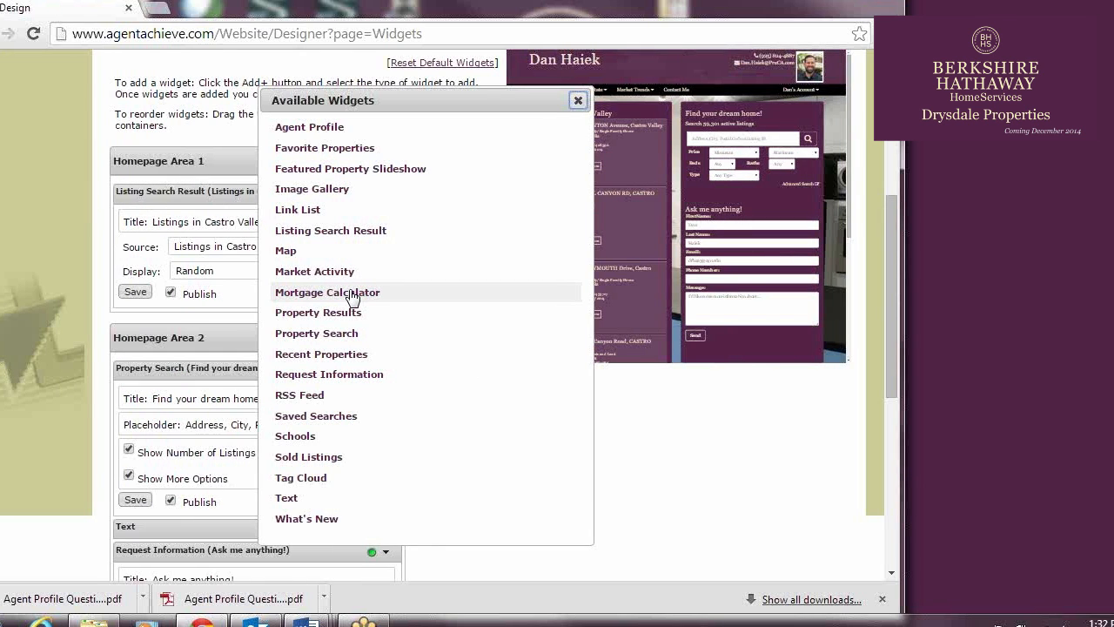
click(578, 99)
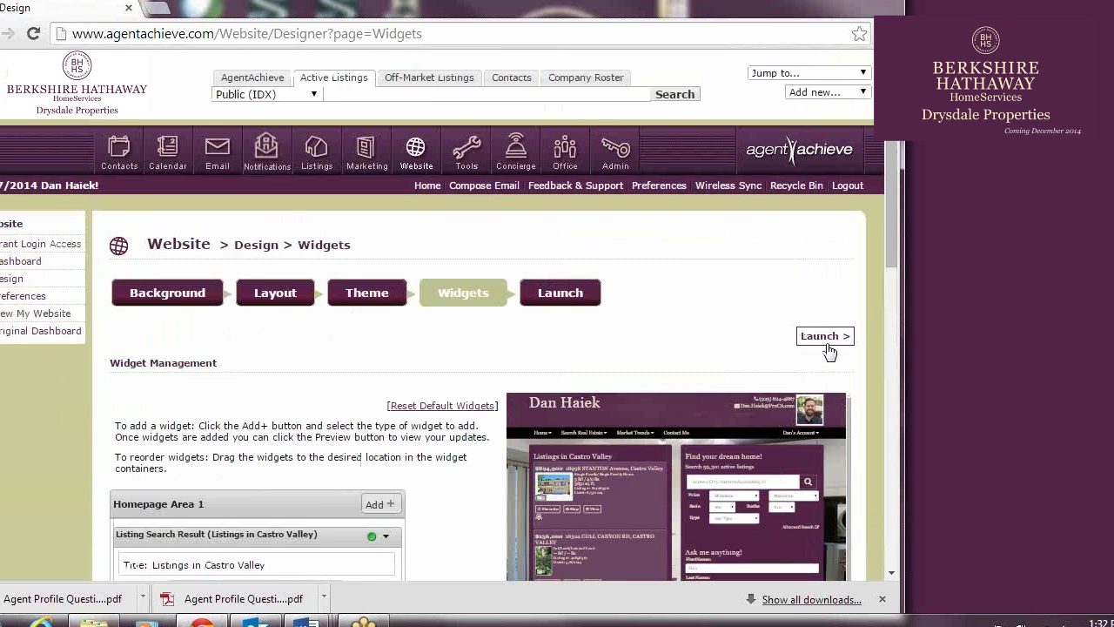
click(822, 336)
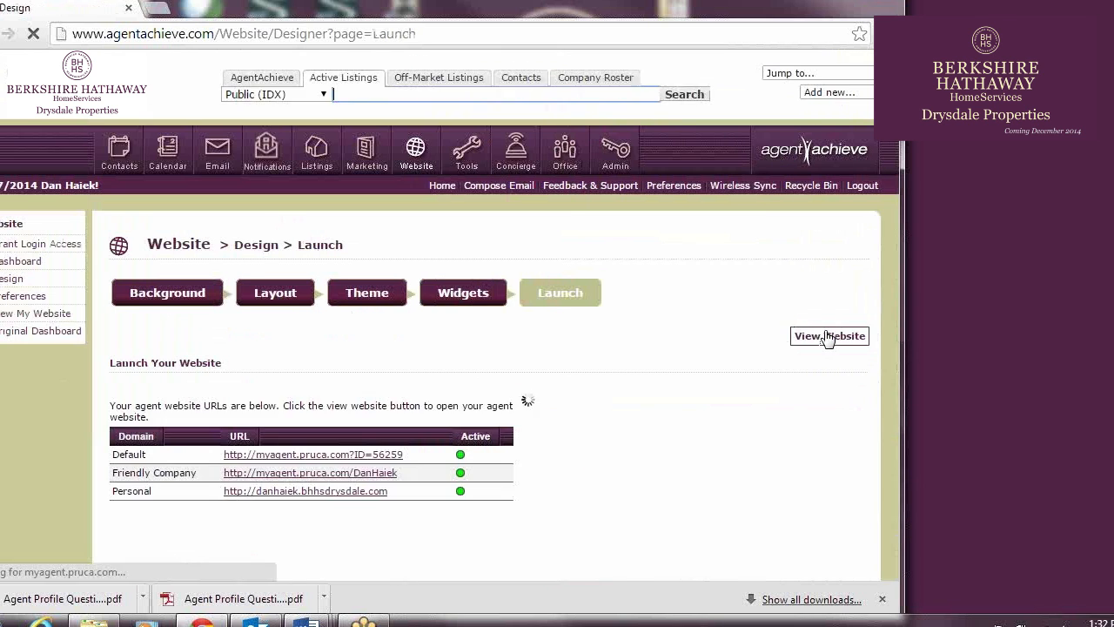
click(829, 336)
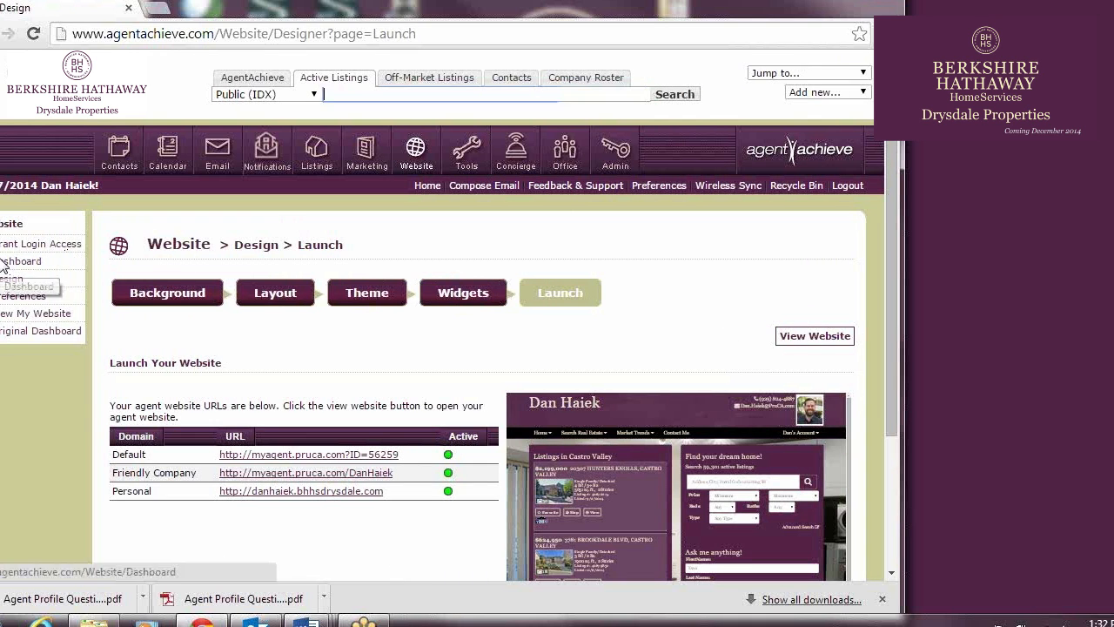
click(19, 262)
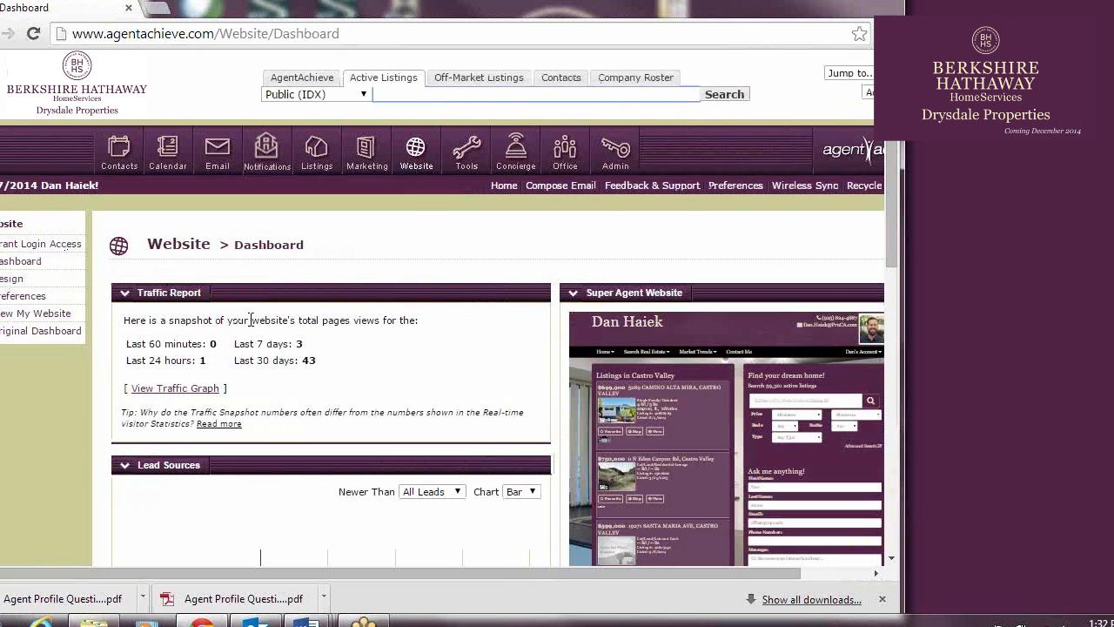
scroll(down, 3)
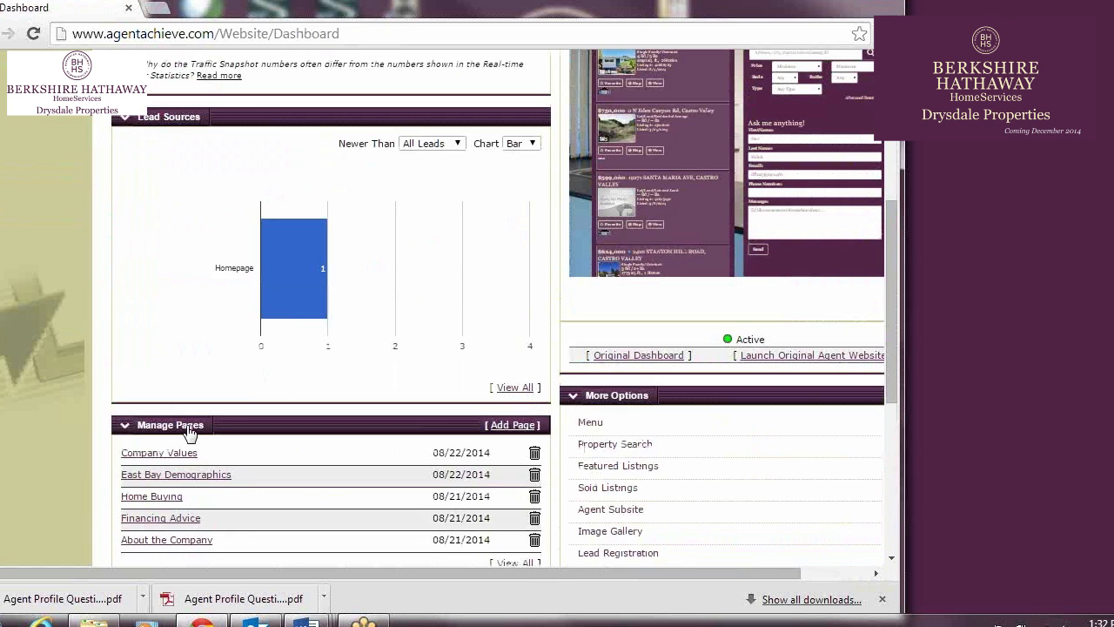
mouse_move(514, 426)
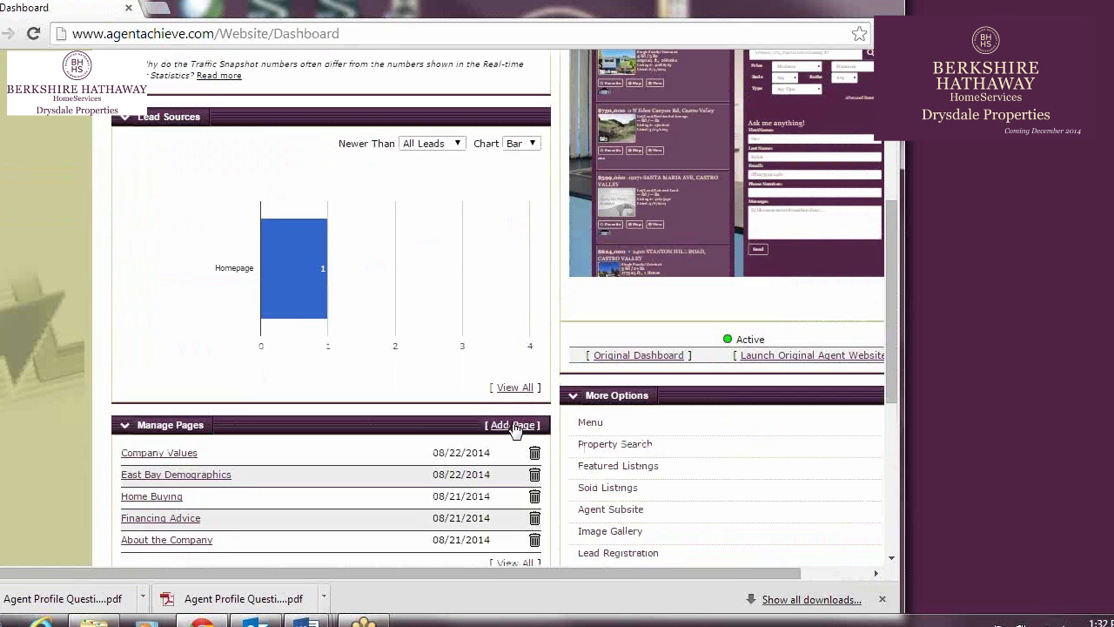
Start a new custom page and try the frame, pop-up and custom content page types, keeping custom content
click(511, 425)
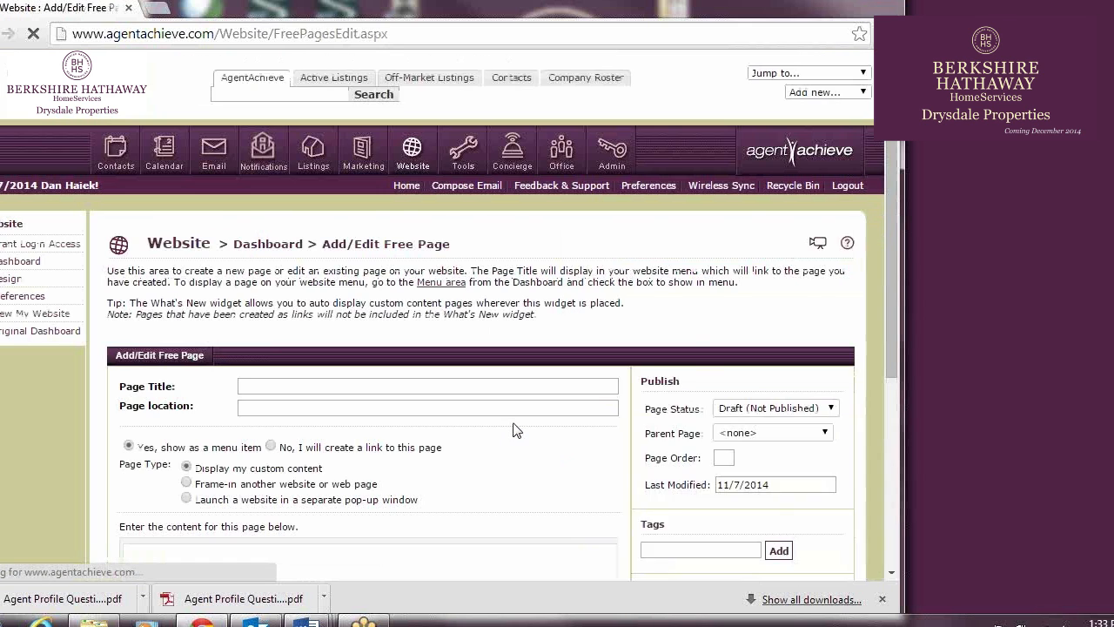
scroll(down, 3)
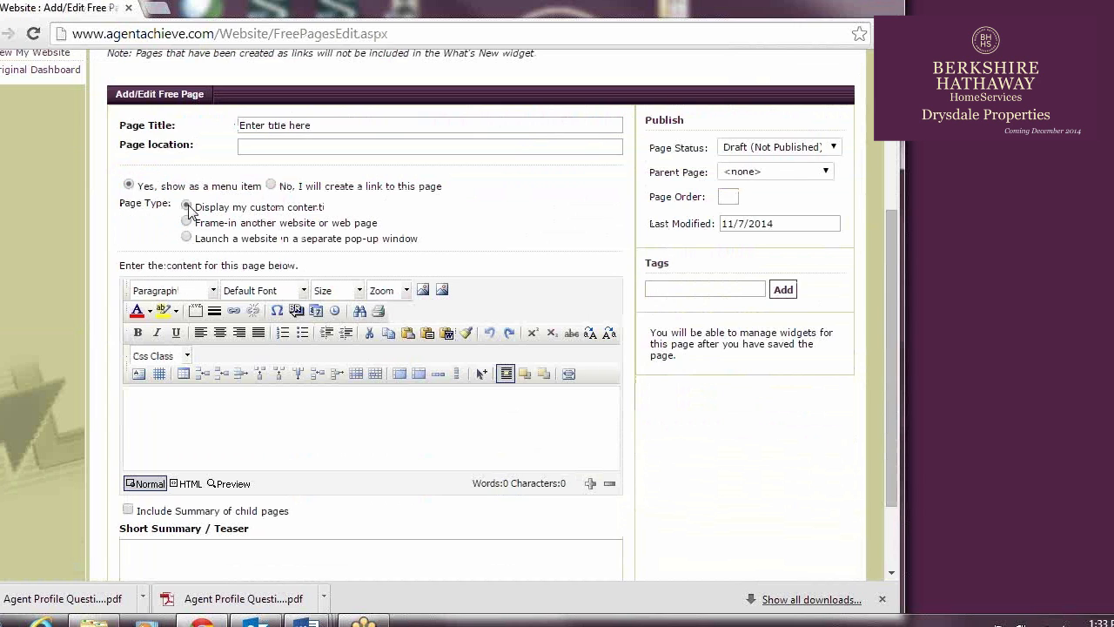
click(186, 223)
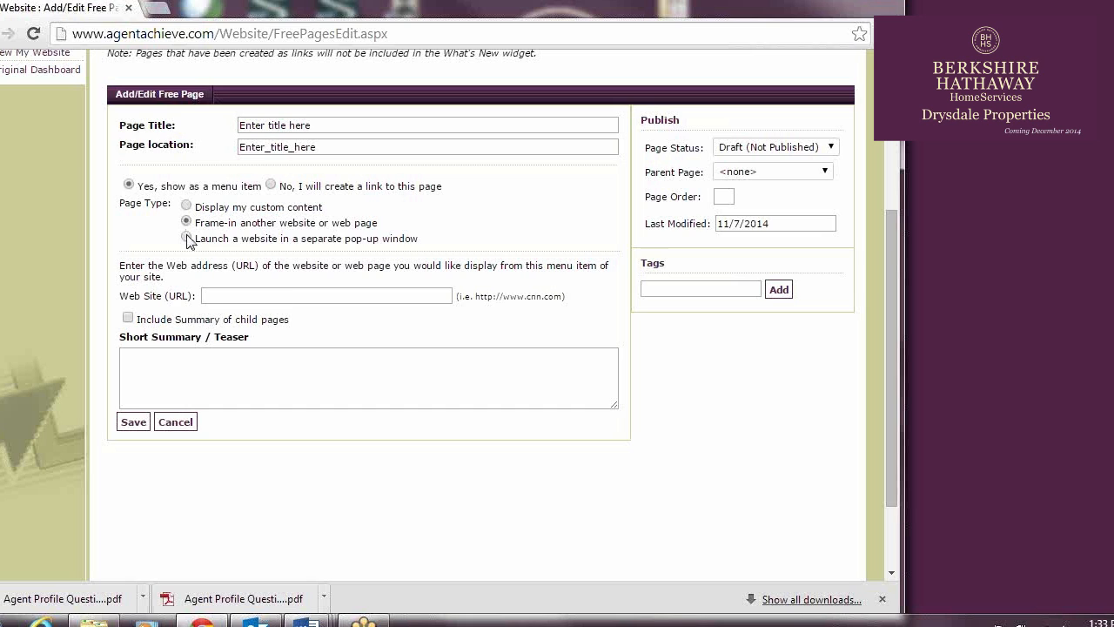
click(187, 238)
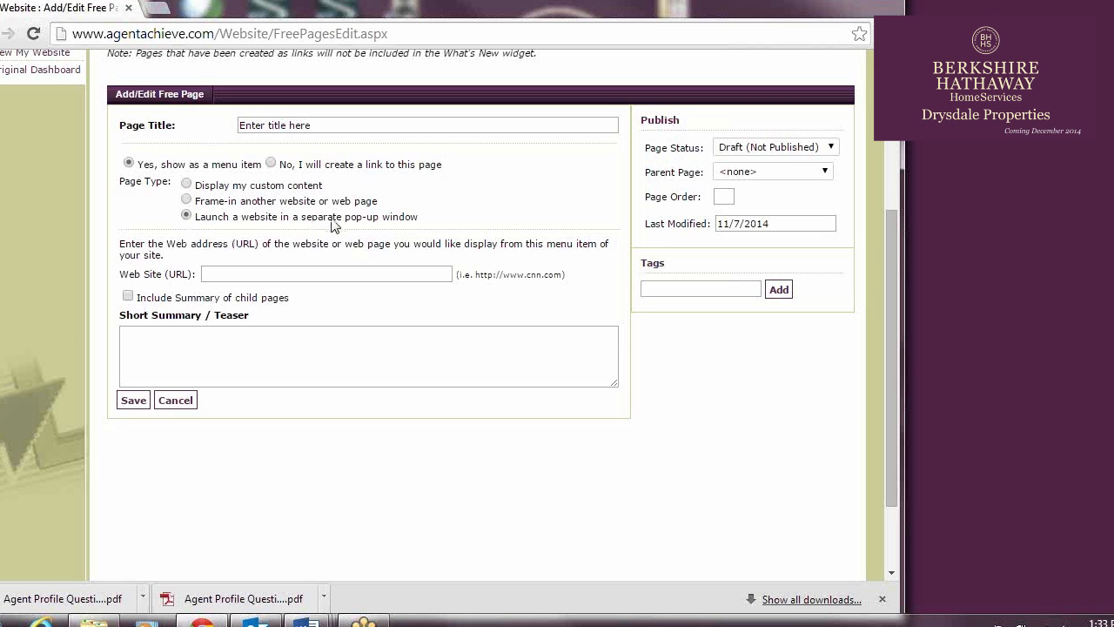
mouse_move(205, 188)
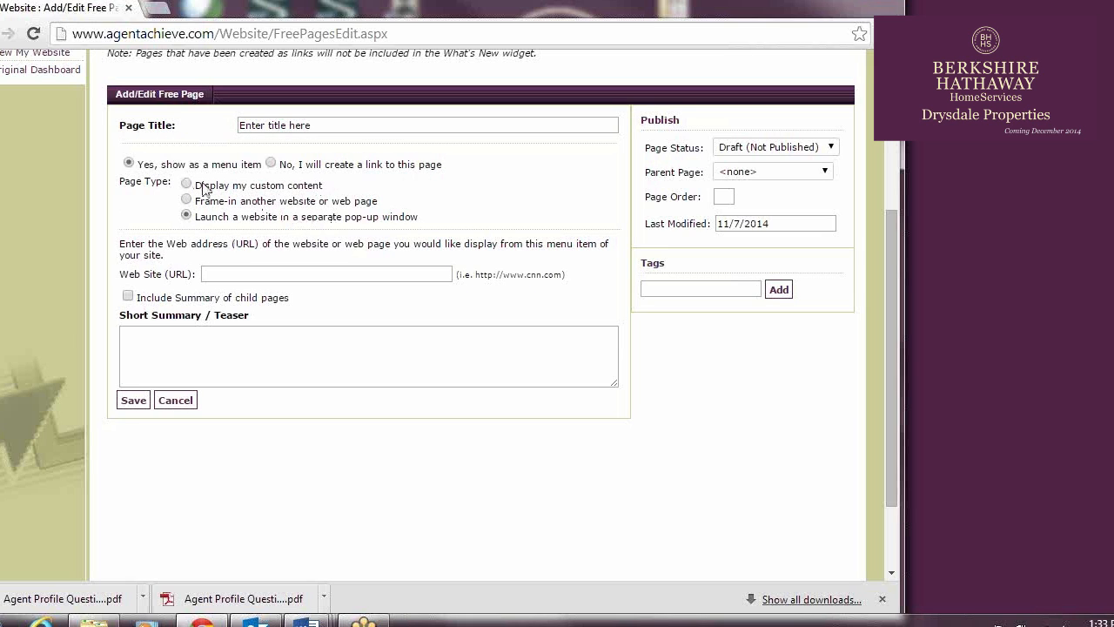
click(187, 185)
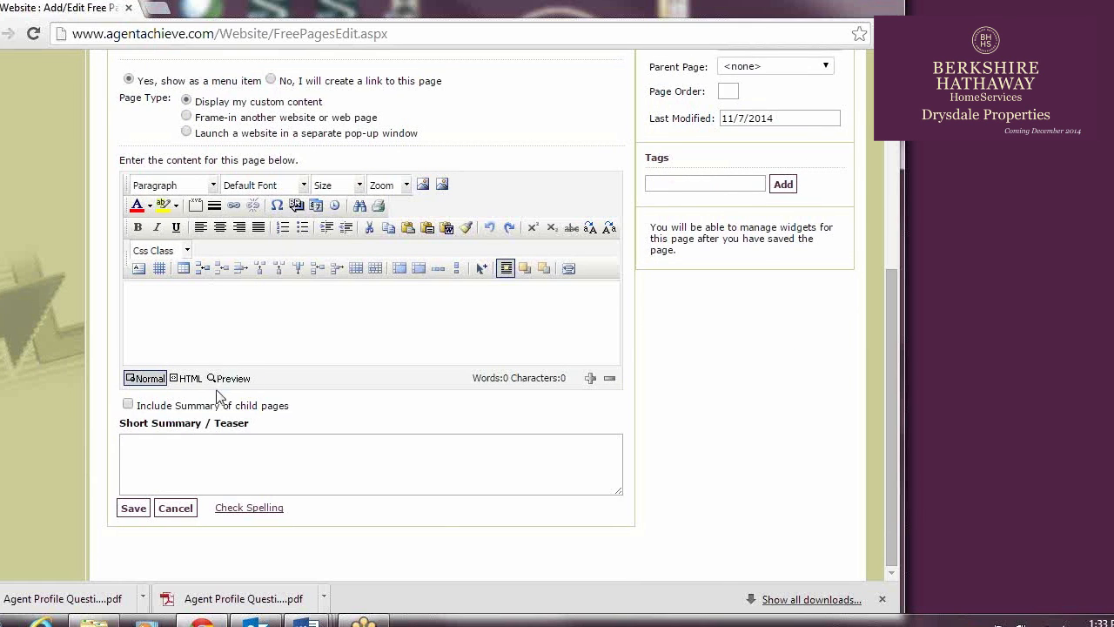
Follow the 'Menu area' link to the page listing custom pages and their menu options
scroll(up, 3)
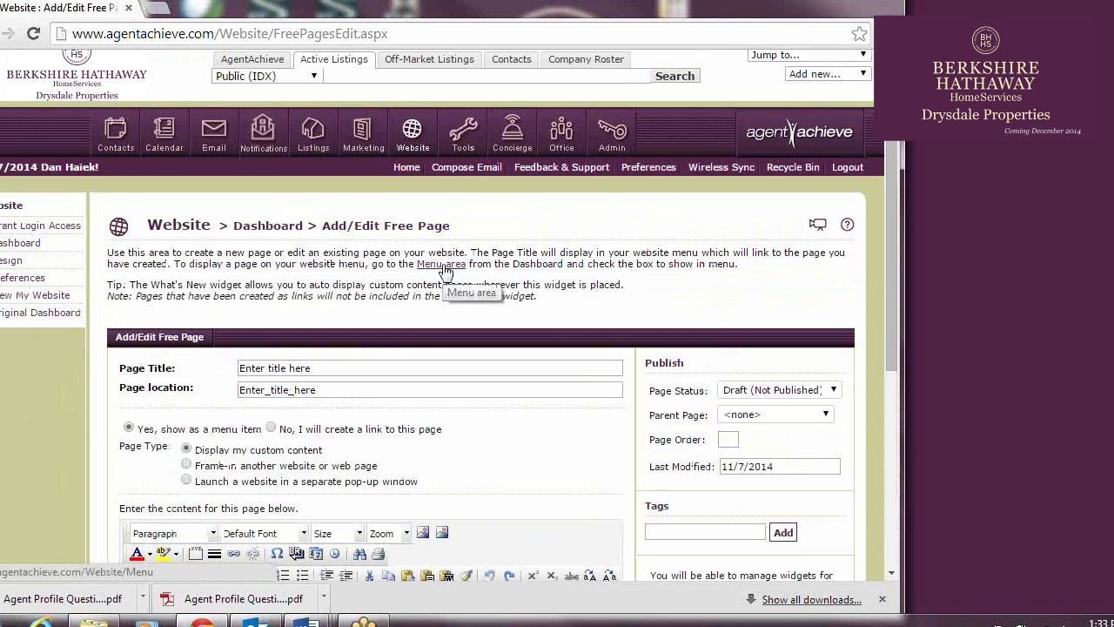
click(442, 264)
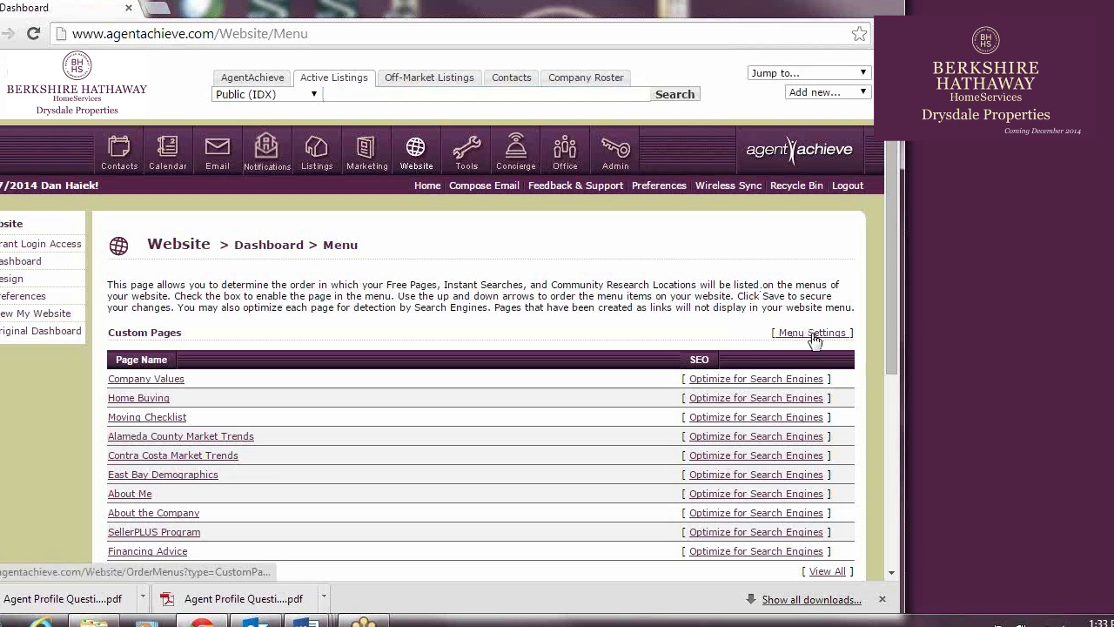
In Menu Settings, drag Company Values and Home Buying from Do Not Show In Menu into Home Menu
click(811, 332)
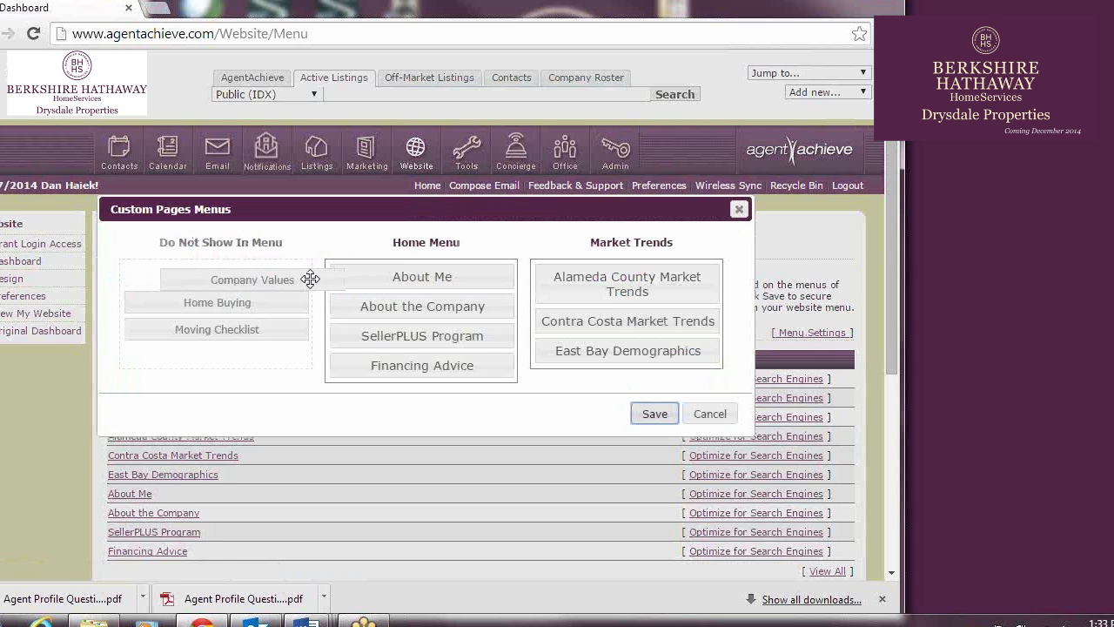
drag(250, 279, 421, 334)
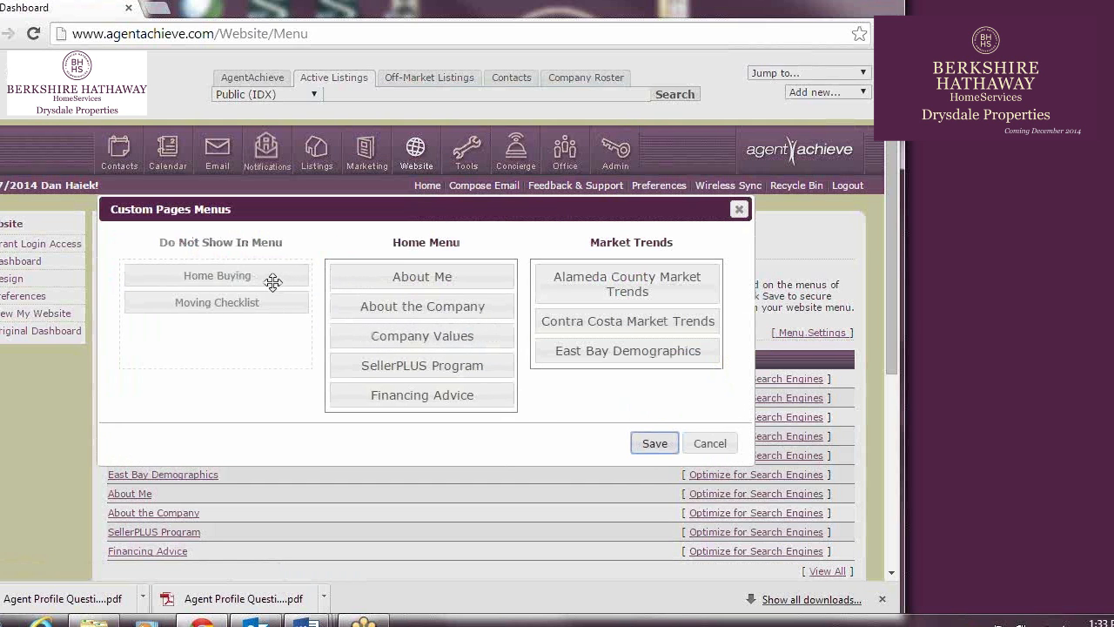
drag(216, 275, 416, 397)
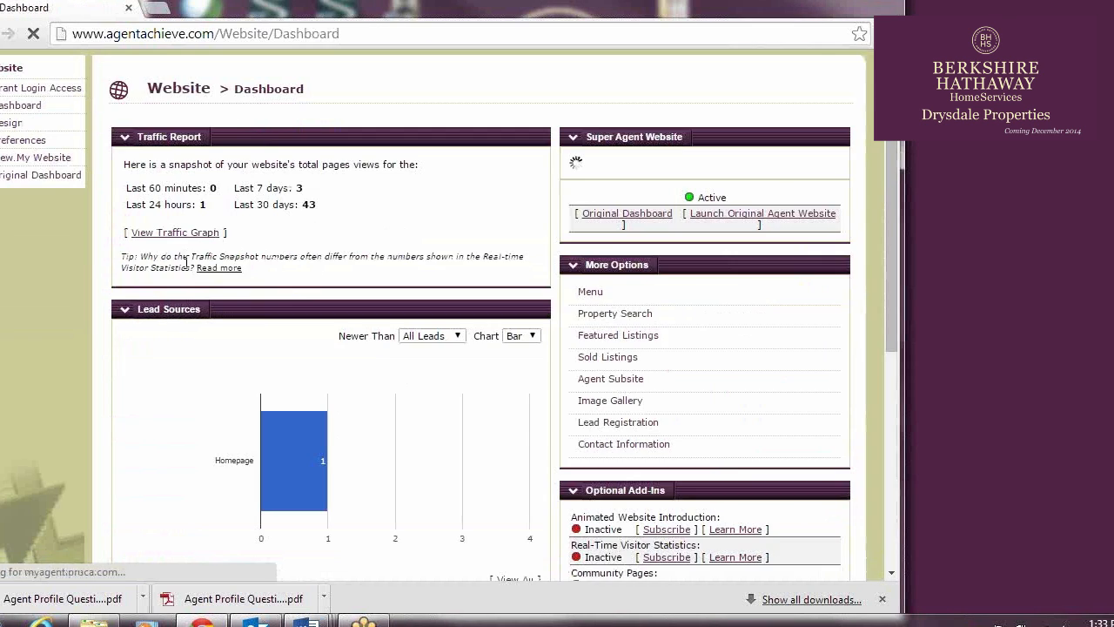
Add an instant search named 'Listings in Pleasanton' located in Pleasanton, CA and save it
scroll(down, 3)
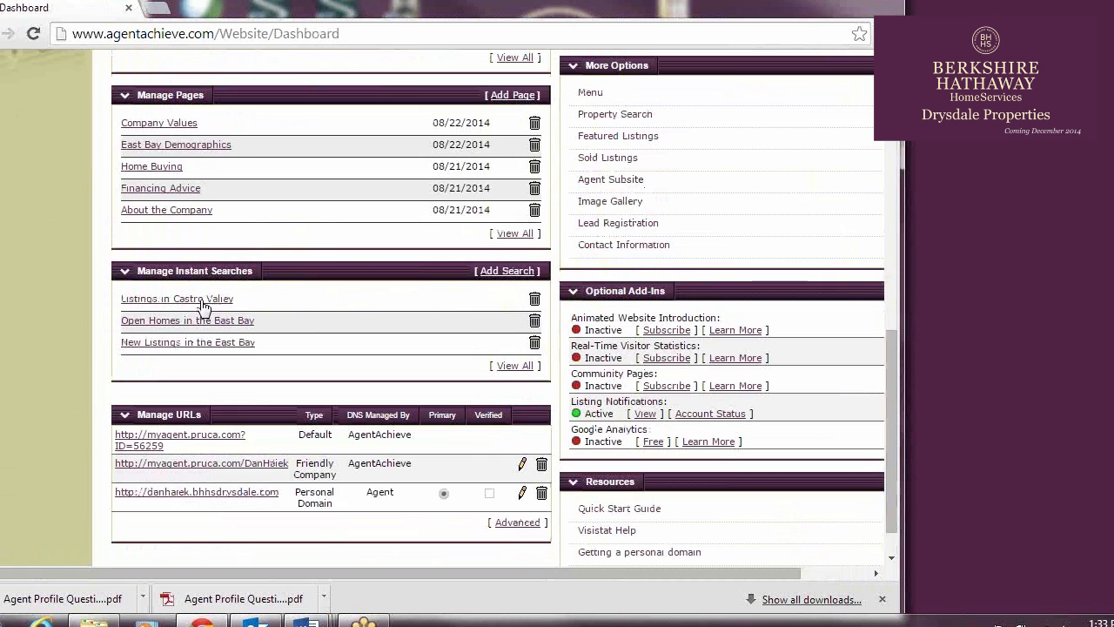
click(505, 271)
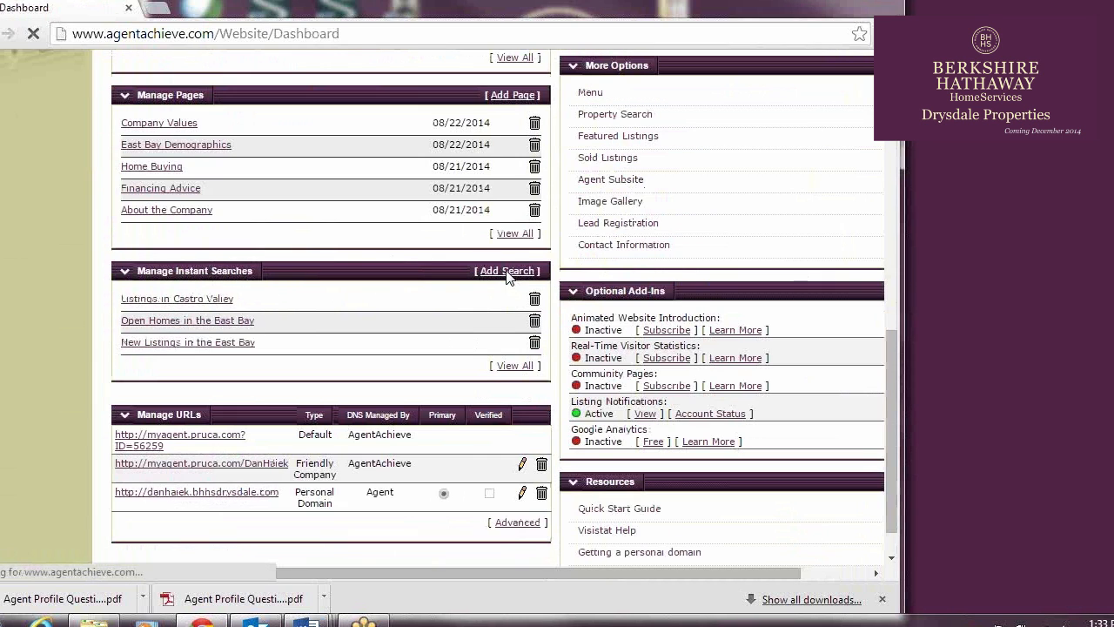
click(508, 271)
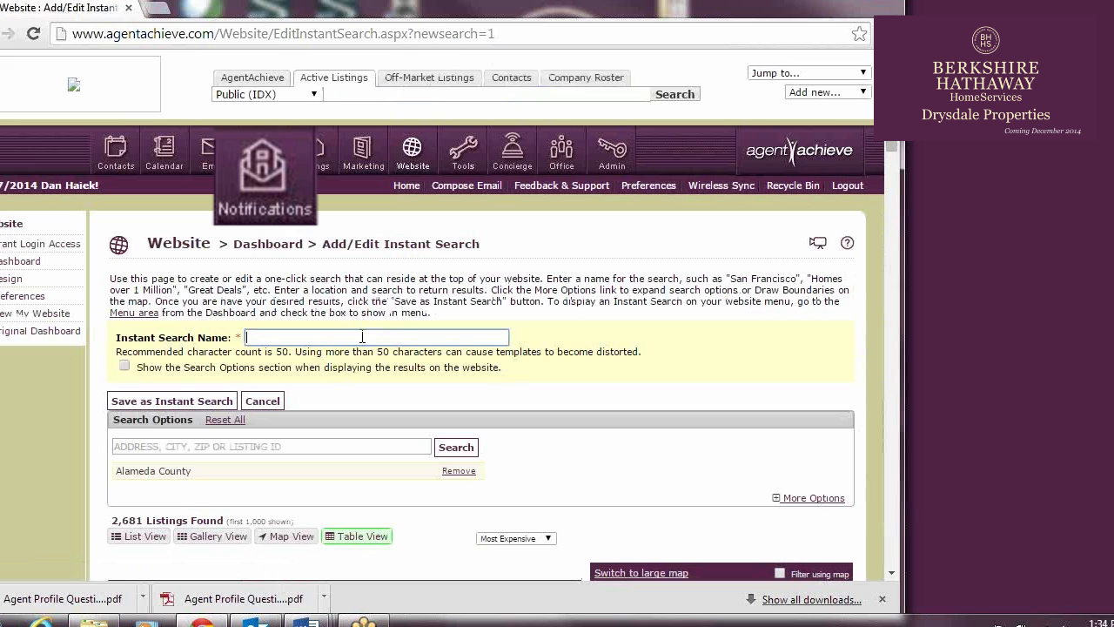
text(L.s)
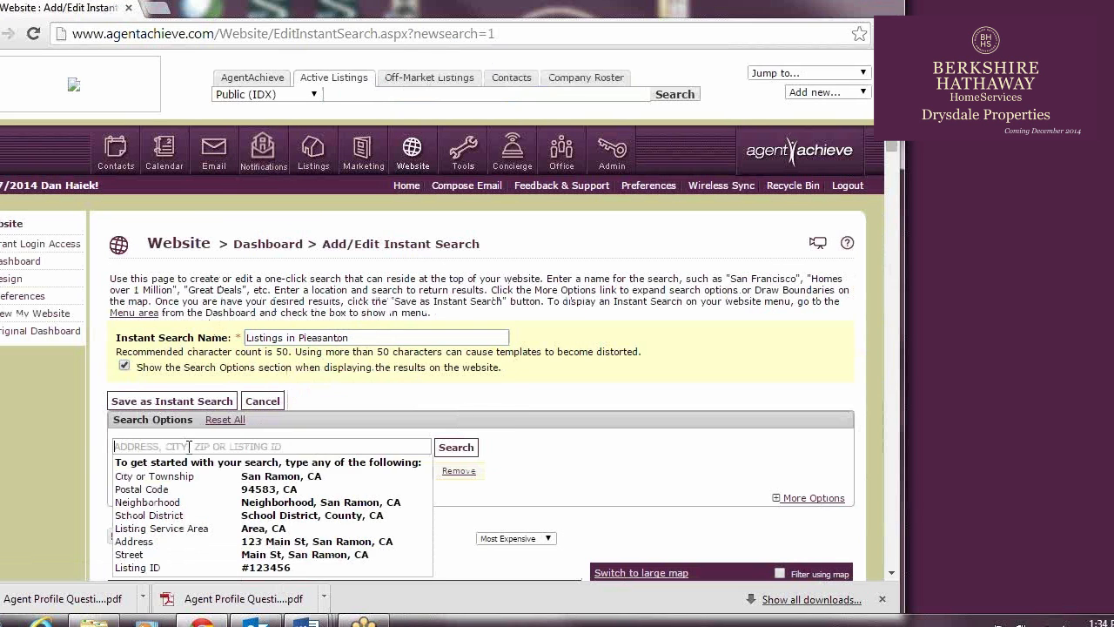
click(456, 446)
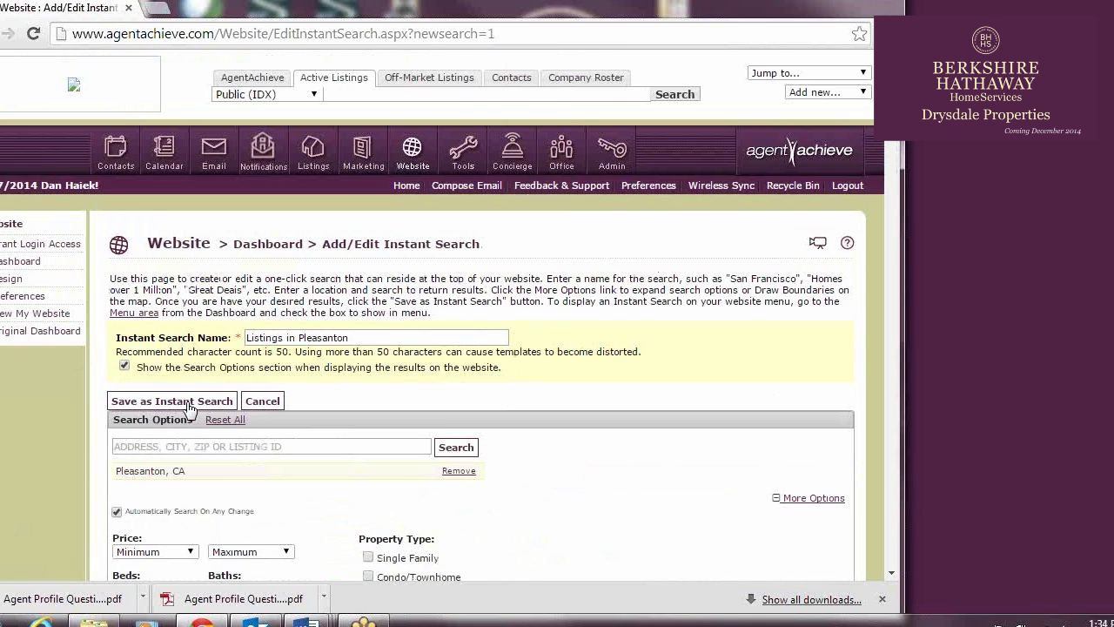
click(171, 400)
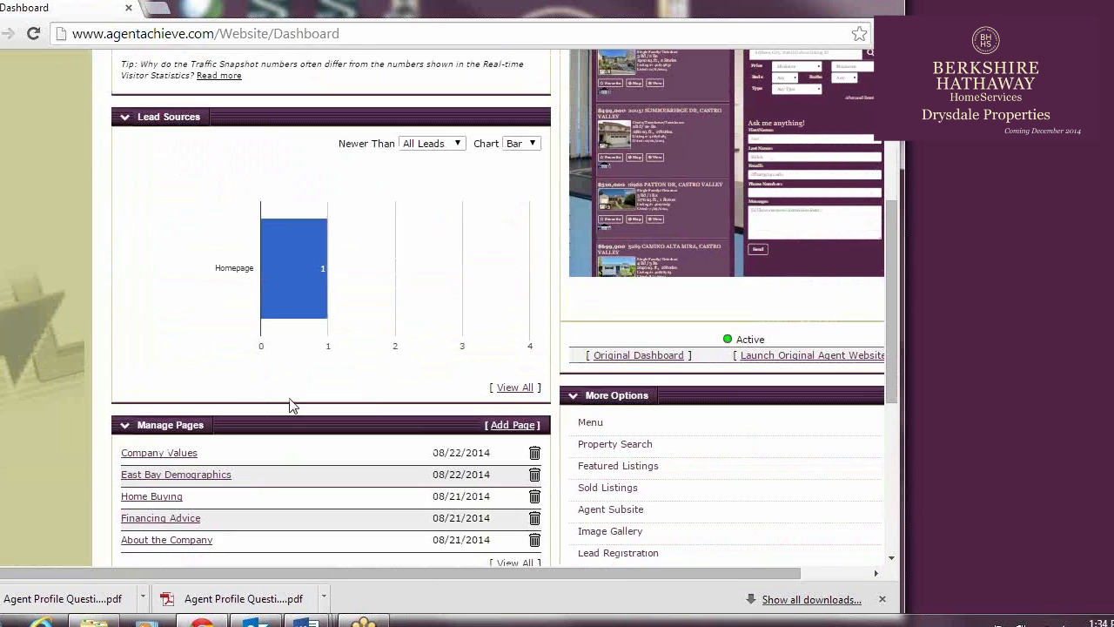
Place the Listings in Pleasanton instant search in a website menu via Menu Settings
click(590, 423)
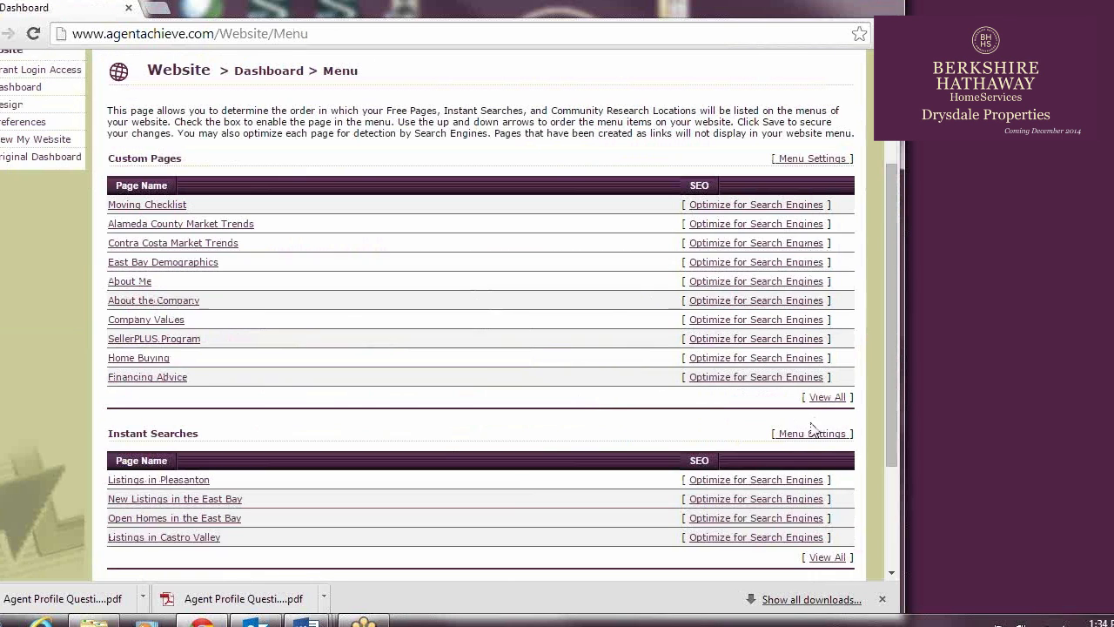
click(812, 431)
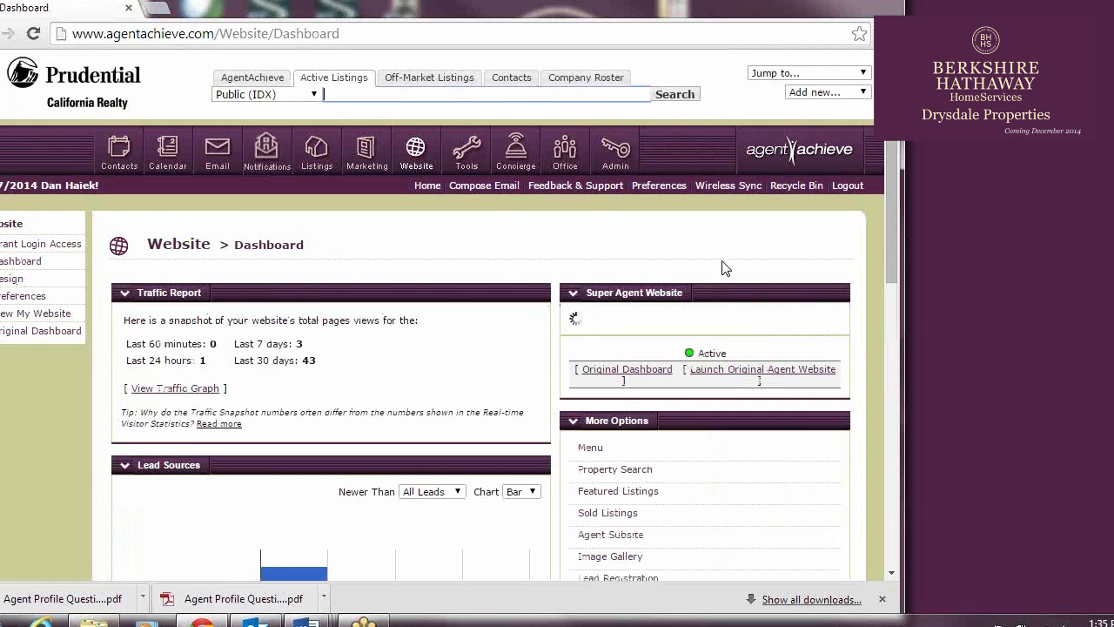
Set Lead Registration to allow 5 property views before registering, and save
scroll(down, 3)
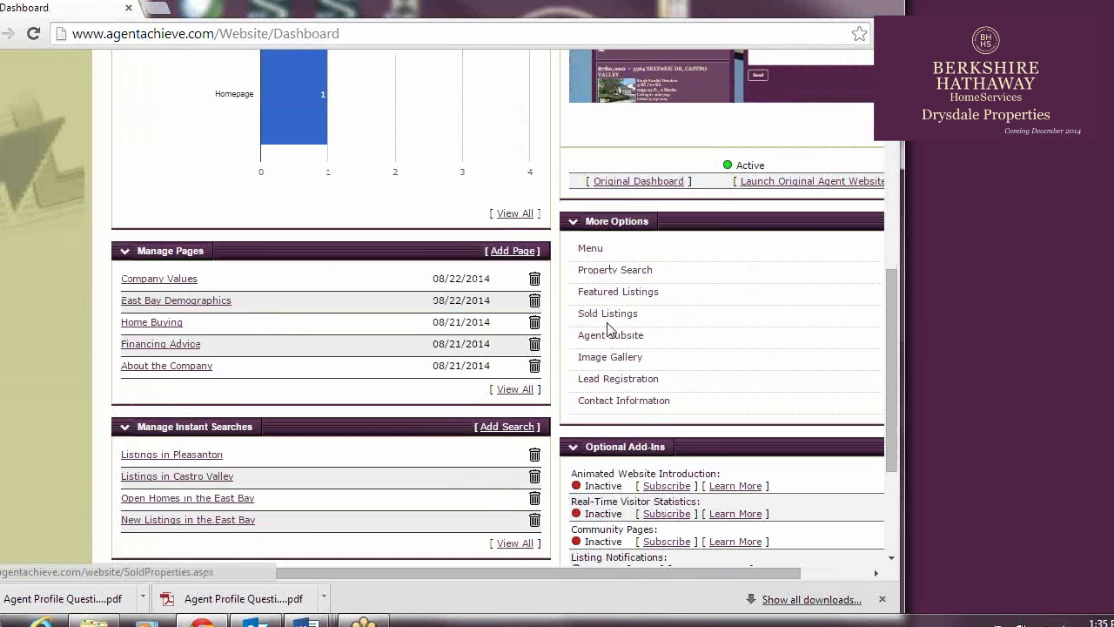
click(618, 379)
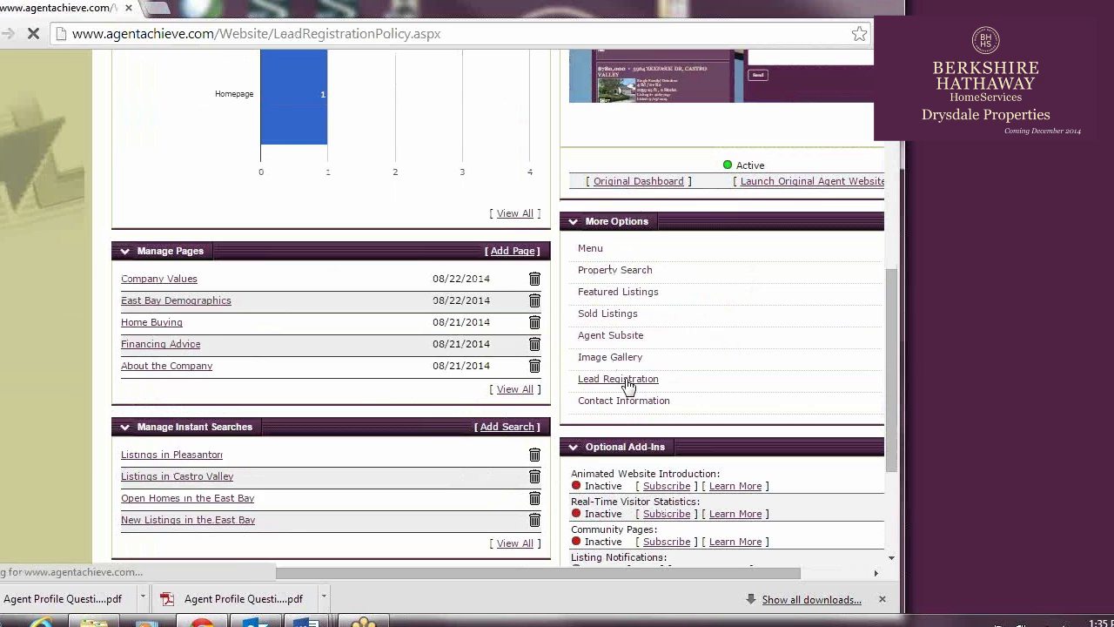
click(618, 377)
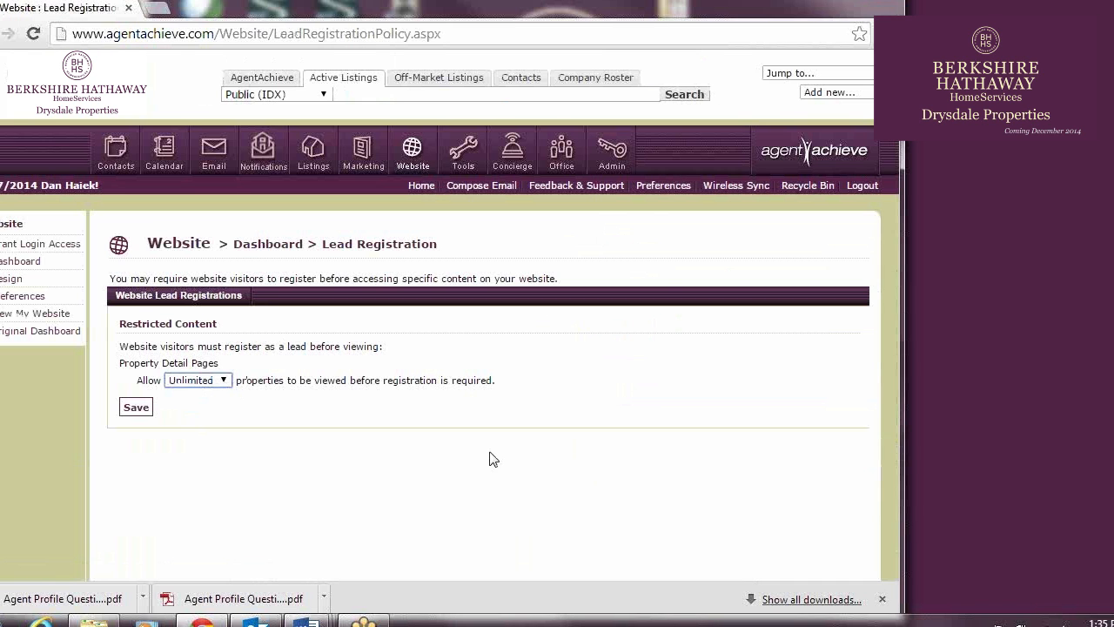
click(194, 379)
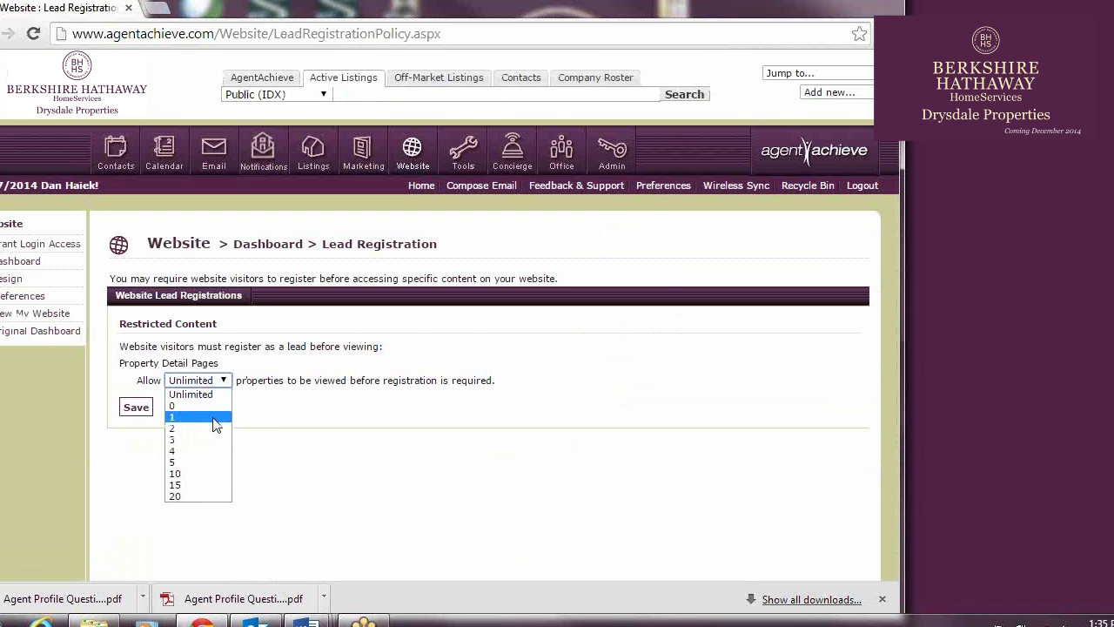
click(174, 463)
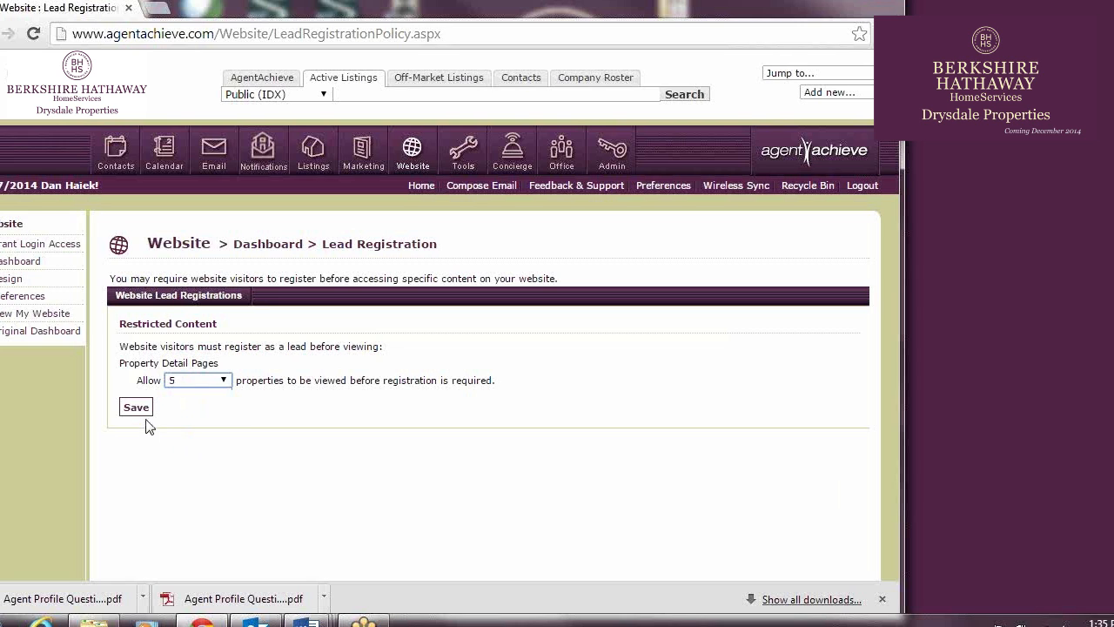
click(135, 407)
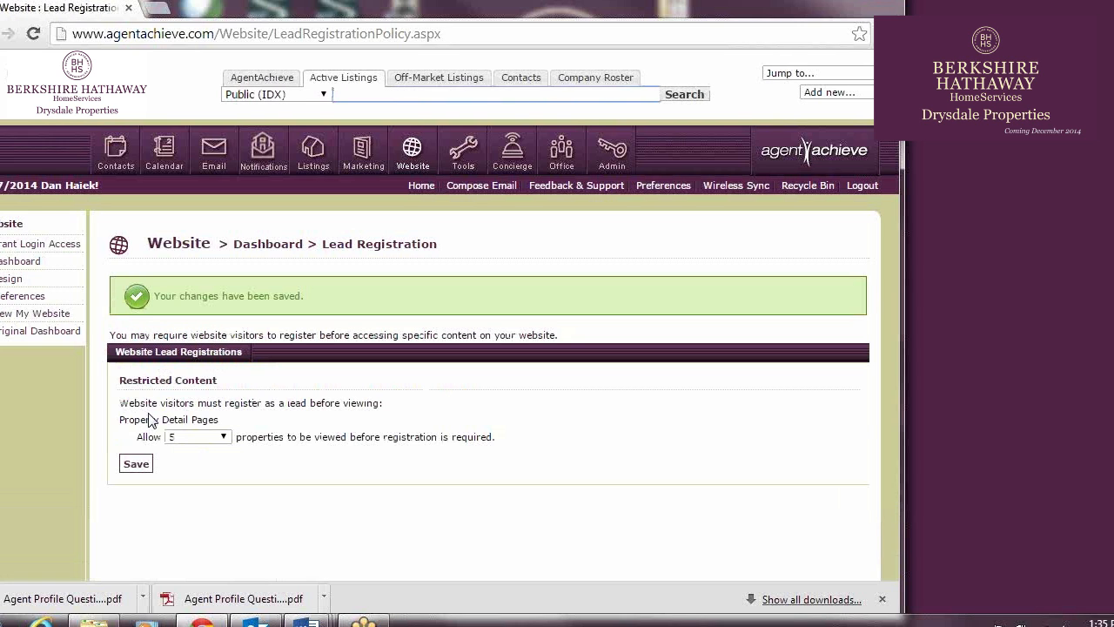
mouse_move(300, 425)
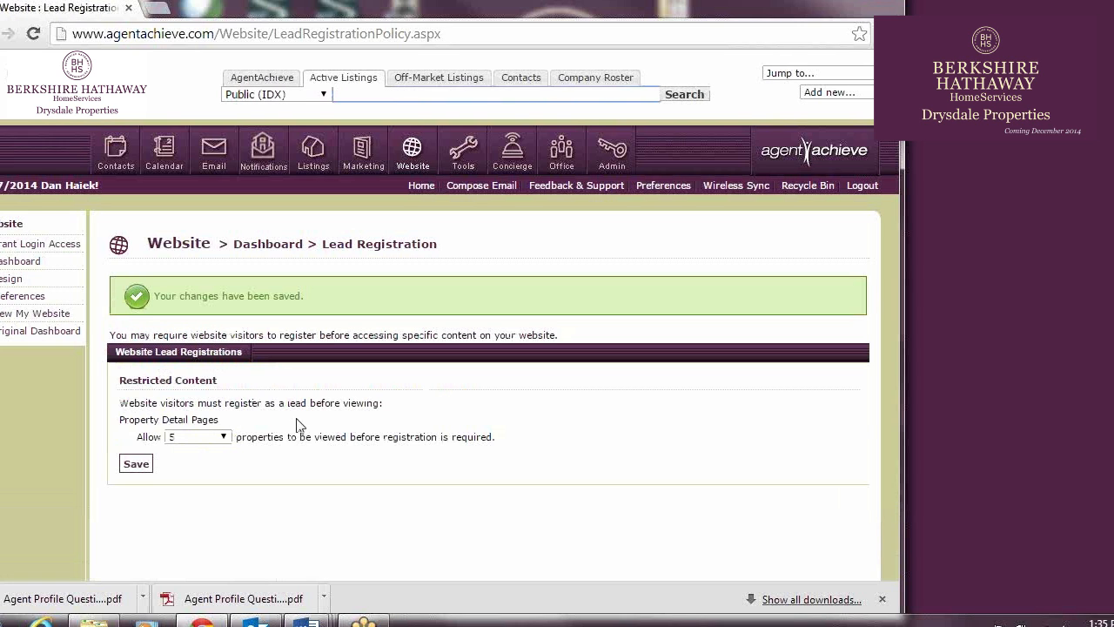